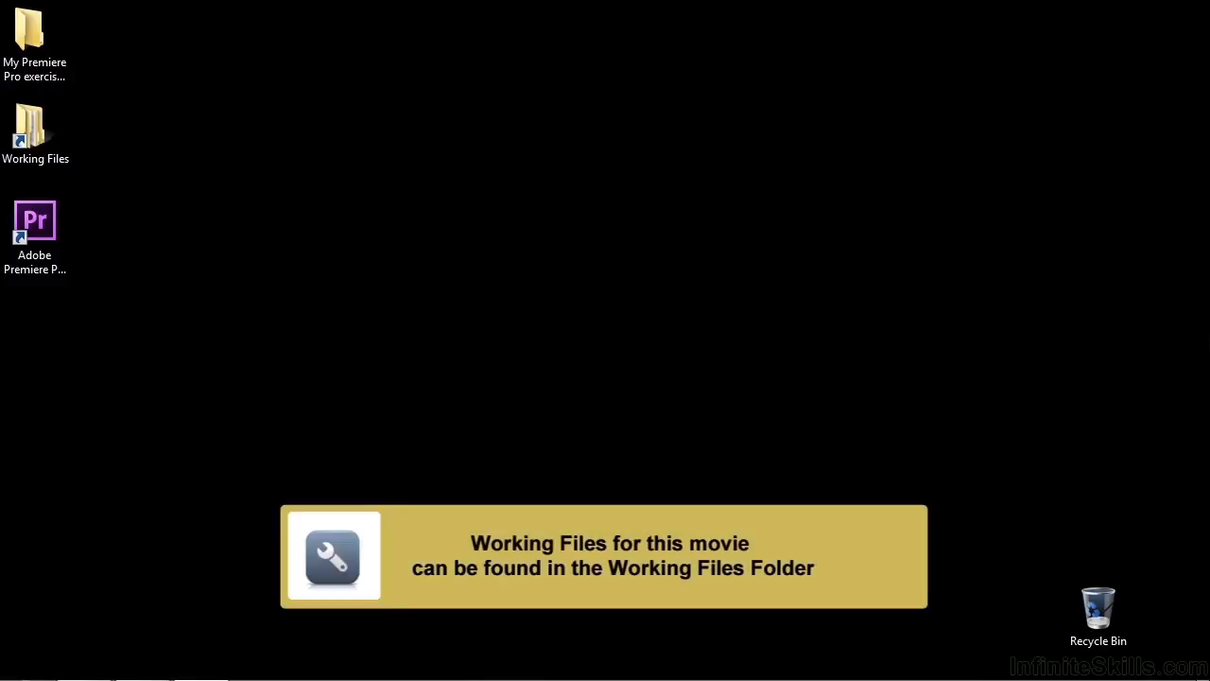
Open 1903-frequency pitch.prproj from the Working Files projects folder.
double_click(35, 127)
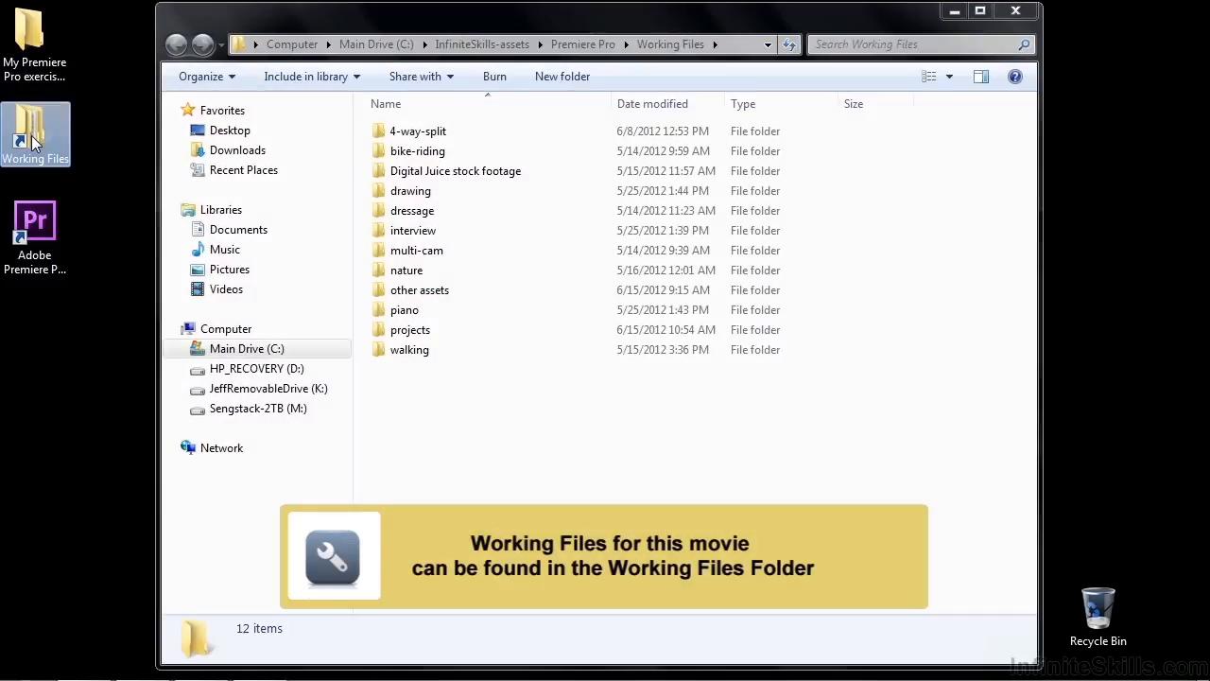
double_click(411, 329)
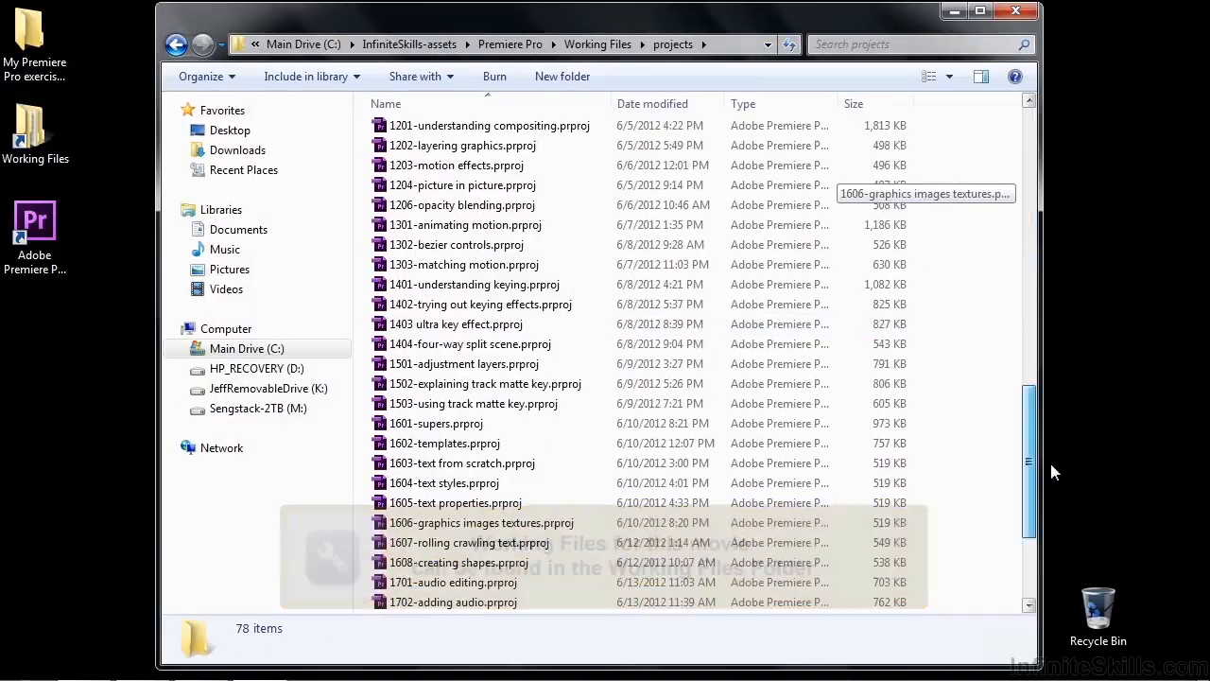
click(458, 602)
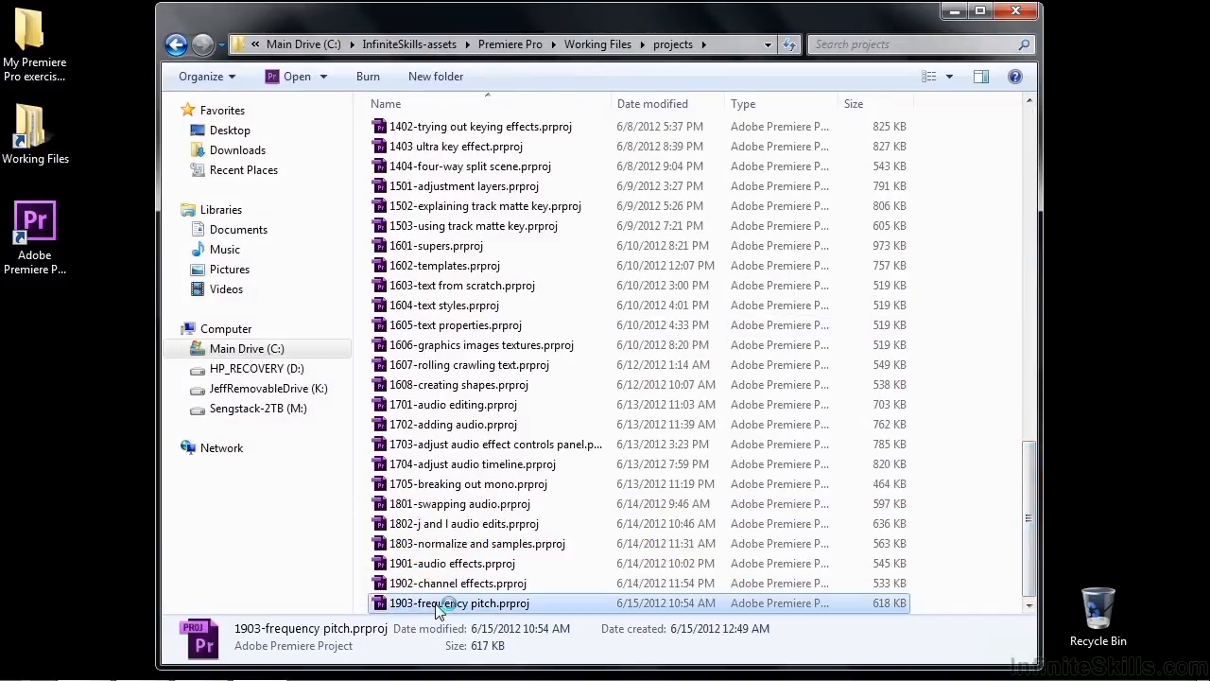
double_click(461, 602)
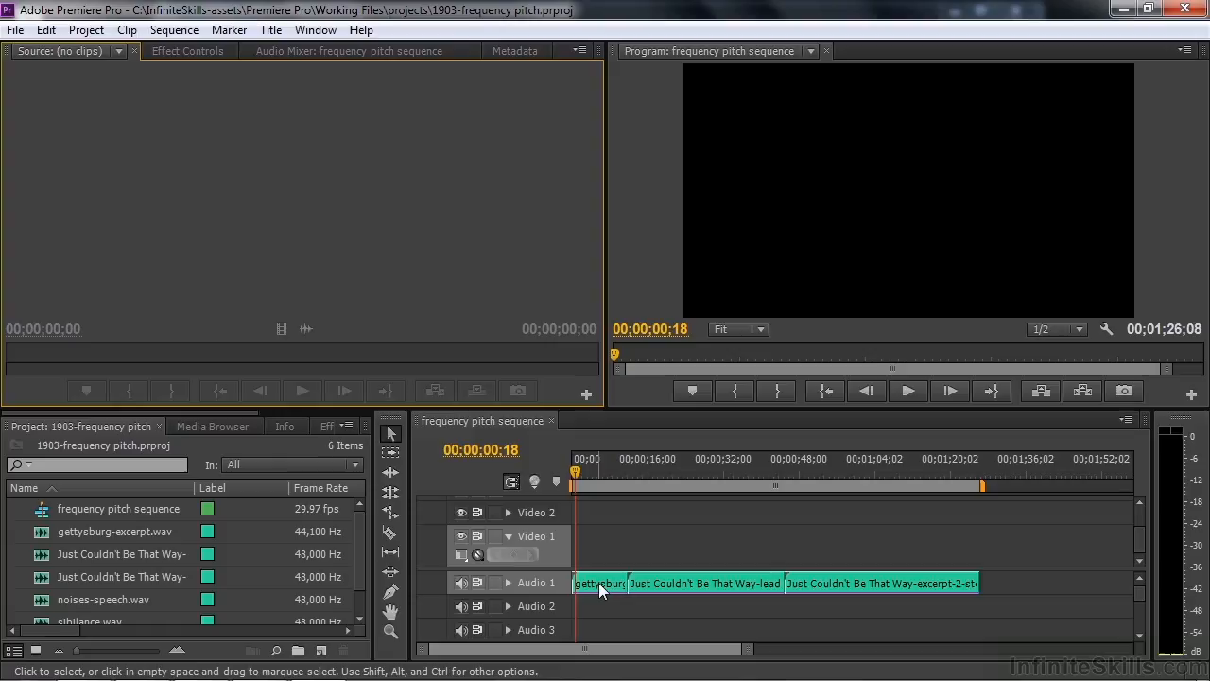
mouse_move(601, 591)
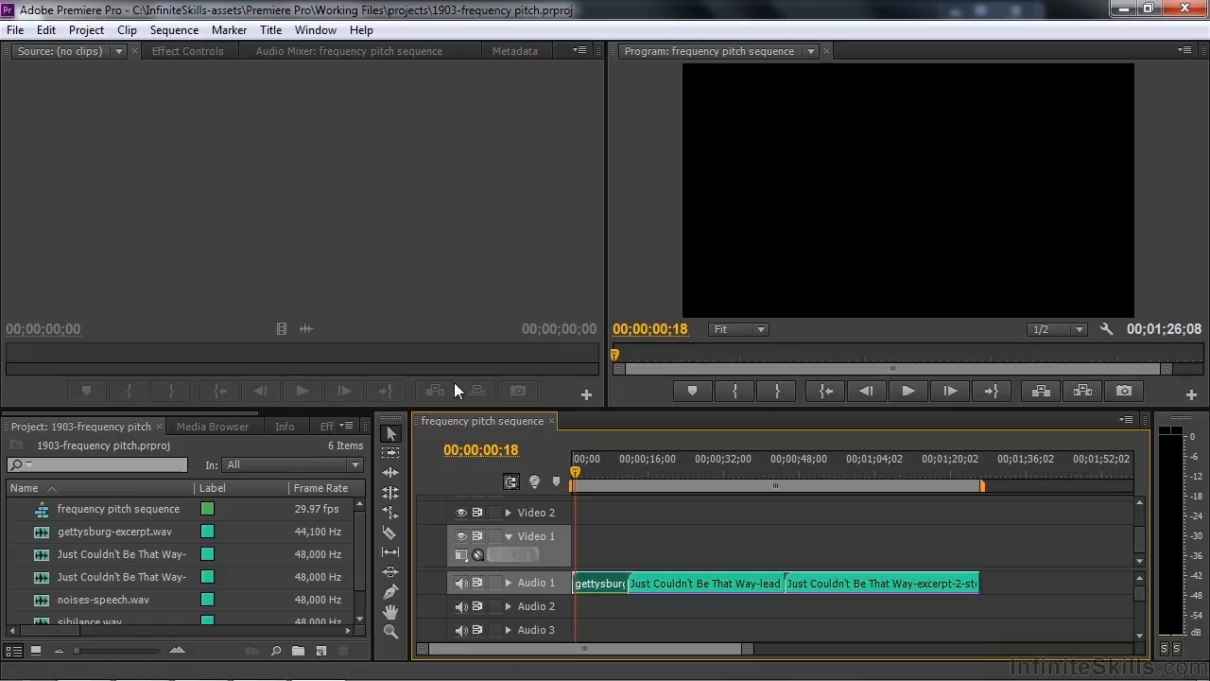
Show the gettysburg-excerpt clip's audio effects in Effect Controls.
click(187, 50)
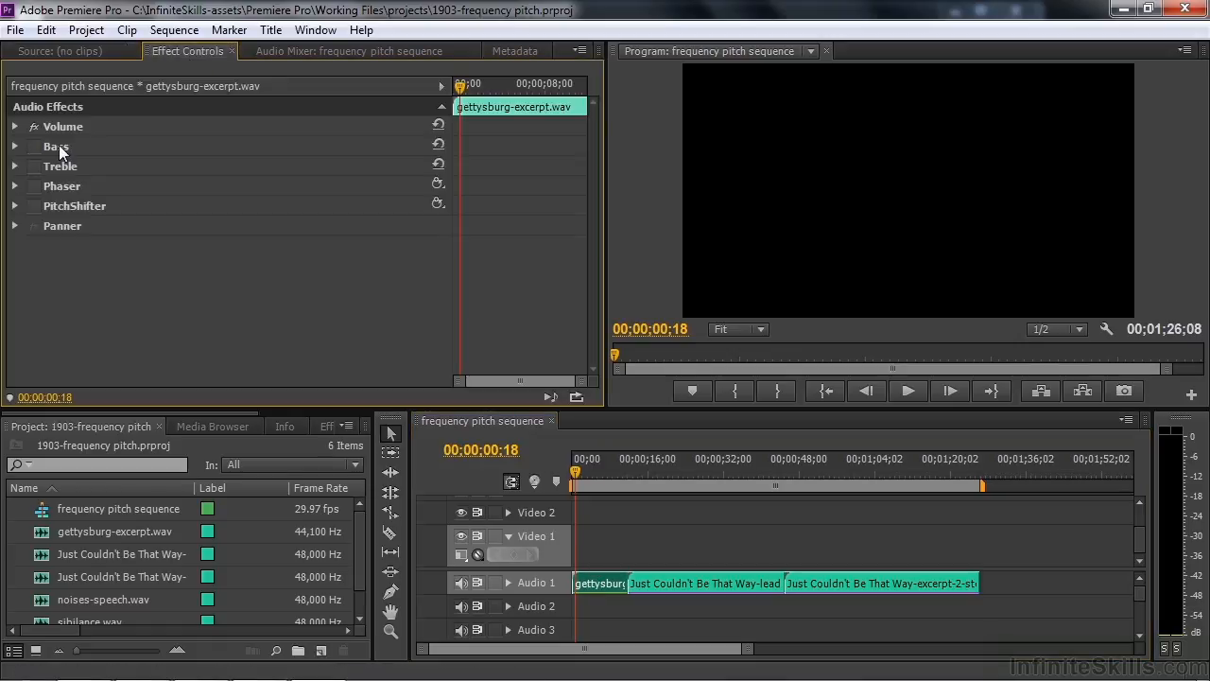
mouse_move(74, 158)
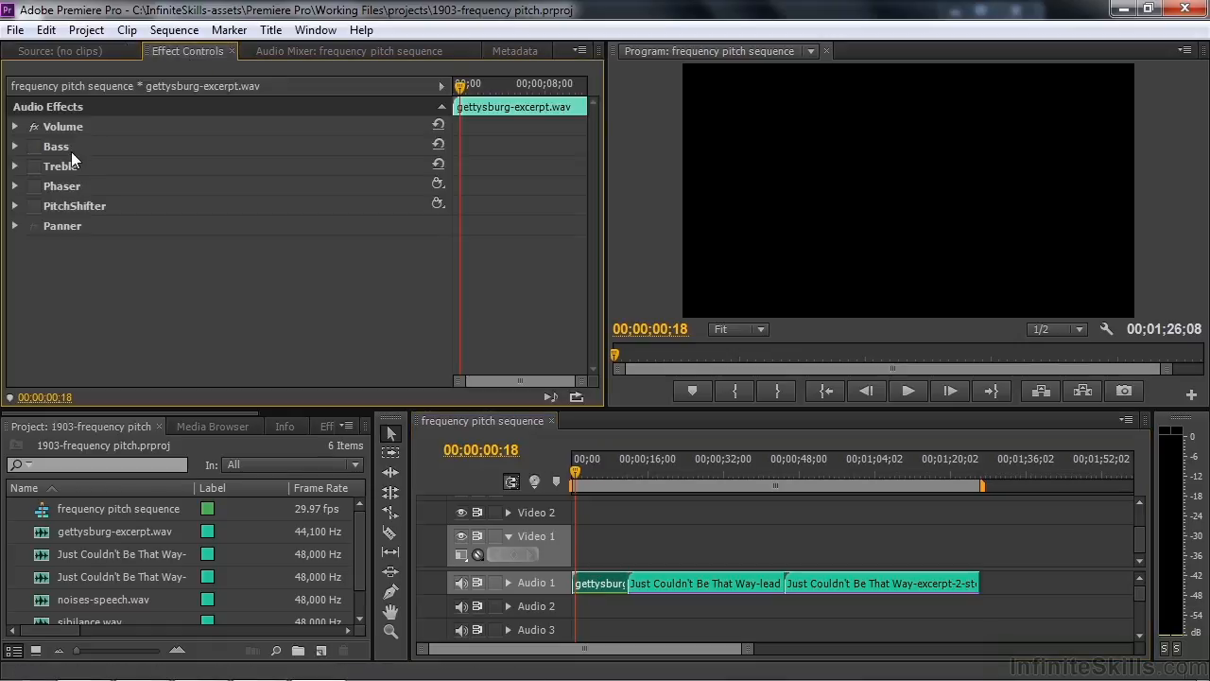
mouse_move(81, 210)
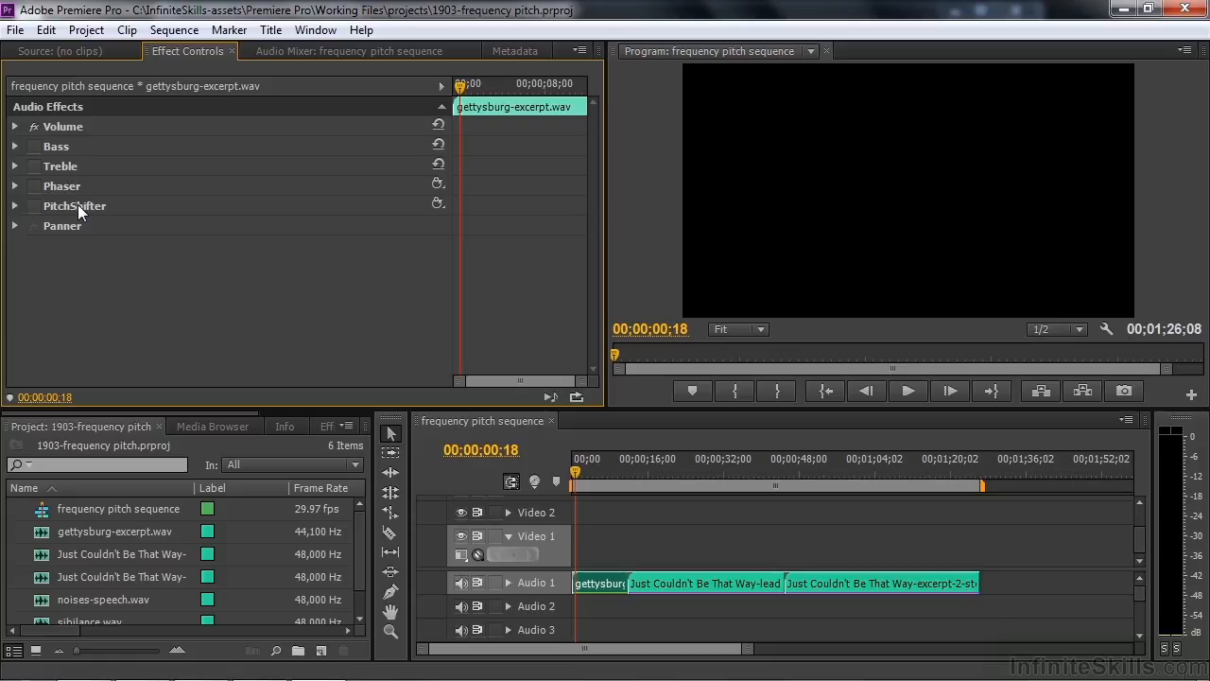
mouse_move(78, 156)
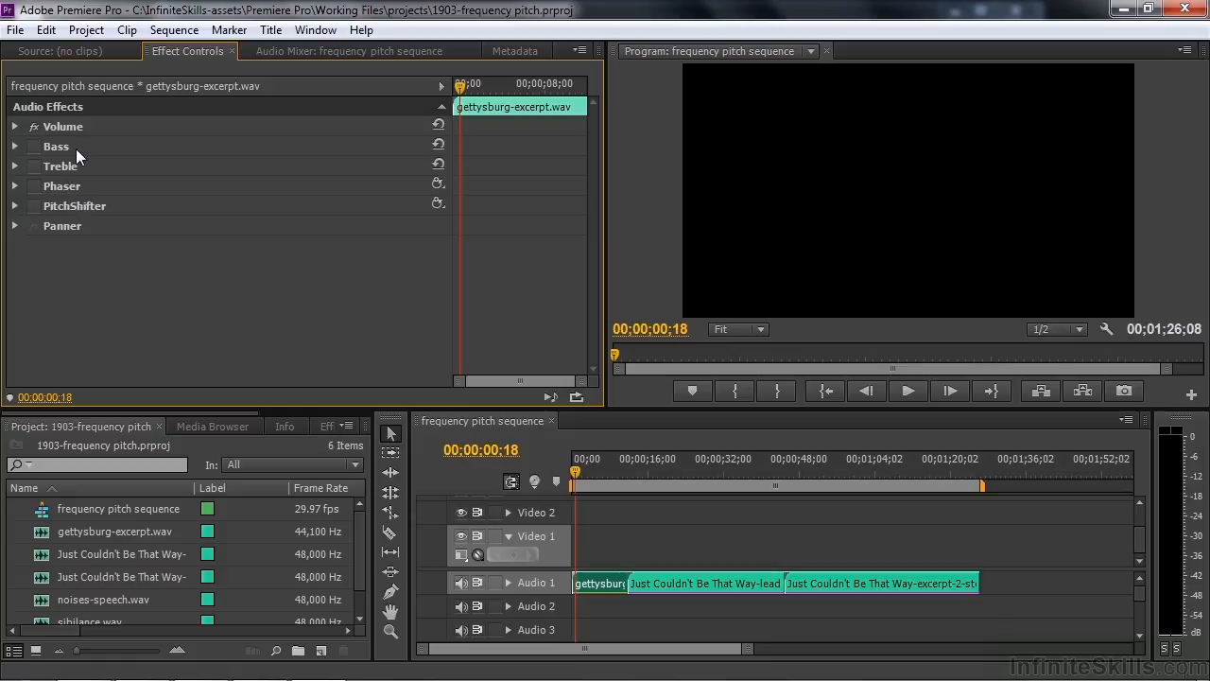
mouse_move(15, 147)
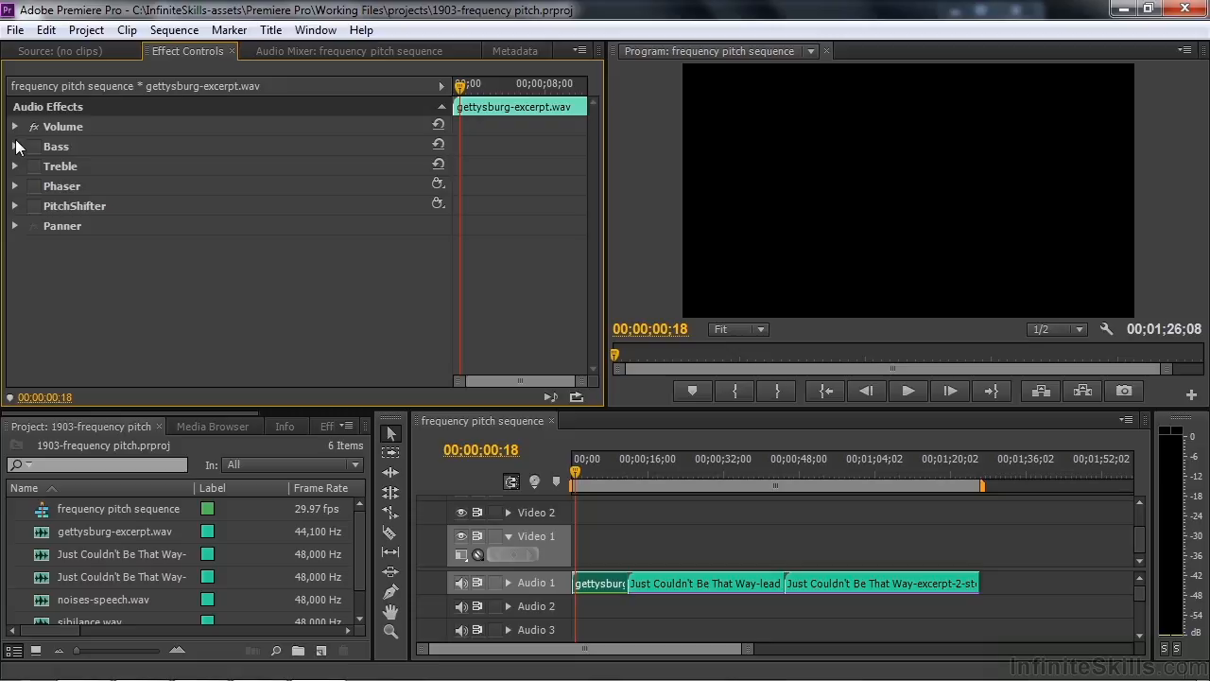
Audition Bass boost at 10.9, -5.6 and 12.4 dB, settling on -1.8 dB.
click(15, 146)
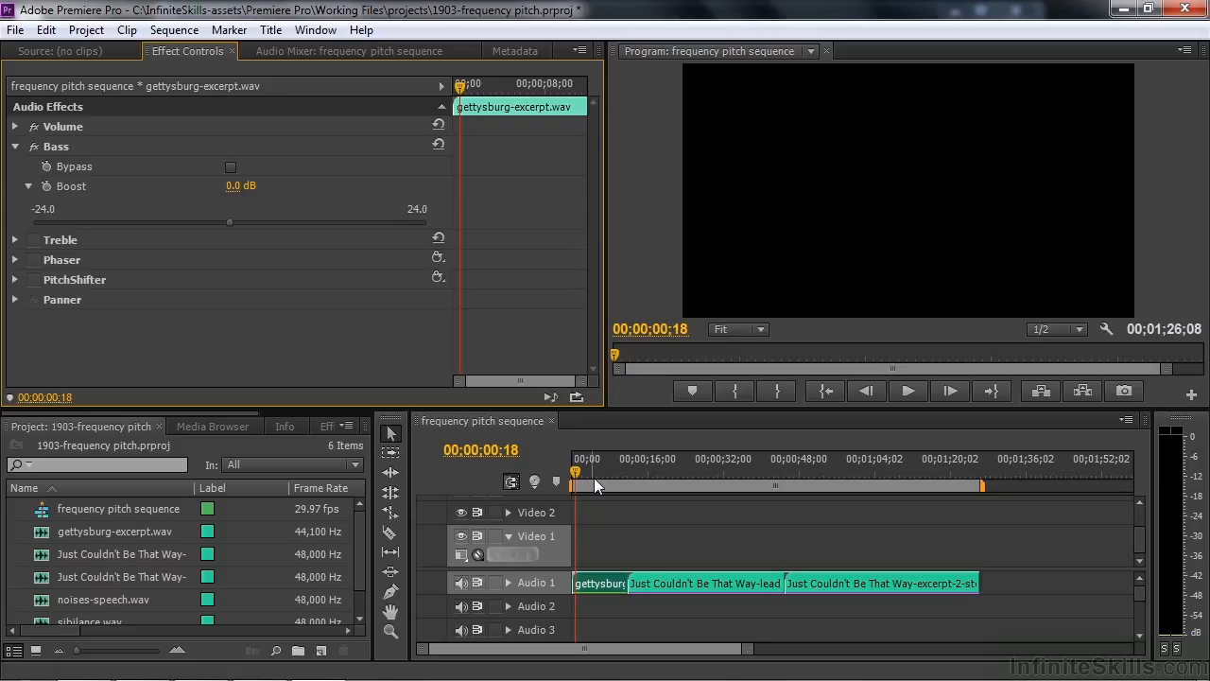
mouse_move(359, 363)
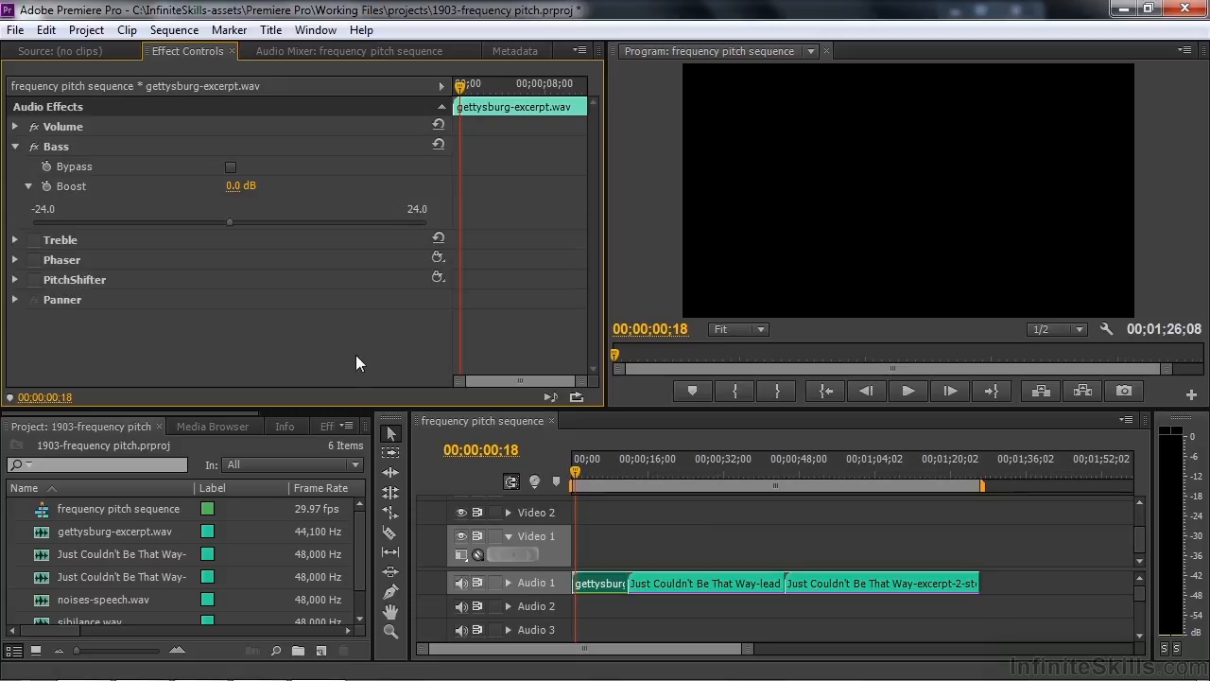
mouse_move(243, 312)
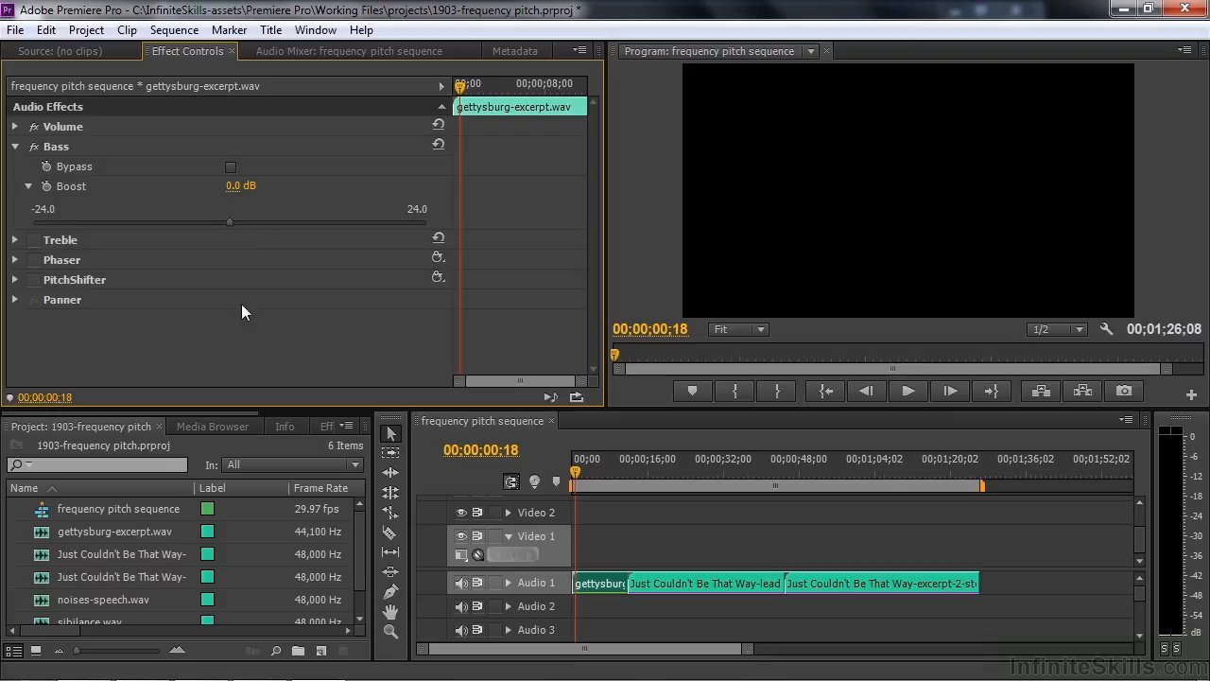
mouse_move(244, 340)
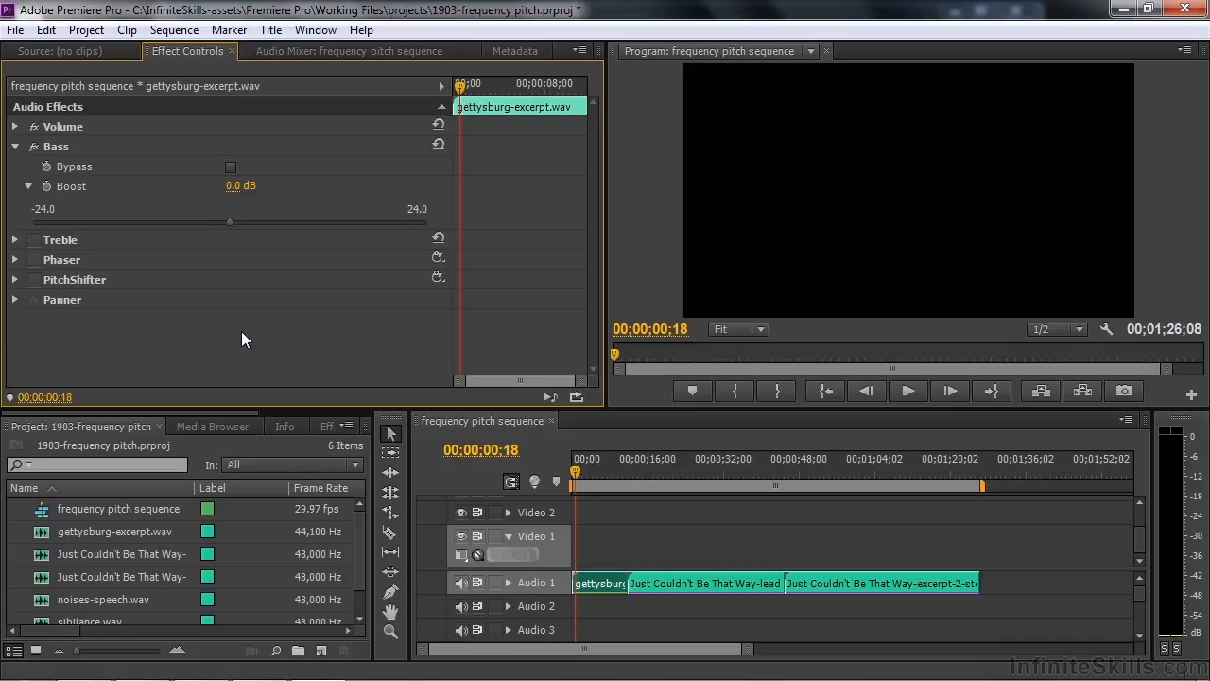
drag(230, 222, 318, 222)
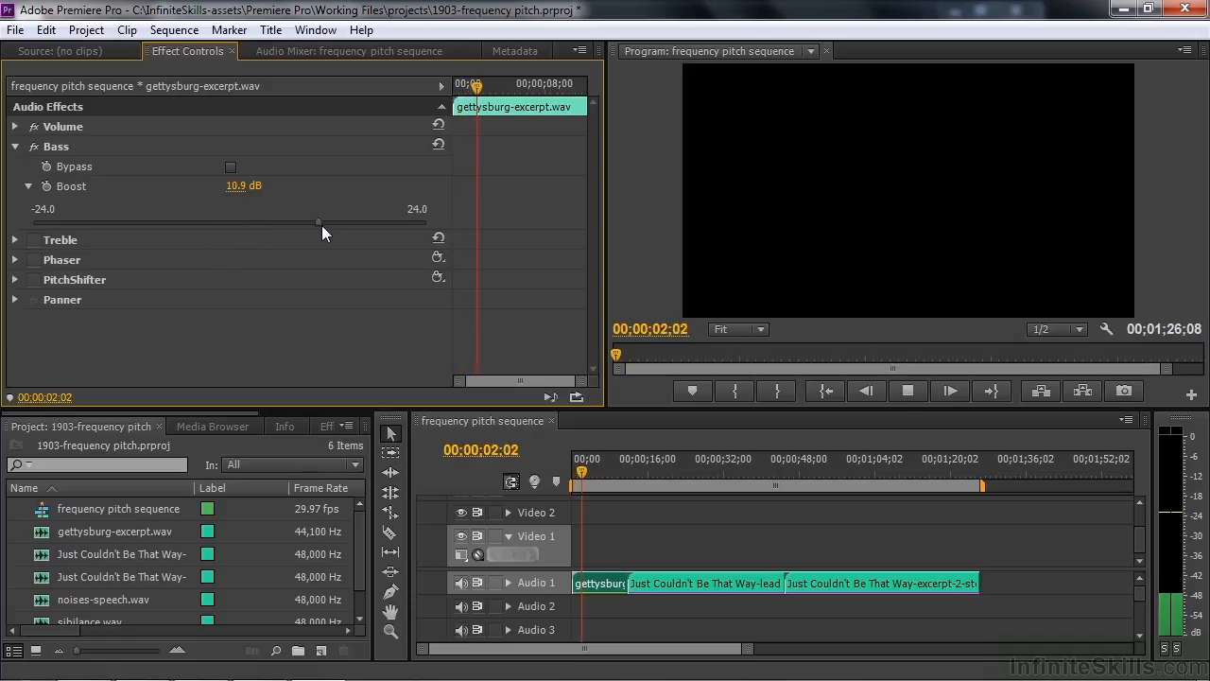
drag(318, 221, 182, 222)
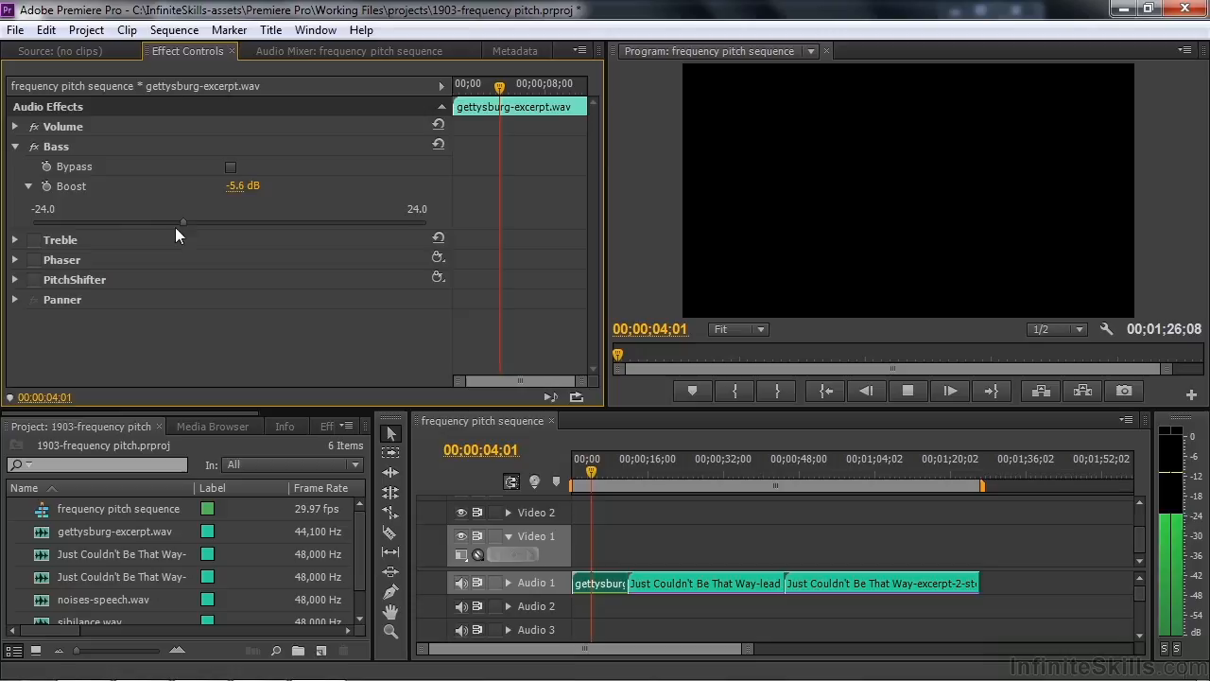
drag(184, 221, 331, 221)
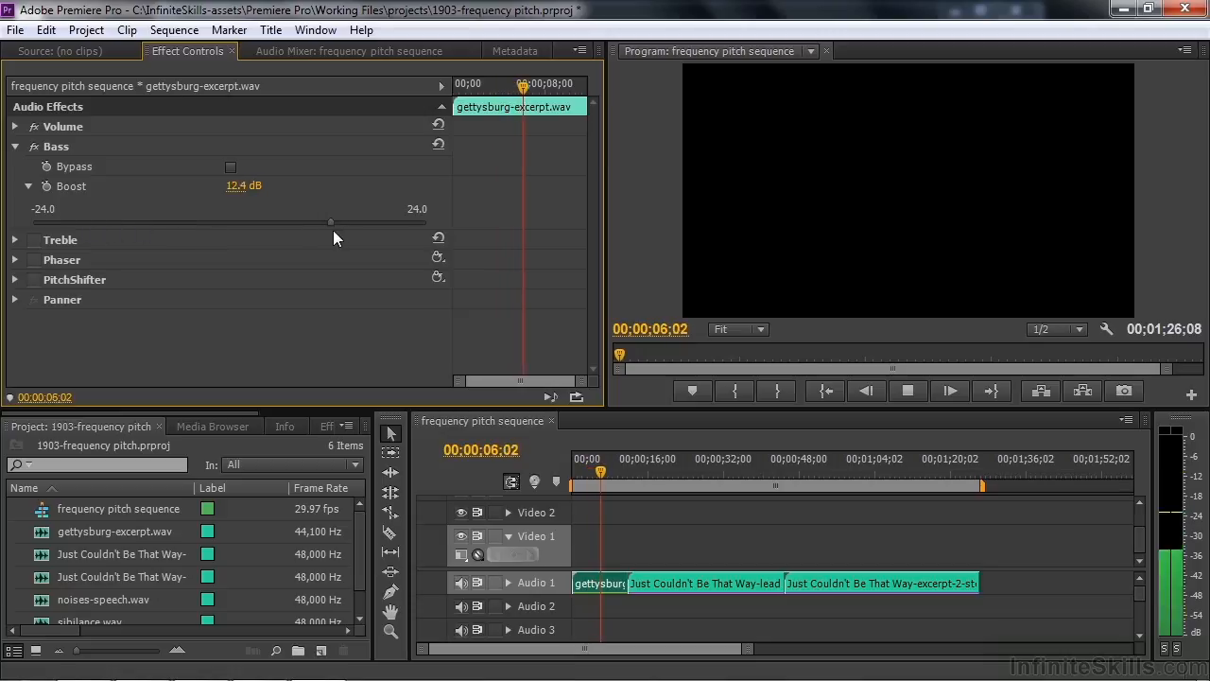
drag(331, 221, 260, 221)
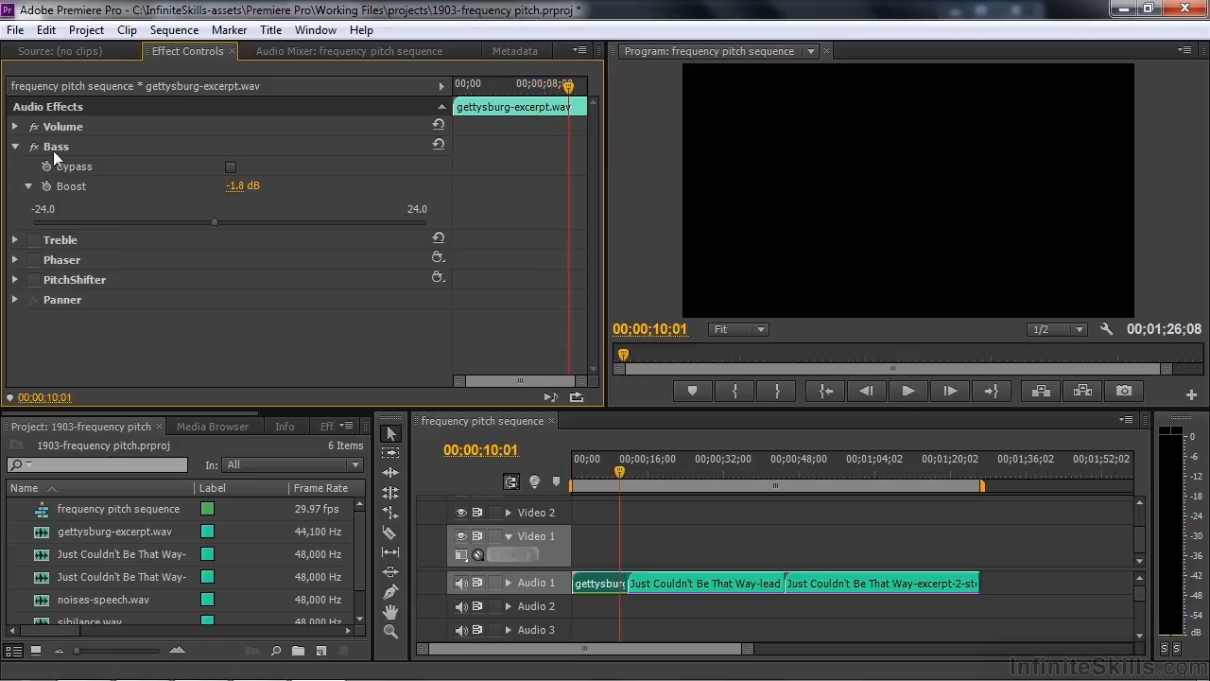
click(15, 145)
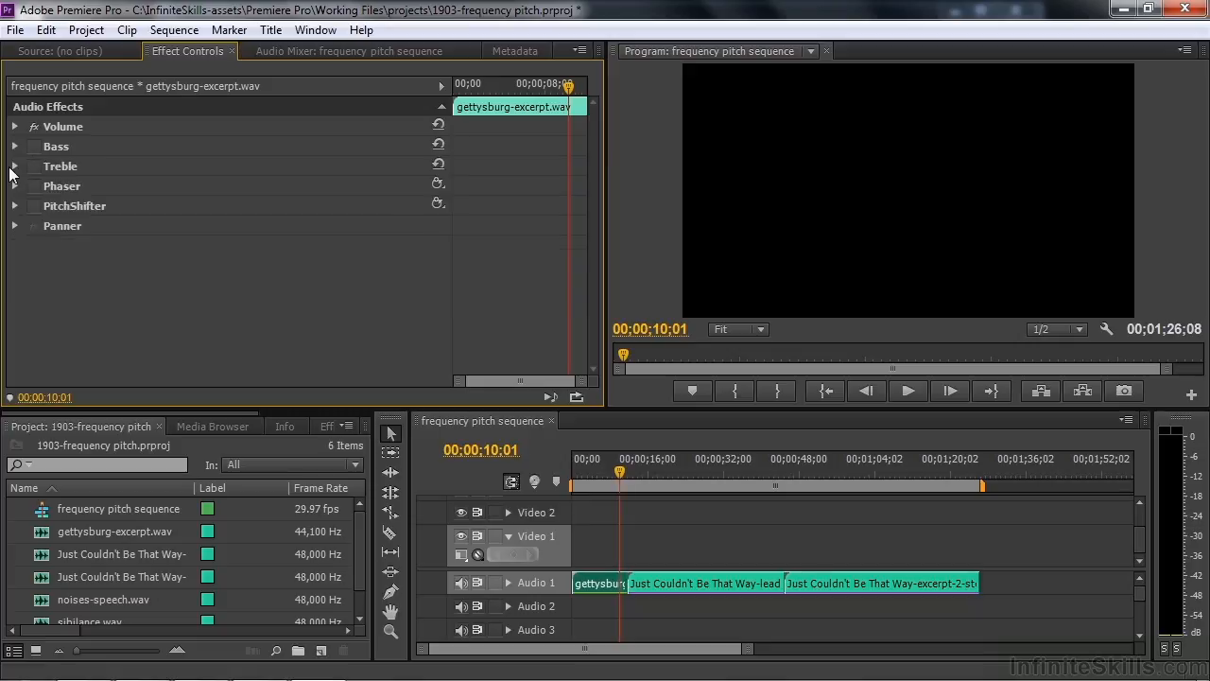
Audition Treble boost at 14.4 and 15.4 dB, leaving it at -2.3 dB.
click(15, 166)
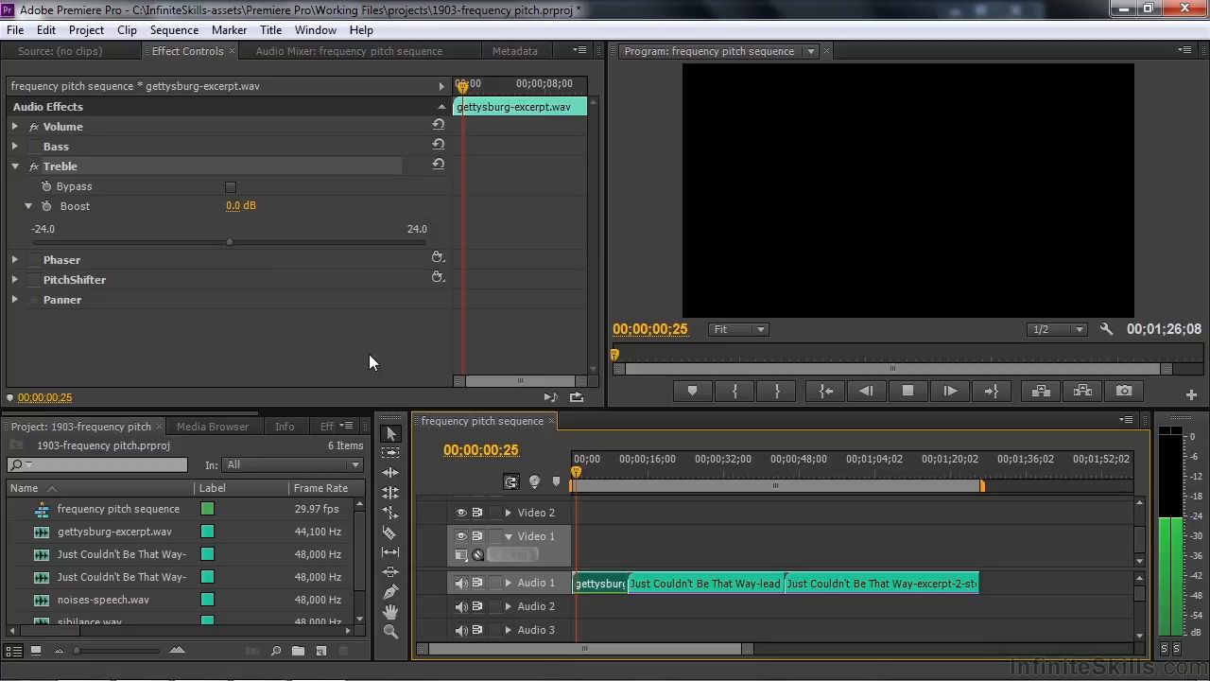
drag(229, 241, 348, 241)
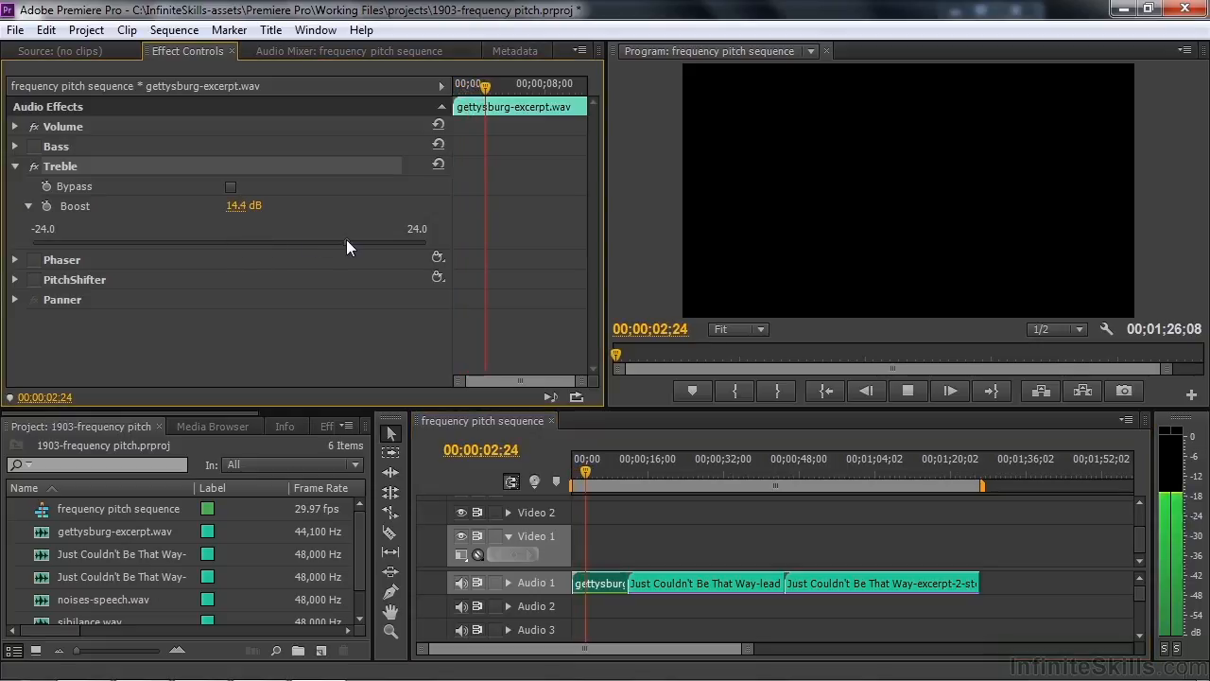
drag(347, 243, 358, 242)
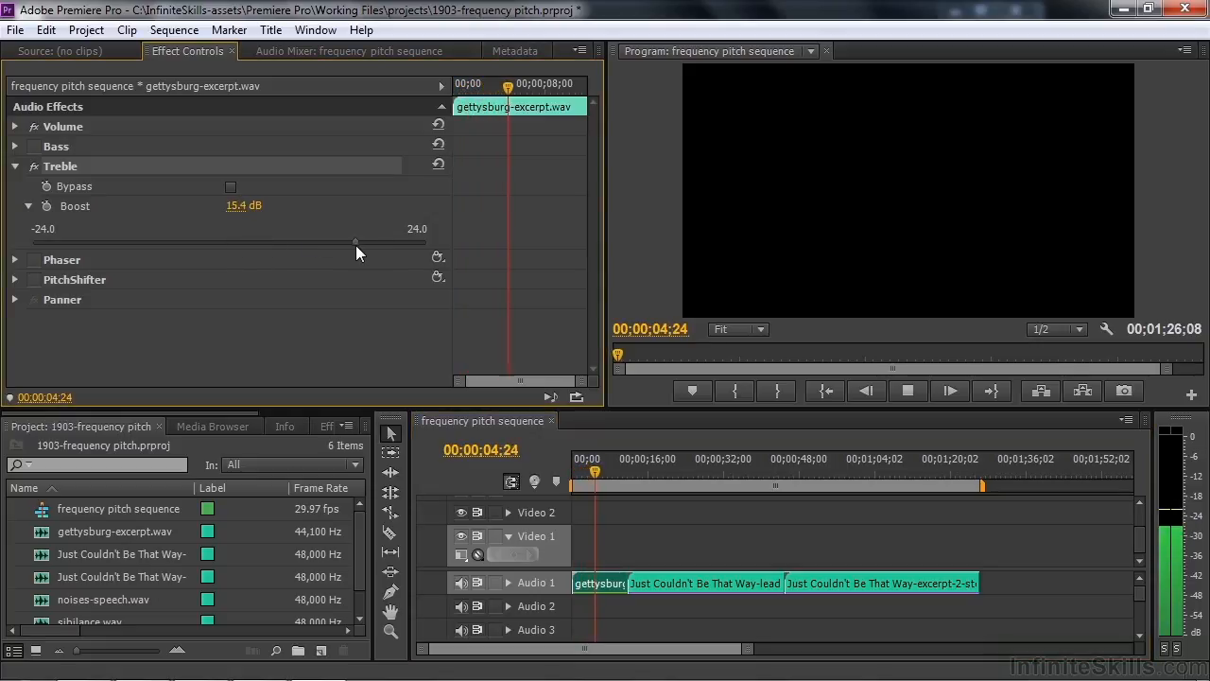
drag(357, 242, 97, 242)
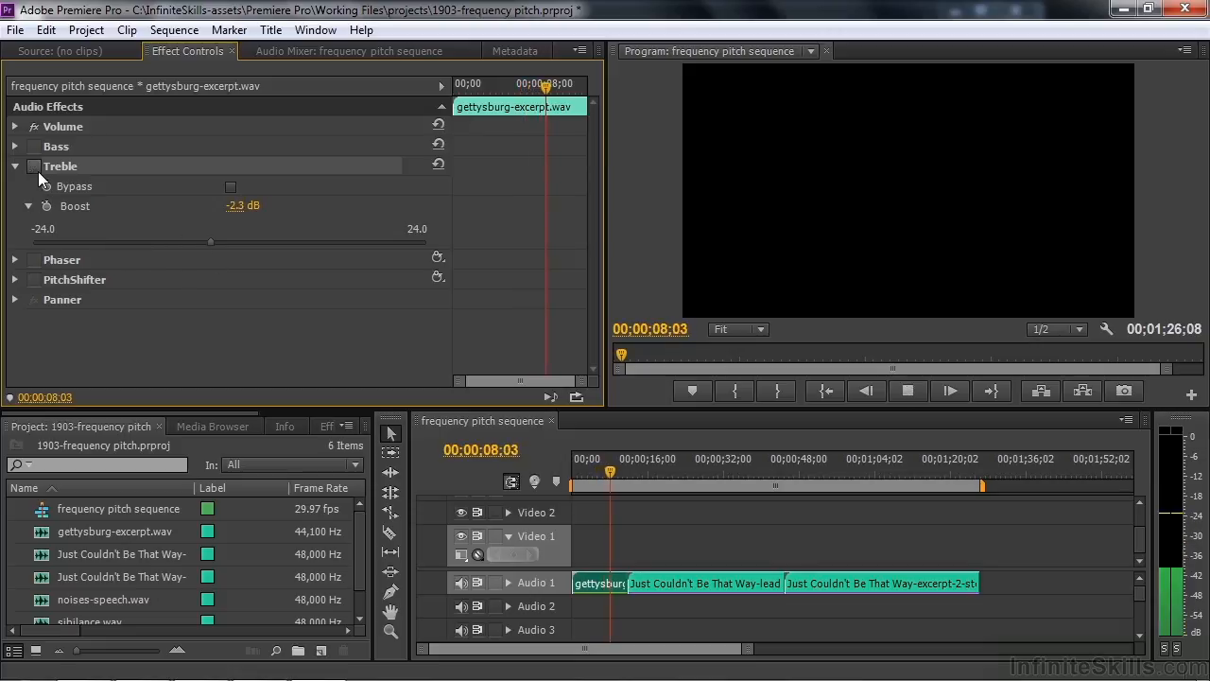
click(15, 165)
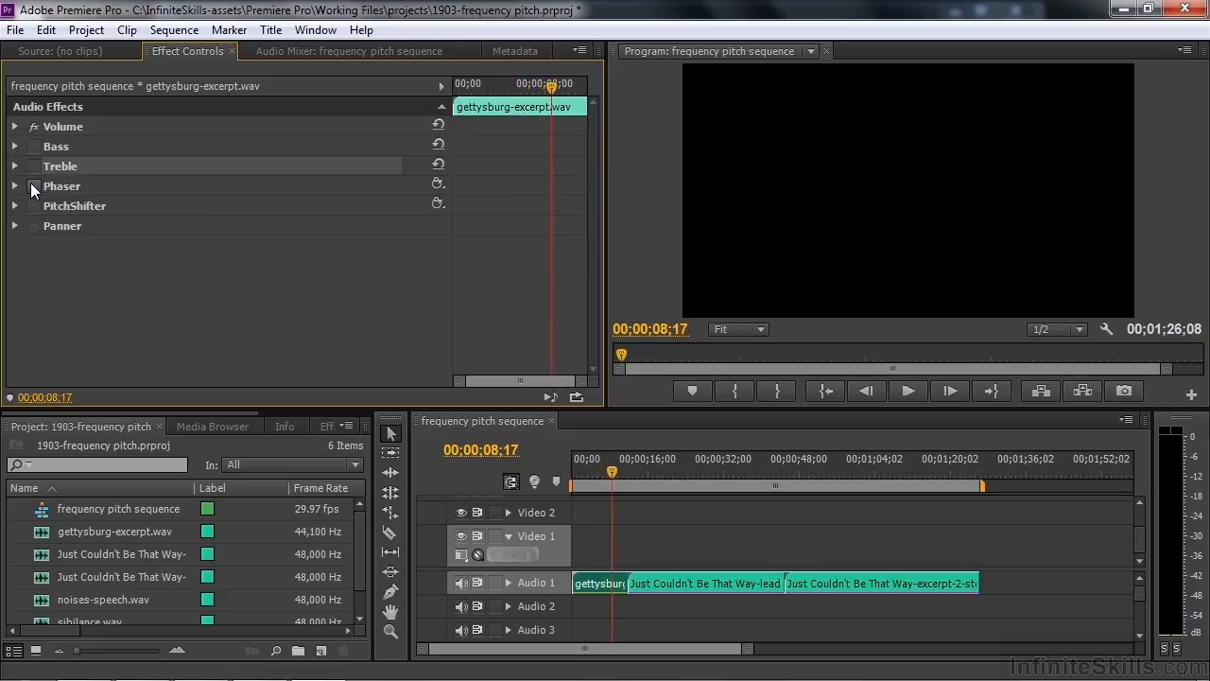
Expand Phaser, try several presets, and apply the phasing edge preset.
click(15, 187)
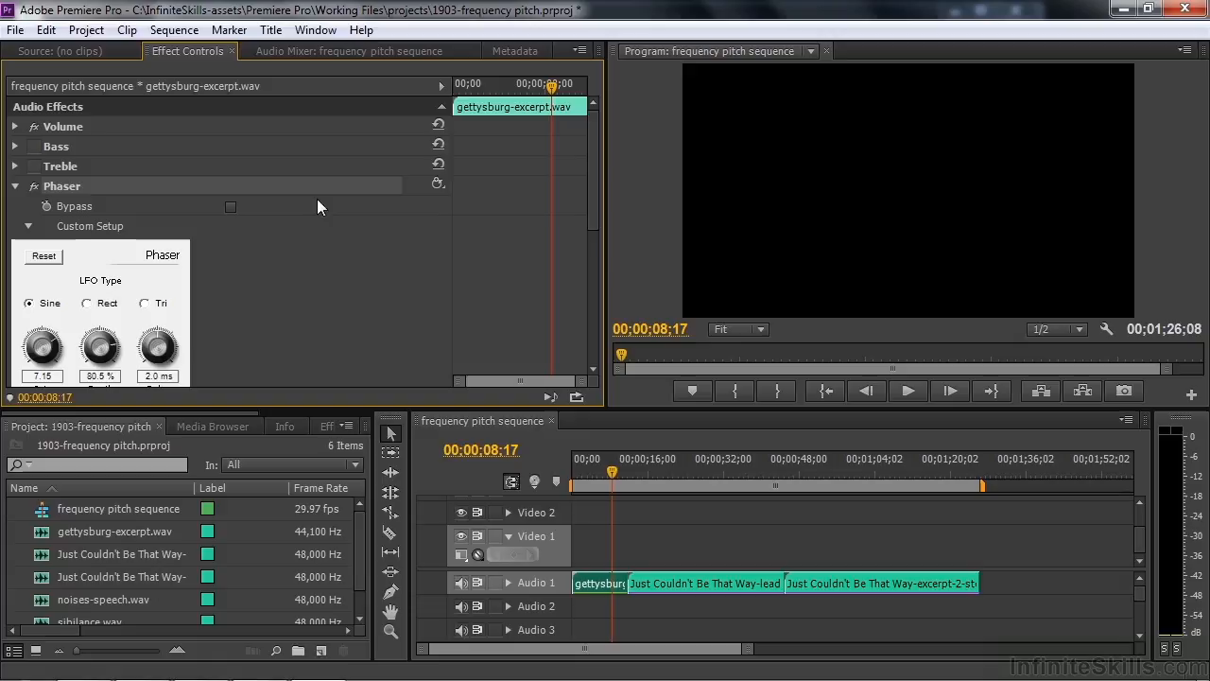
scroll(down, 3)
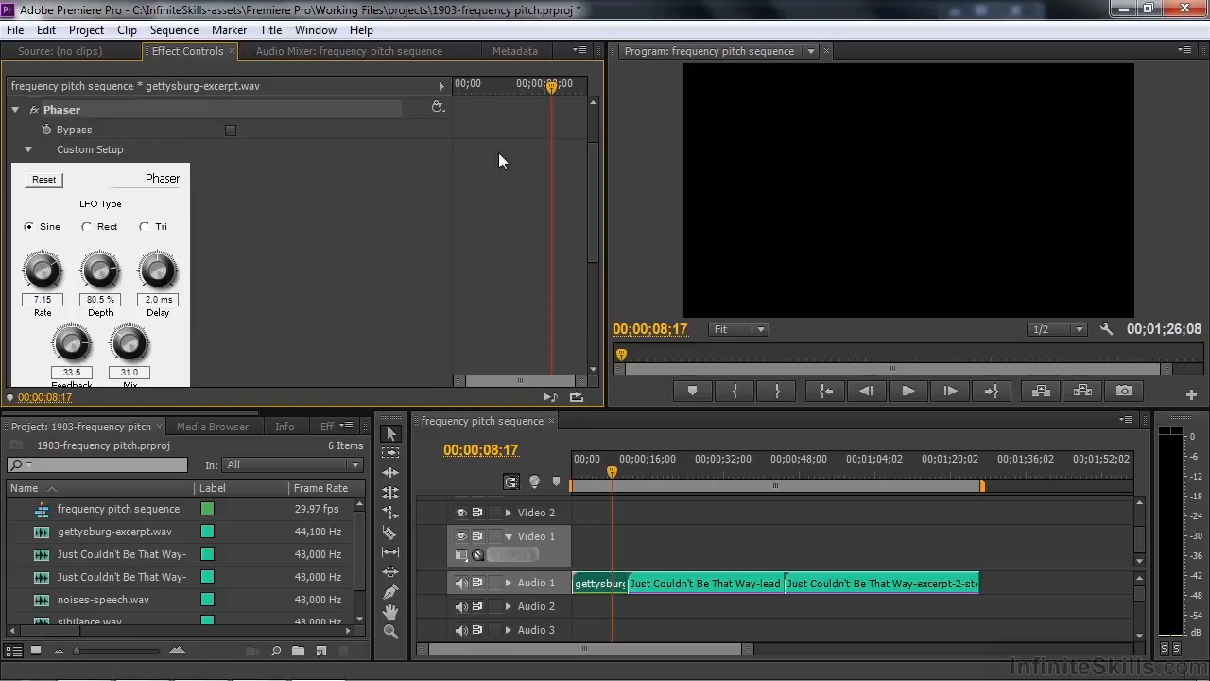
click(438, 107)
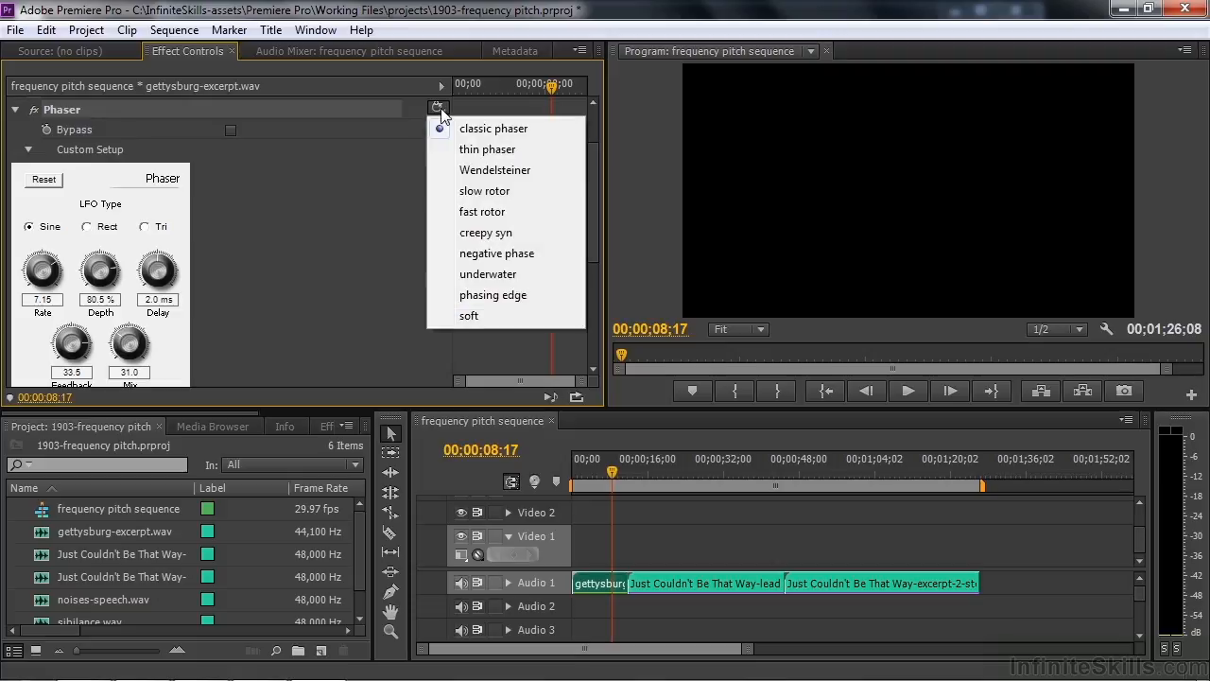
mouse_move(469, 315)
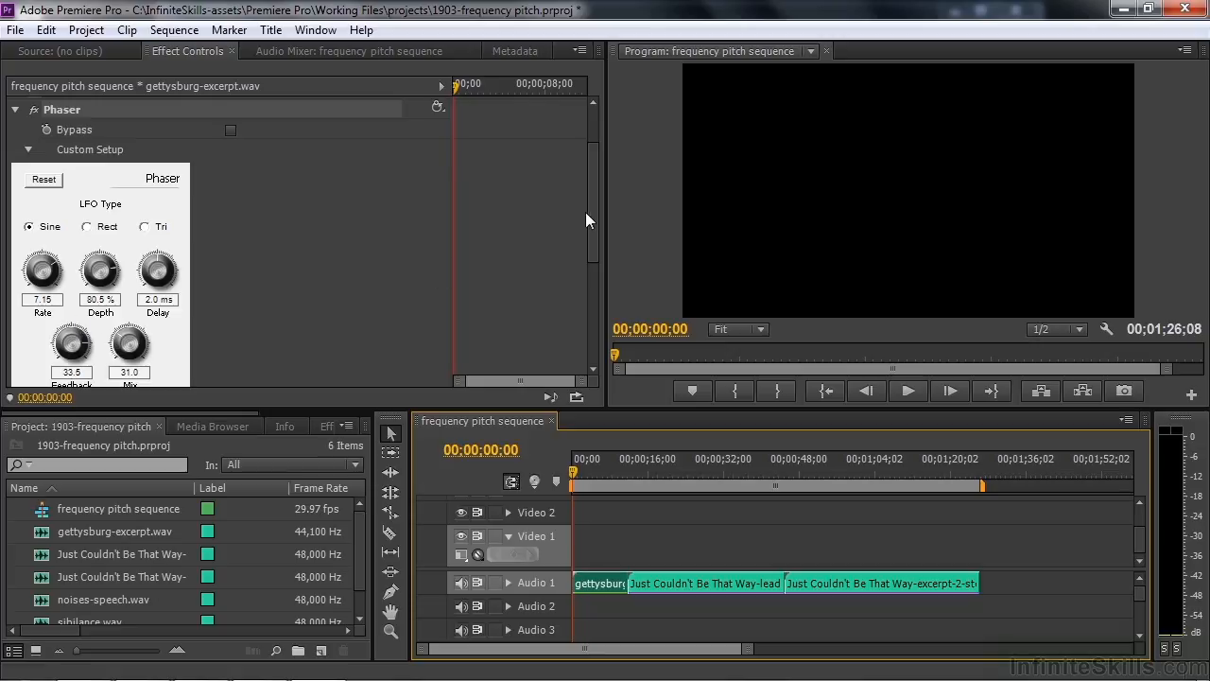
mouse_move(594, 224)
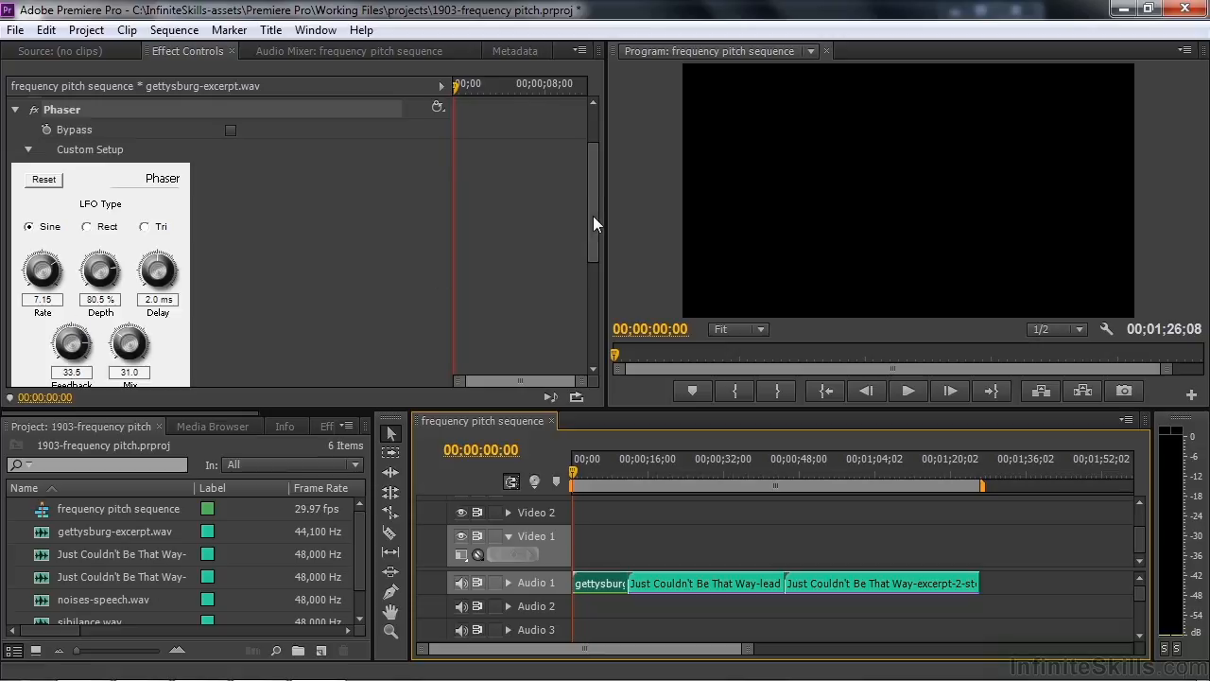
click(437, 106)
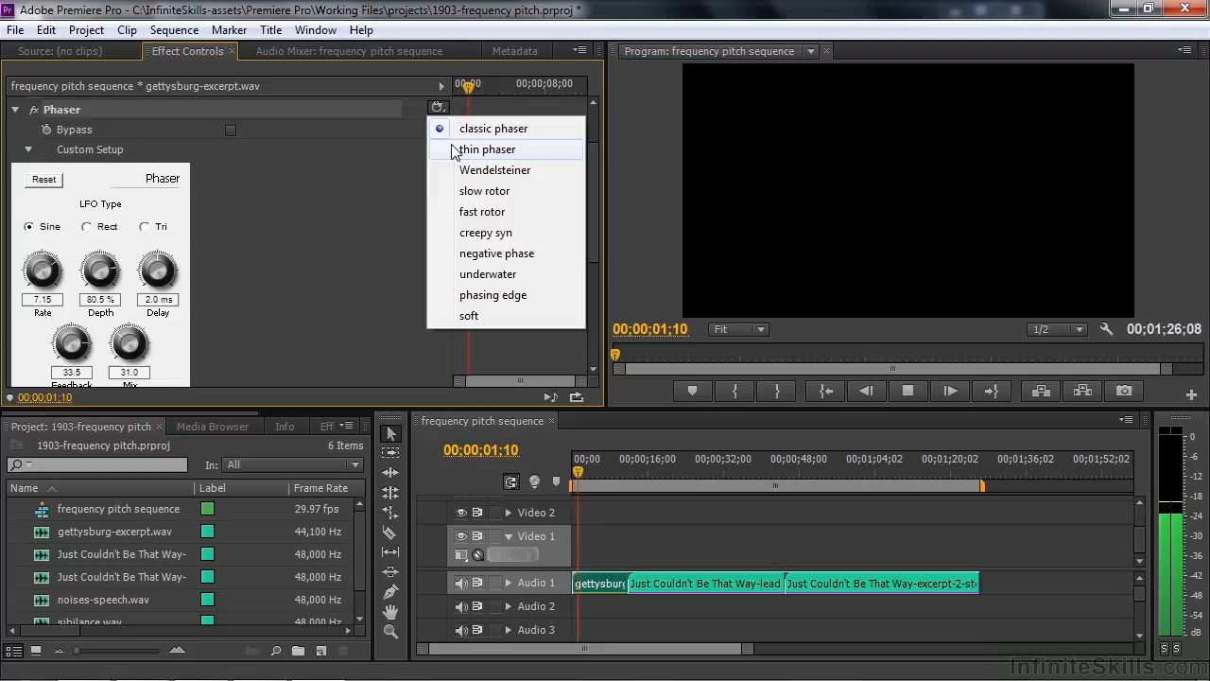
click(488, 149)
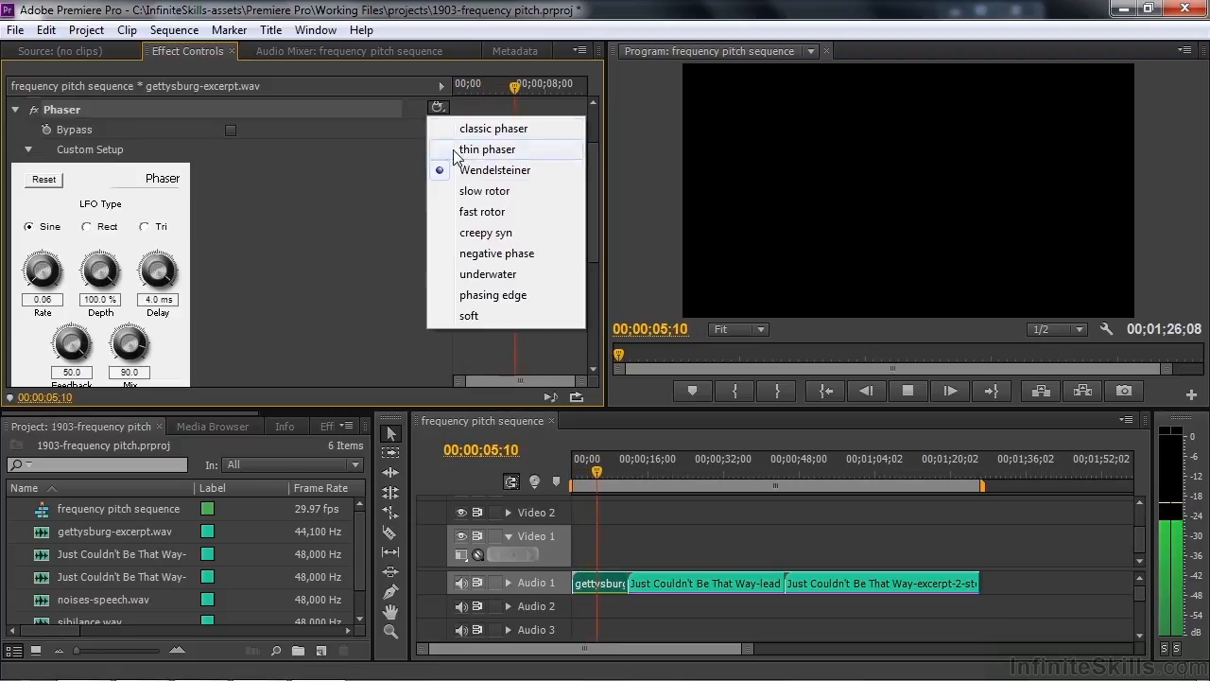
click(485, 148)
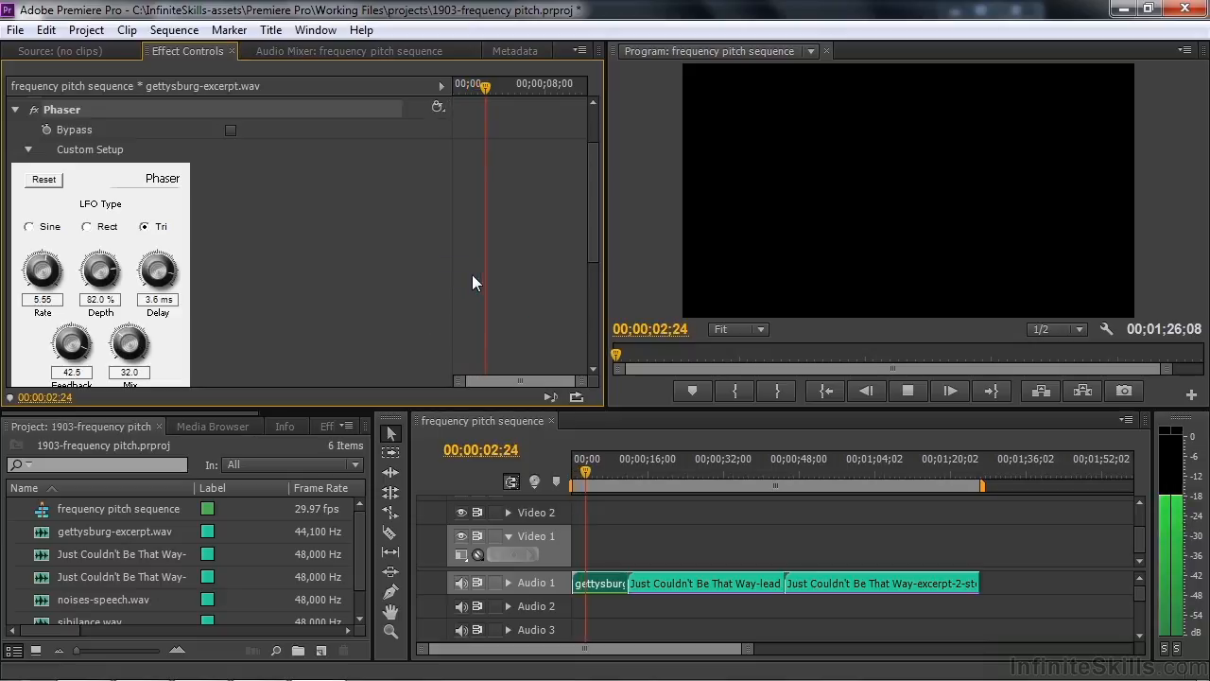
click(436, 105)
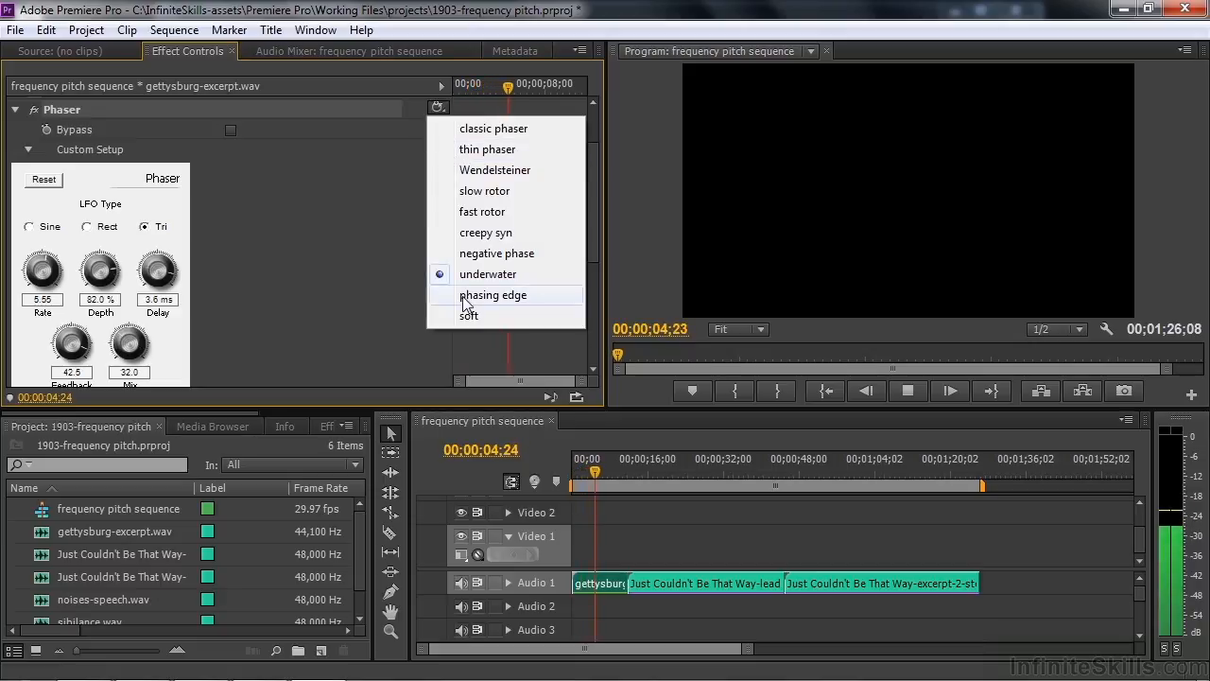
click(493, 295)
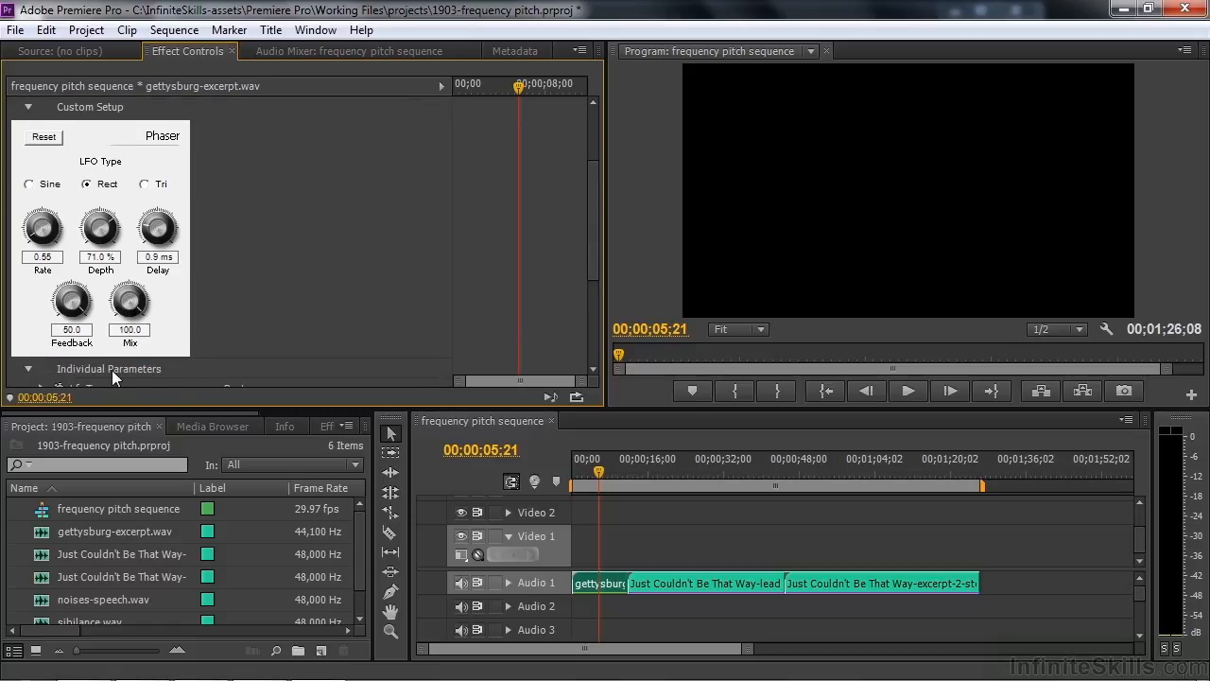
Set Phaser rate to 5.85 and depth to 54%, replaying from near the start.
click(575, 474)
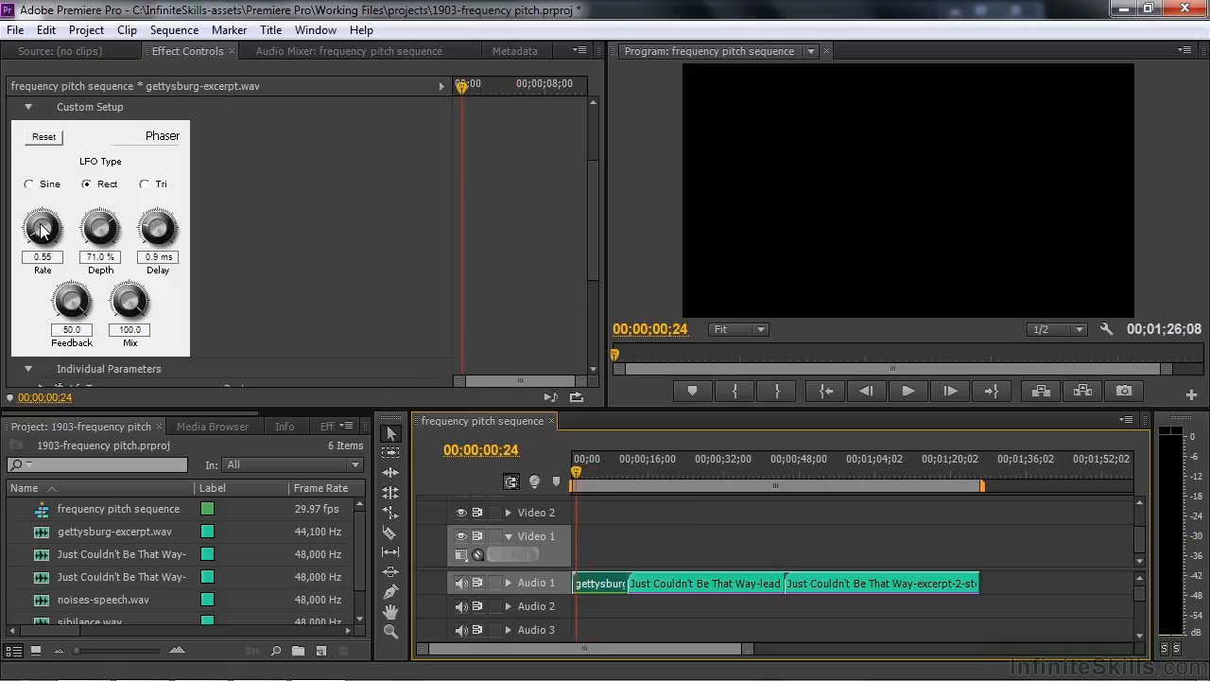
mouse_move(38, 222)
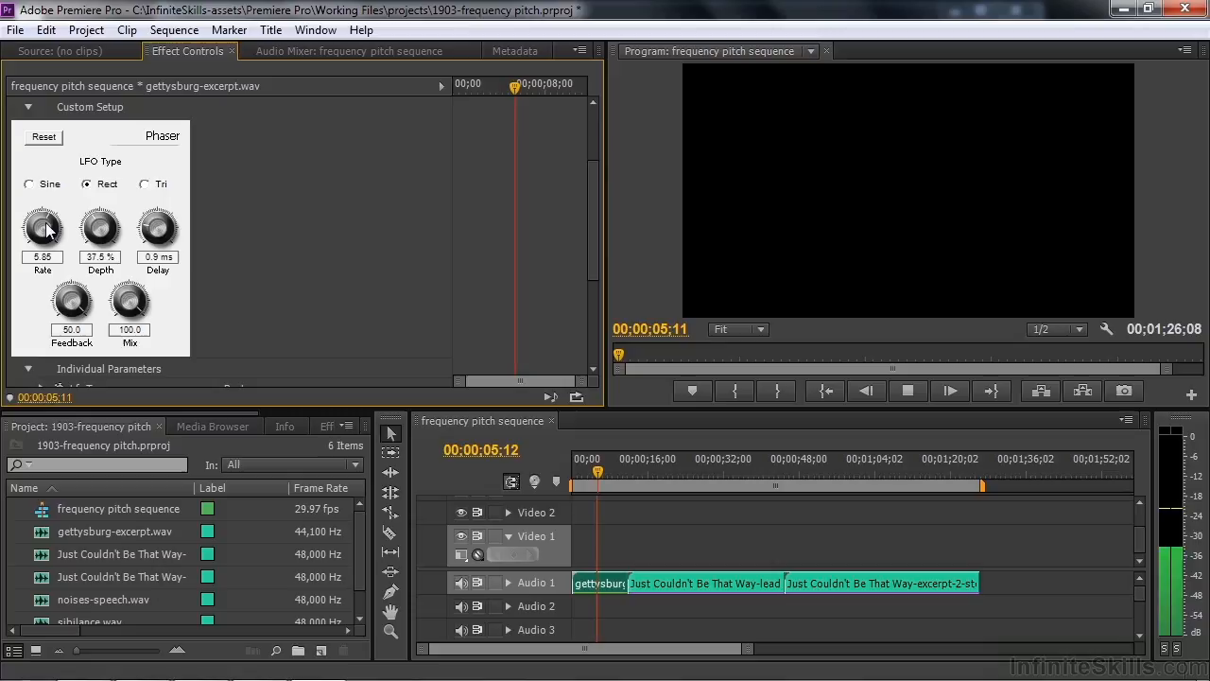
drag(100, 225, 132, 312)
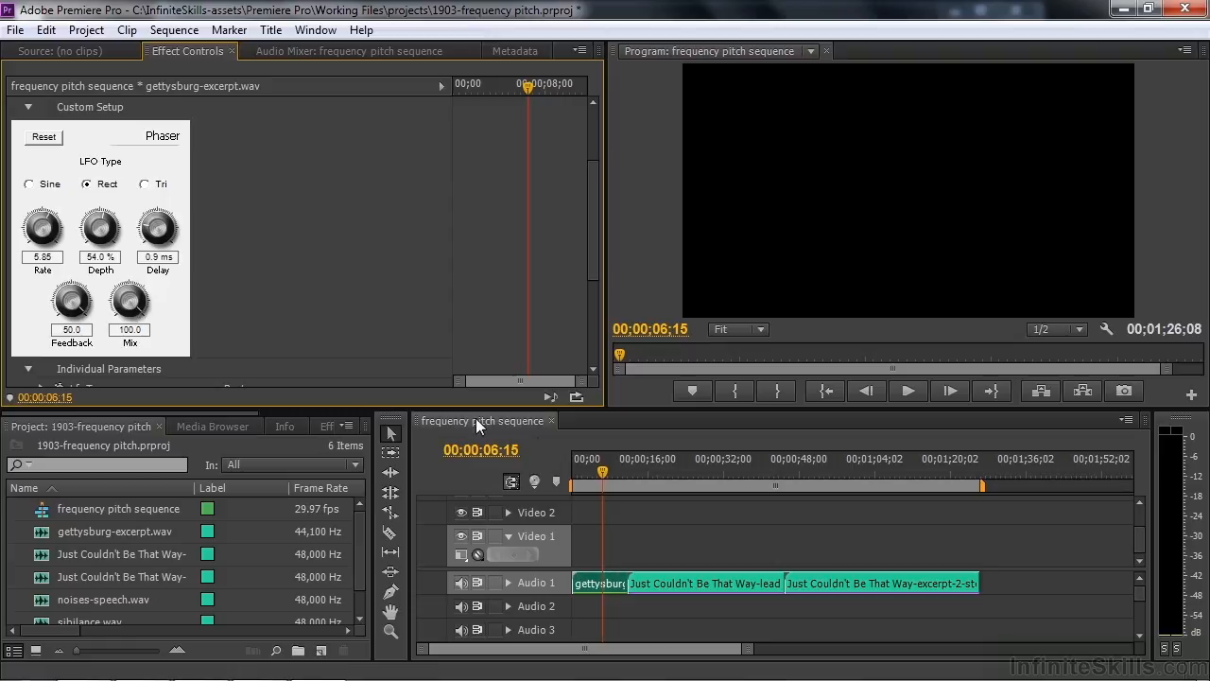
click(579, 473)
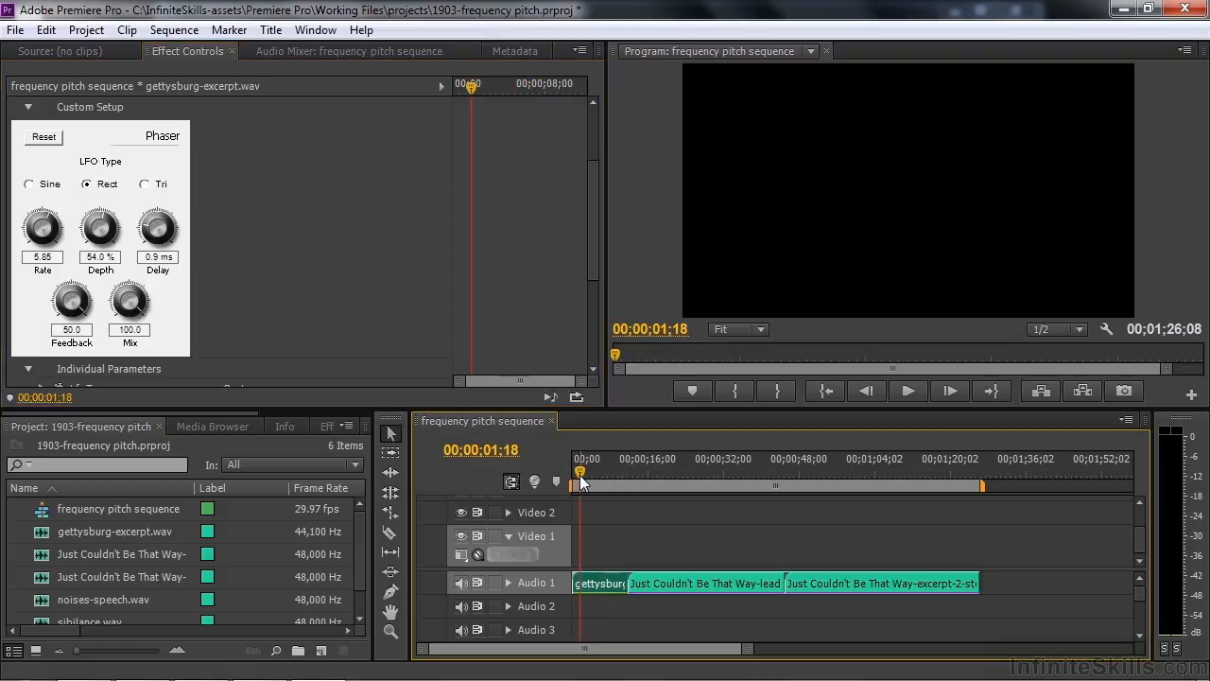
mouse_move(130, 303)
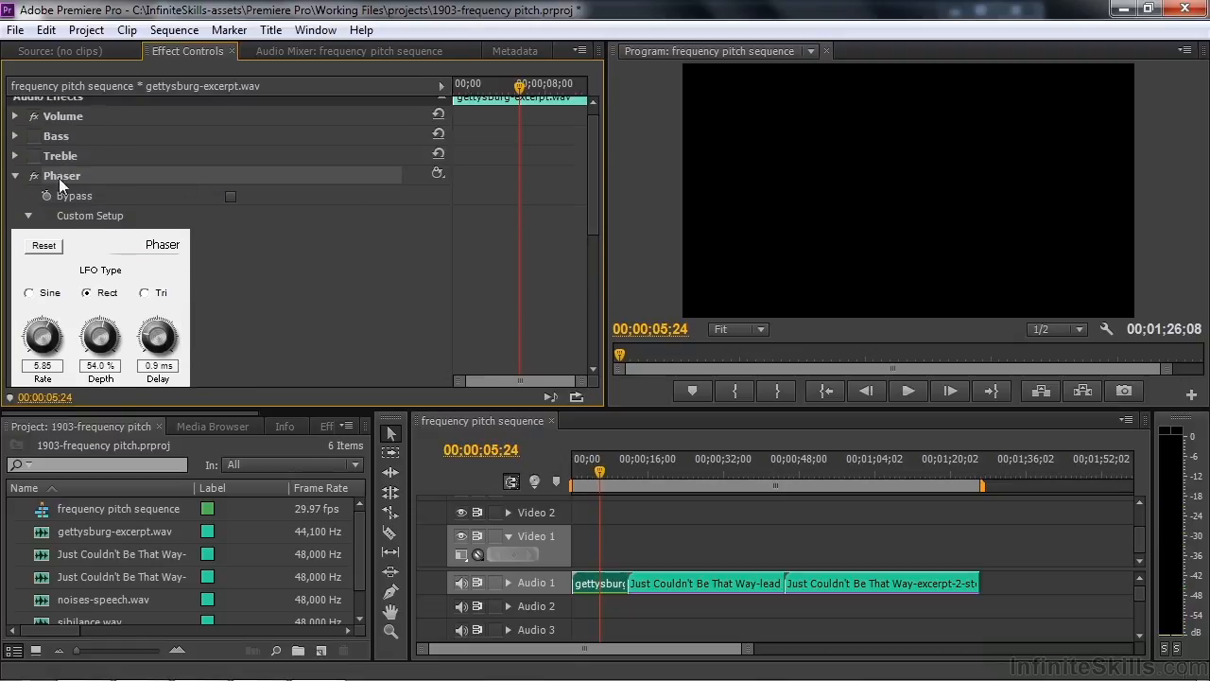
Collapse Phaser and apply a PitchShifter preset lowering pitch by 5 semitones.
click(15, 176)
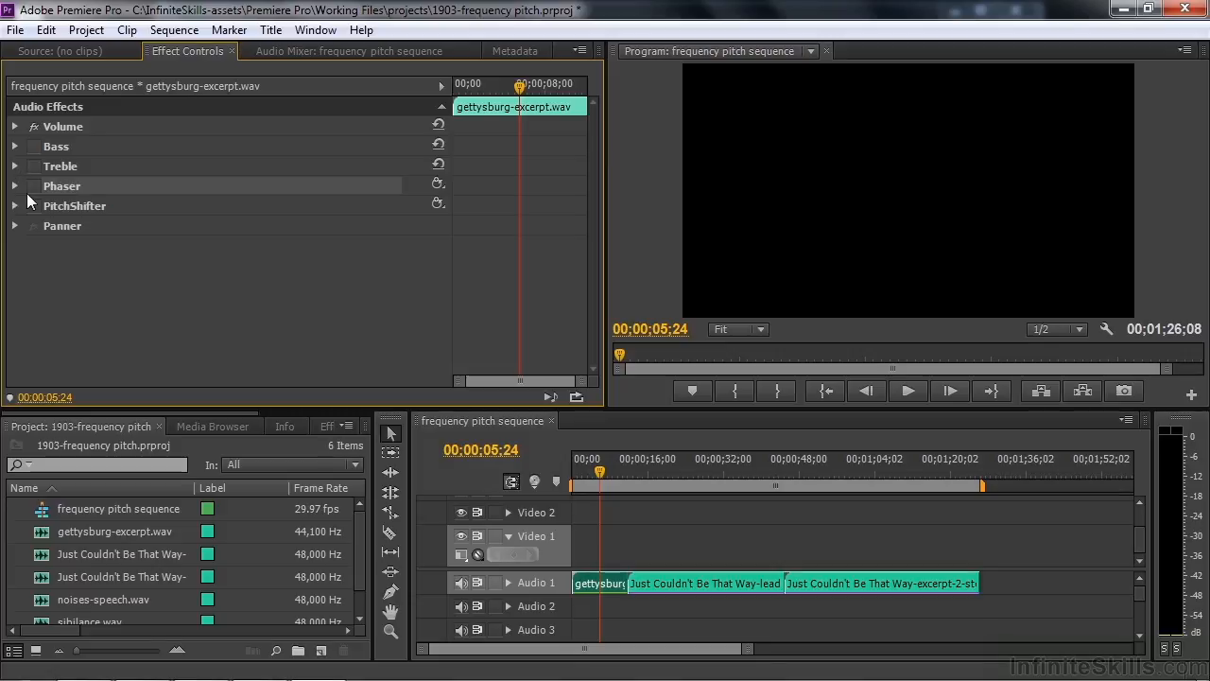
click(16, 205)
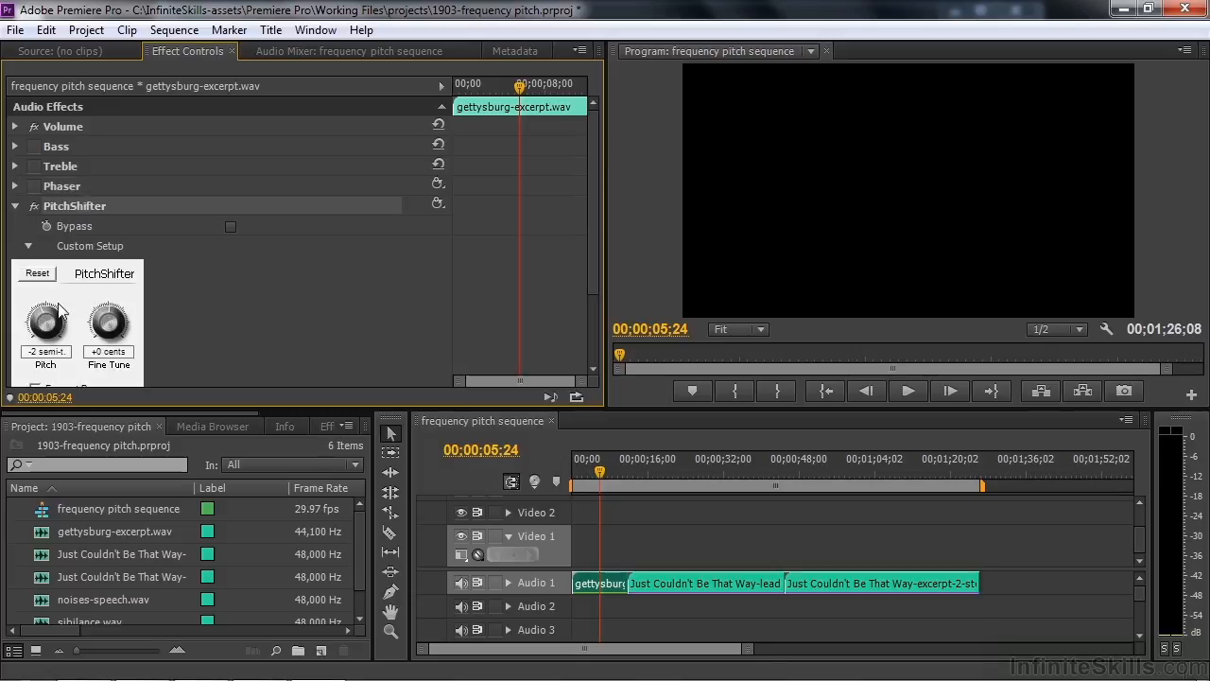
mouse_move(438, 204)
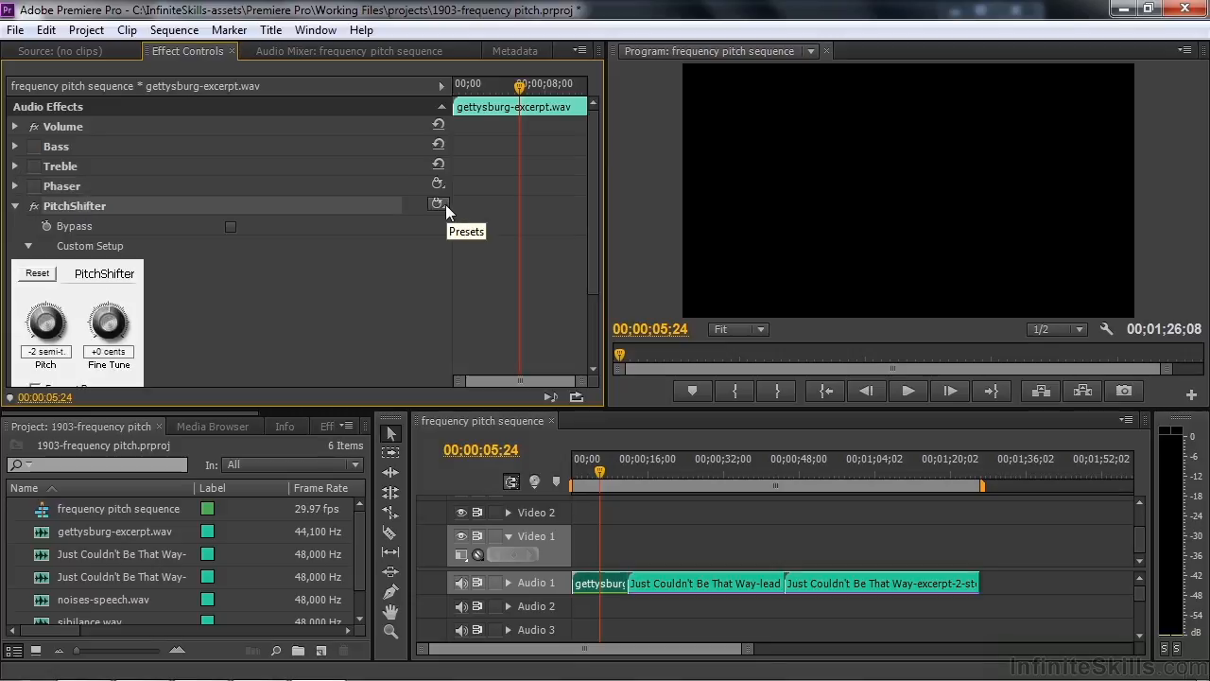
click(438, 204)
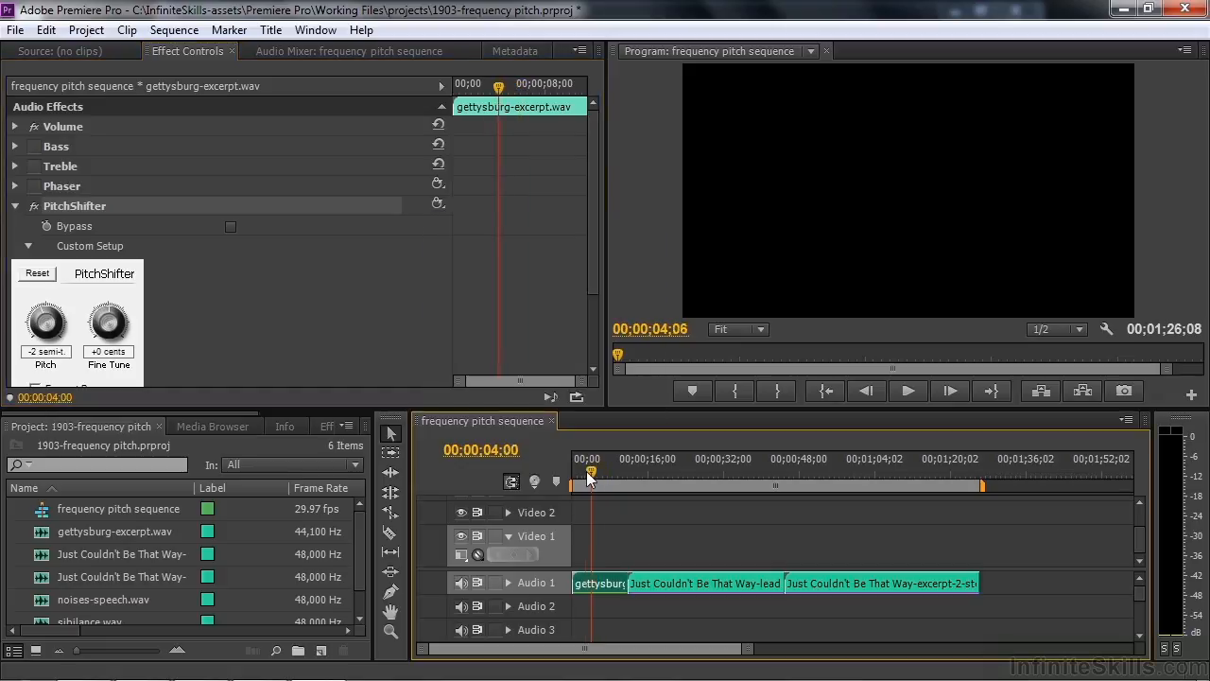
click(908, 390)
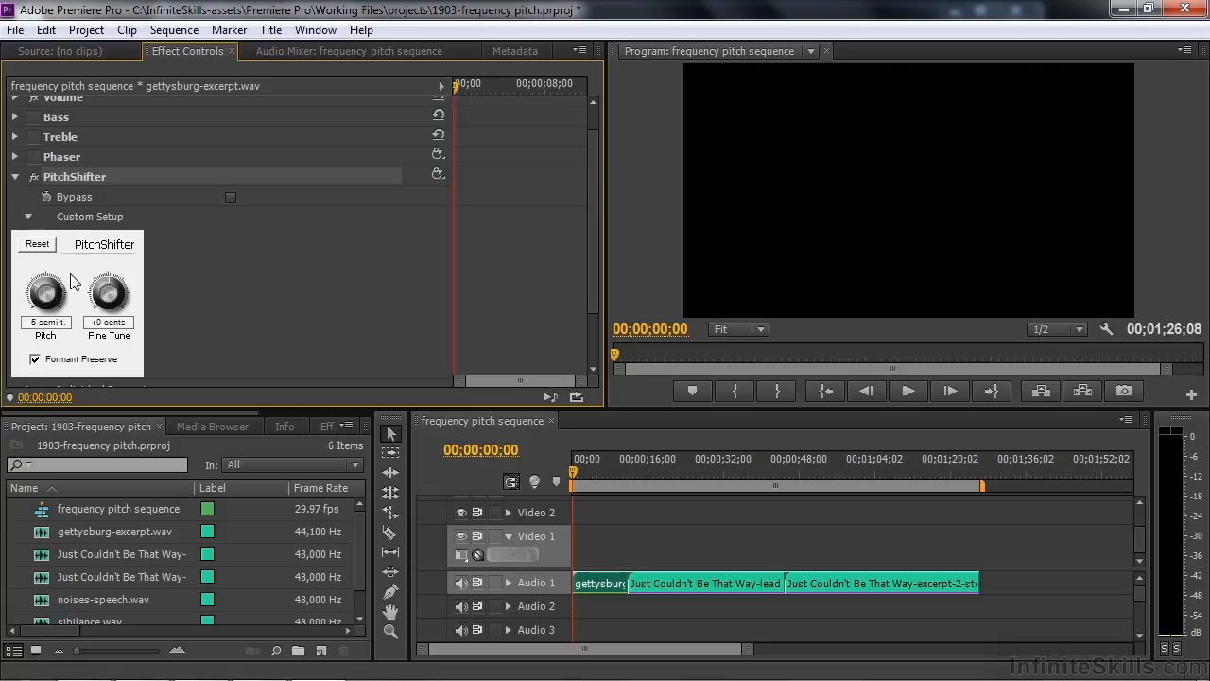
Set PitchShifter pitch to -4 semitones and re-enable Formant Preserve.
drag(45, 292, 45, 279)
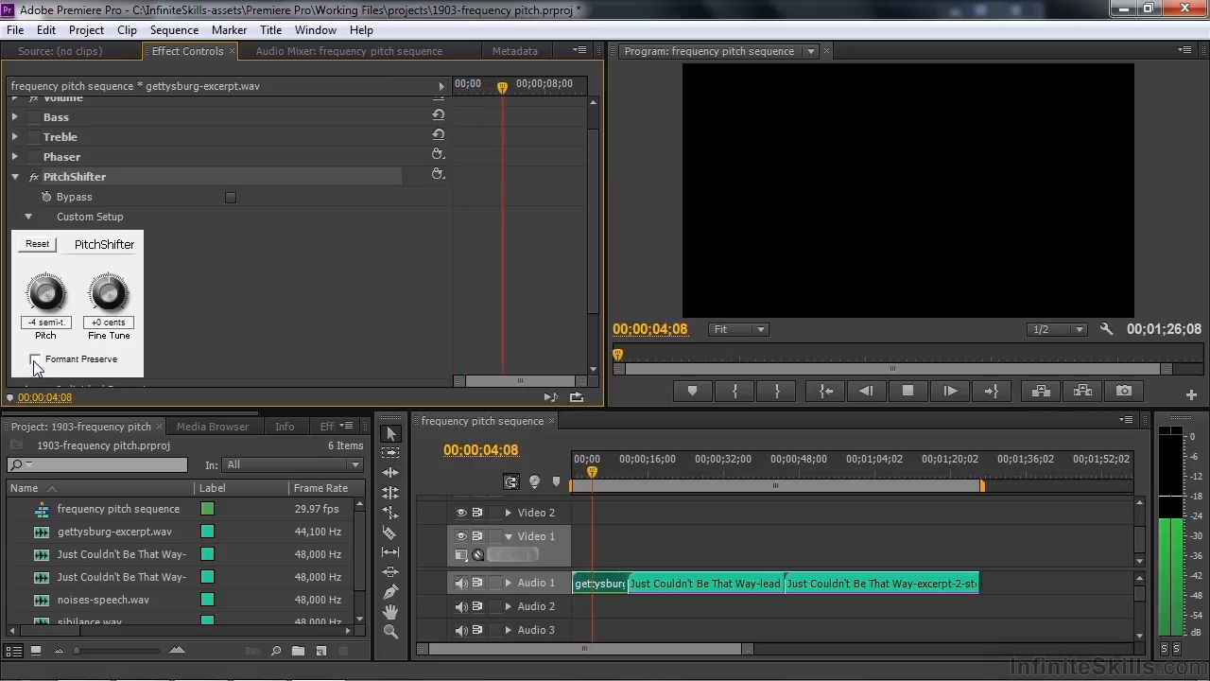
click(36, 359)
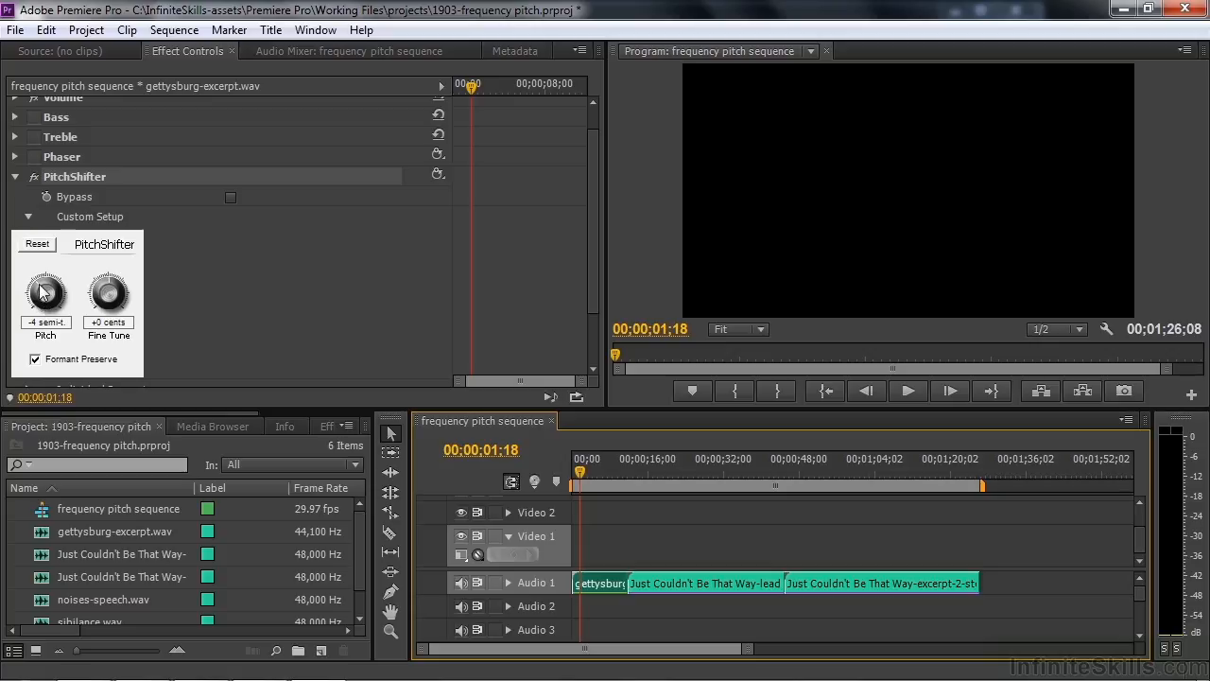
mouse_move(46, 292)
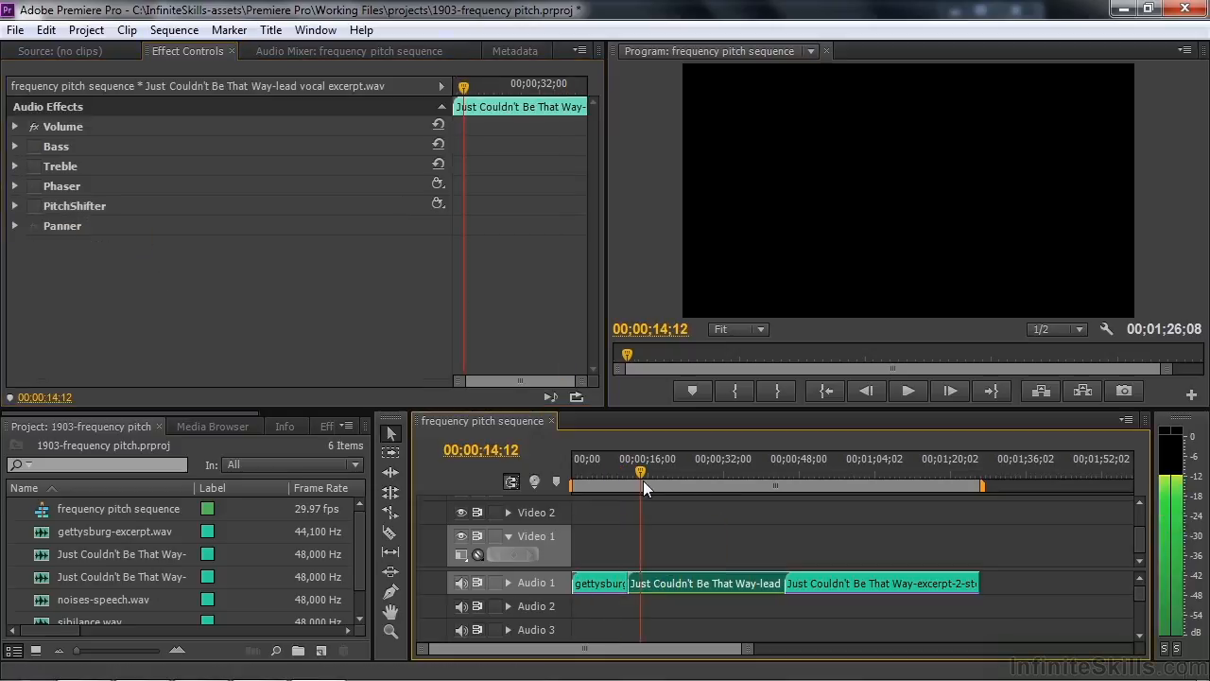
On the lead vocal clip, enable Bass and try about 19 and -21 dB before 4.1 dB.
click(15, 147)
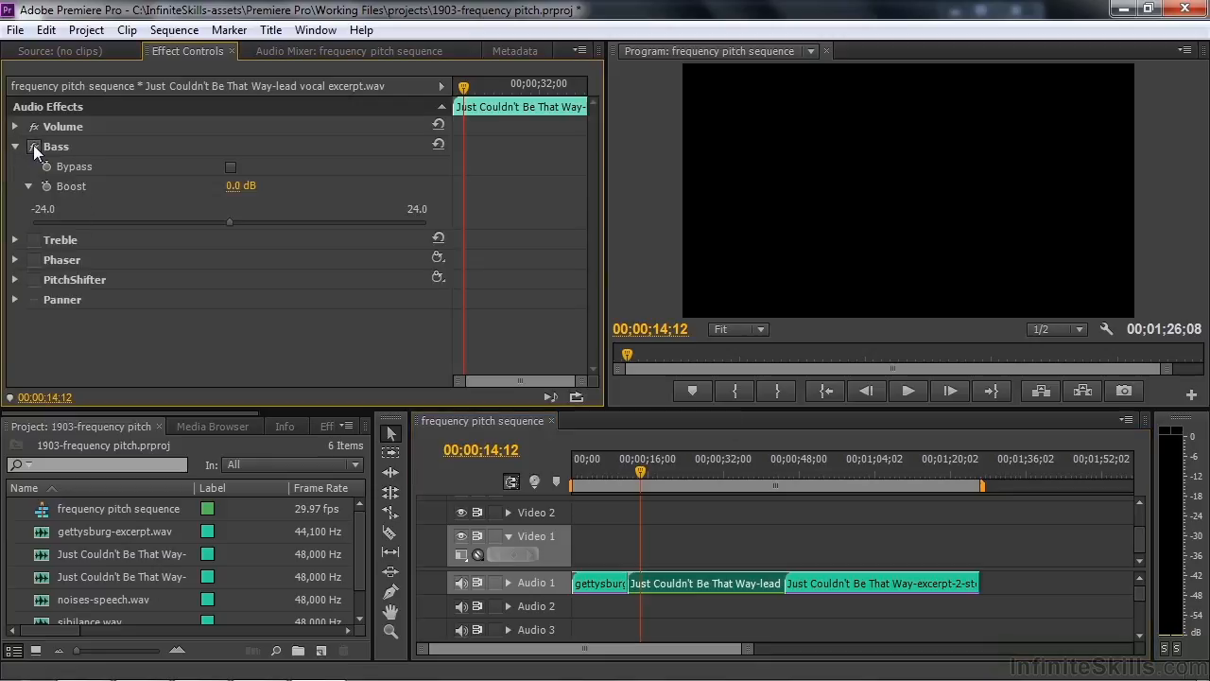
click(908, 391)
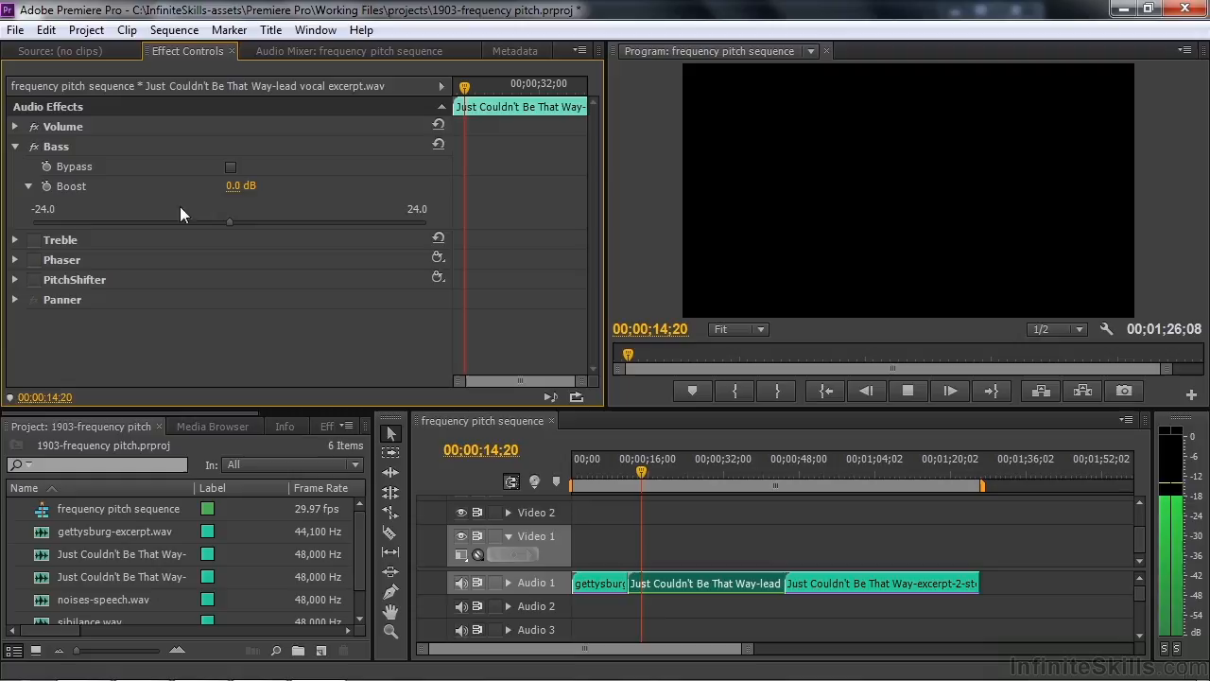
drag(229, 222, 387, 222)
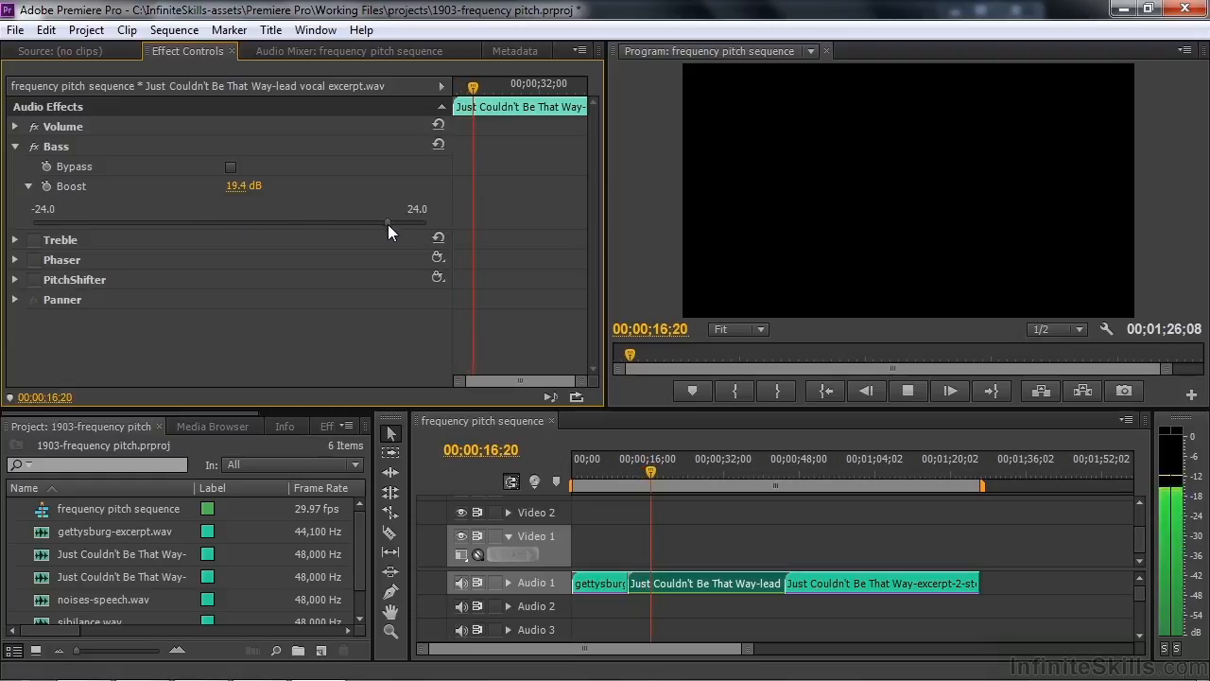
drag(387, 225, 57, 224)
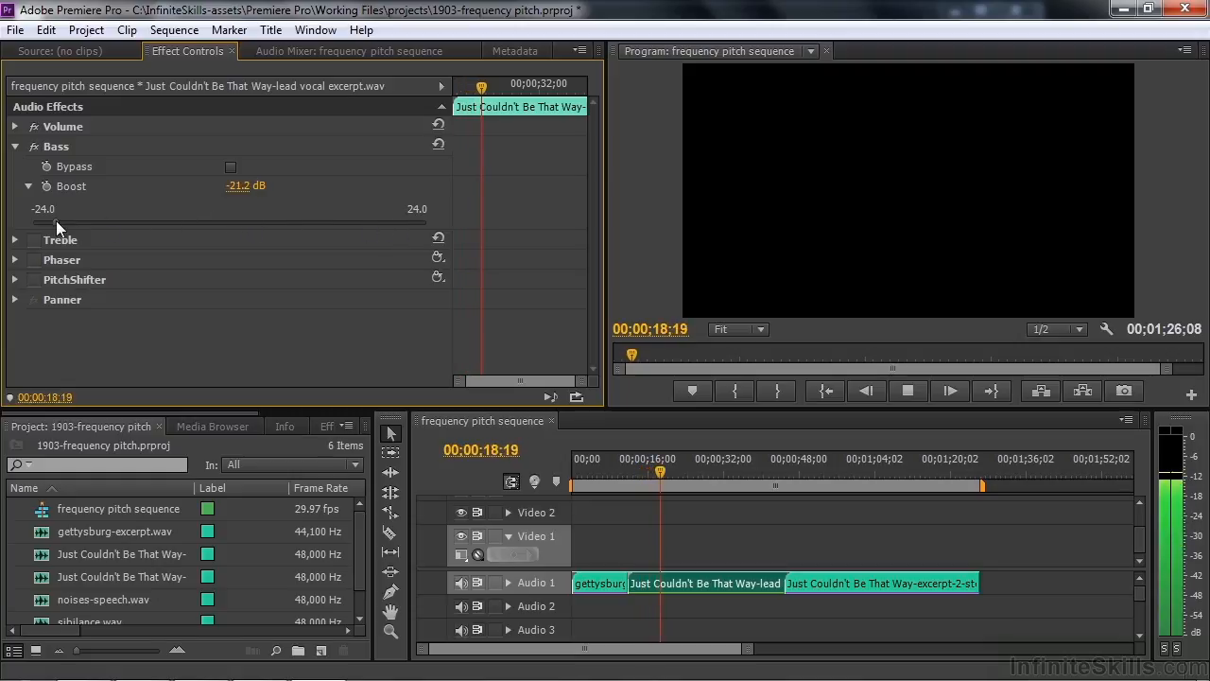
drag(57, 225, 265, 224)
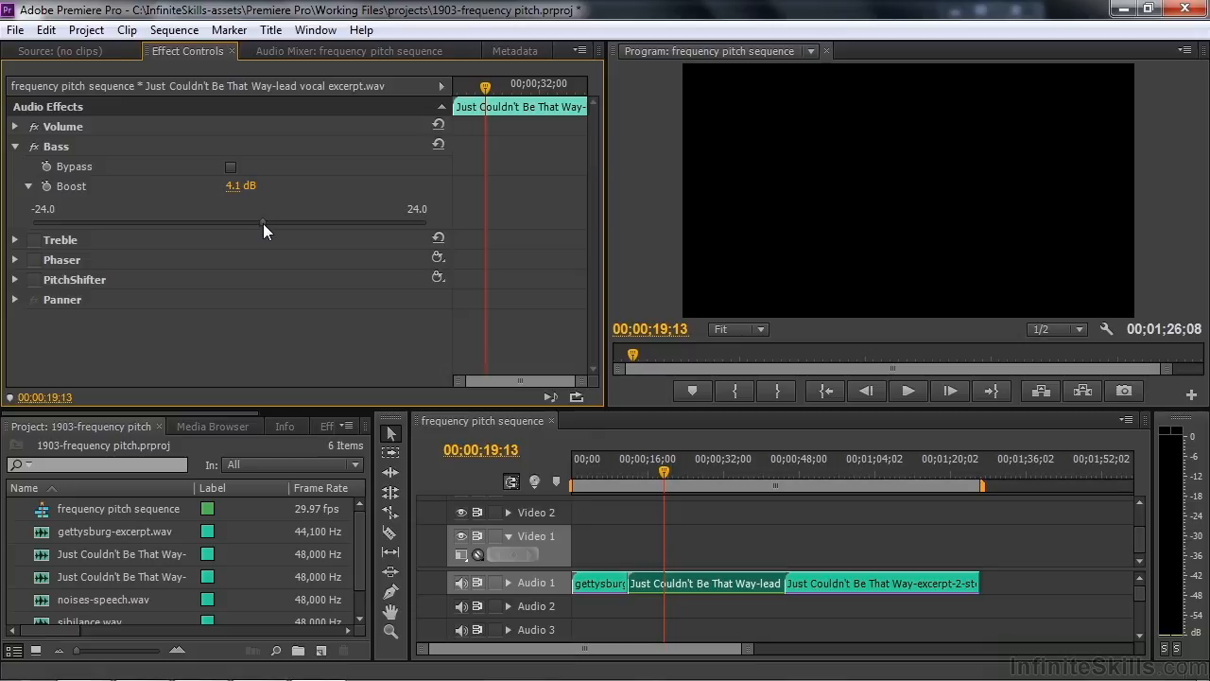
mouse_move(45, 162)
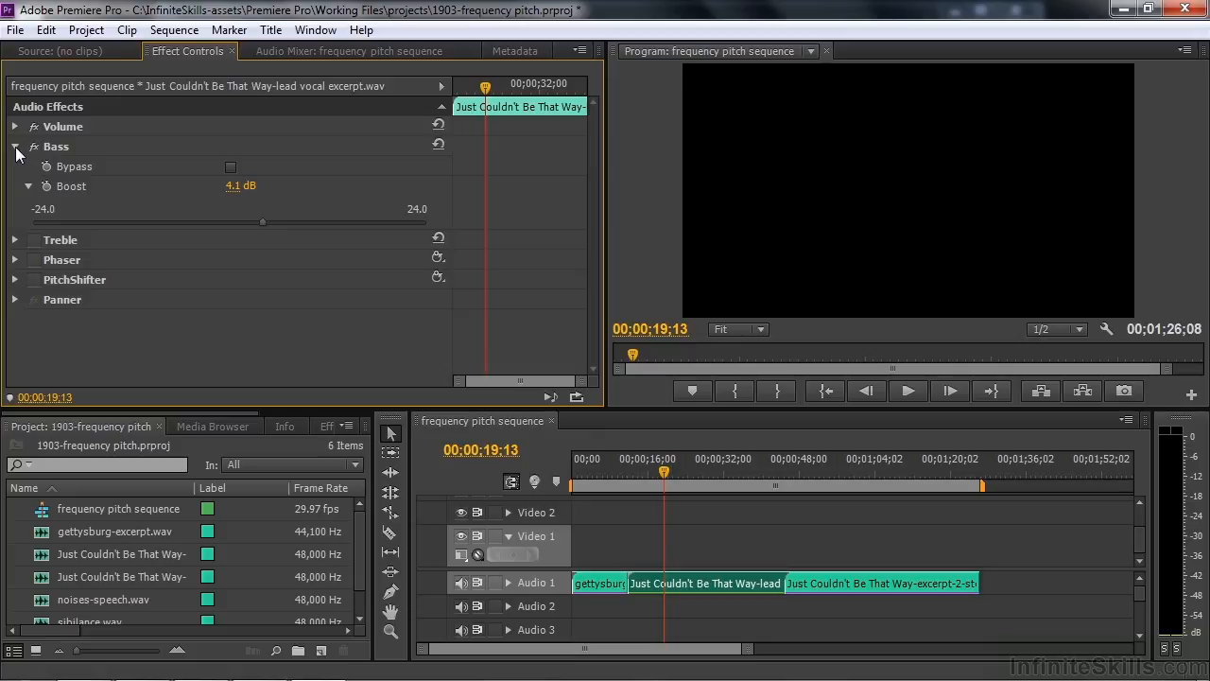
Collapse Bass and try Treble boost at about 15 and -9.9 dB, ending at 15.4 dB.
click(14, 147)
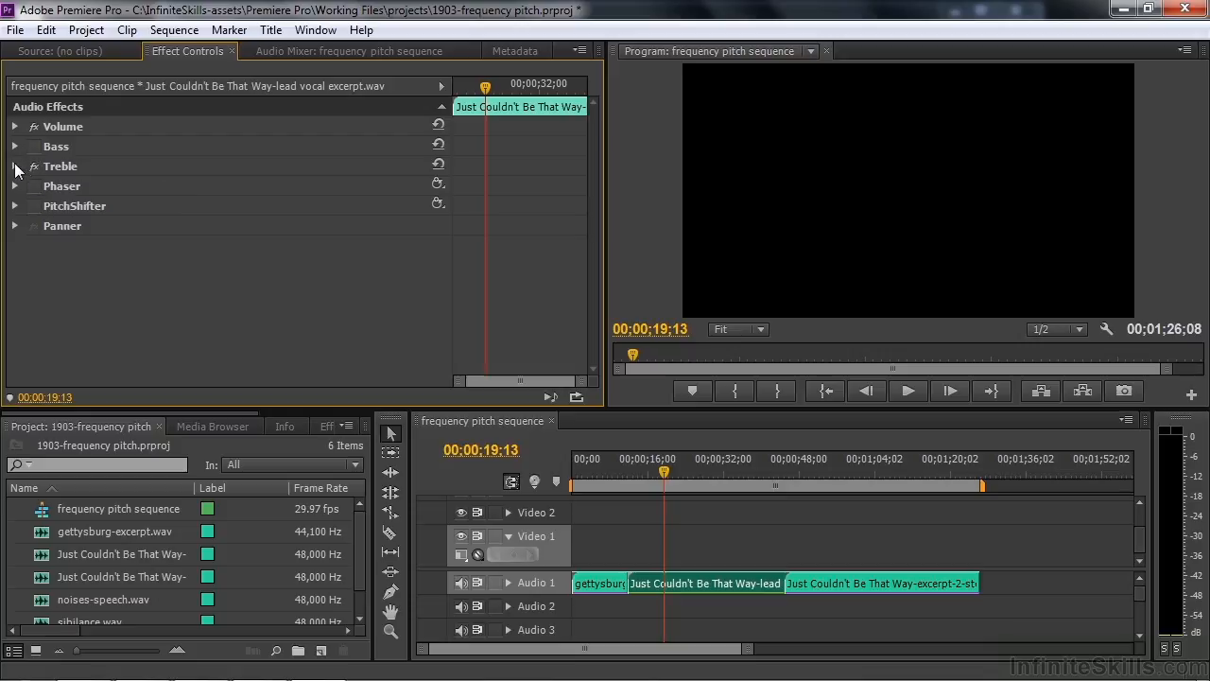
click(15, 166)
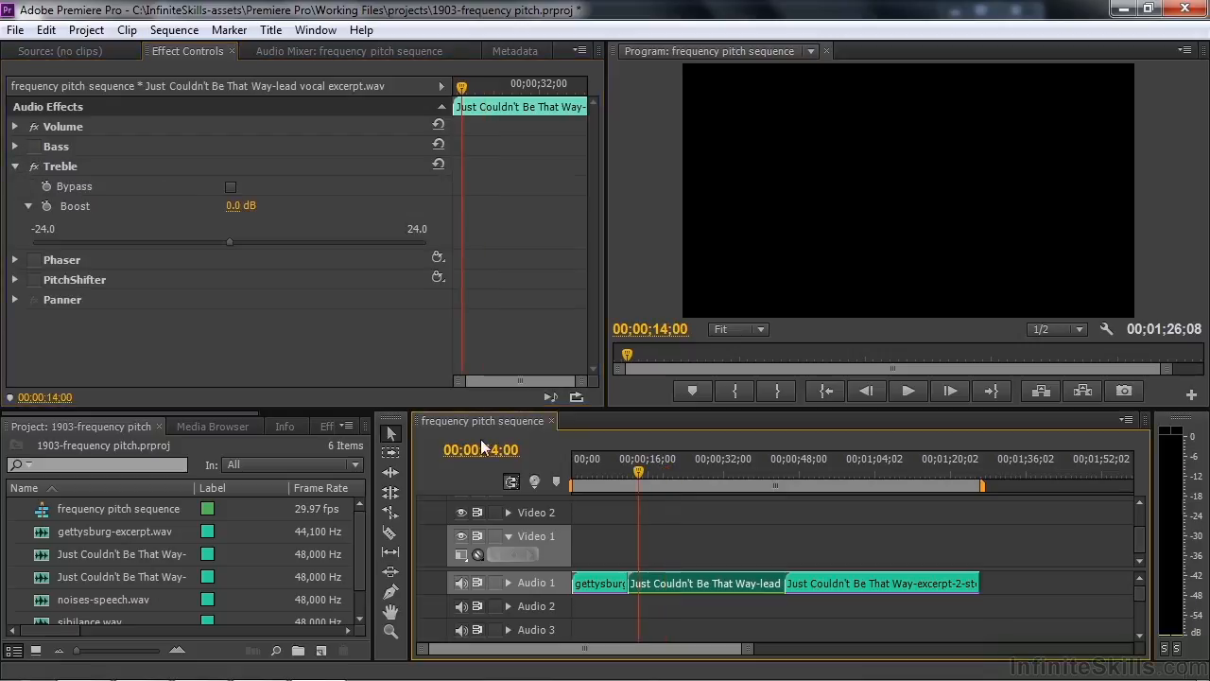
drag(230, 242, 355, 242)
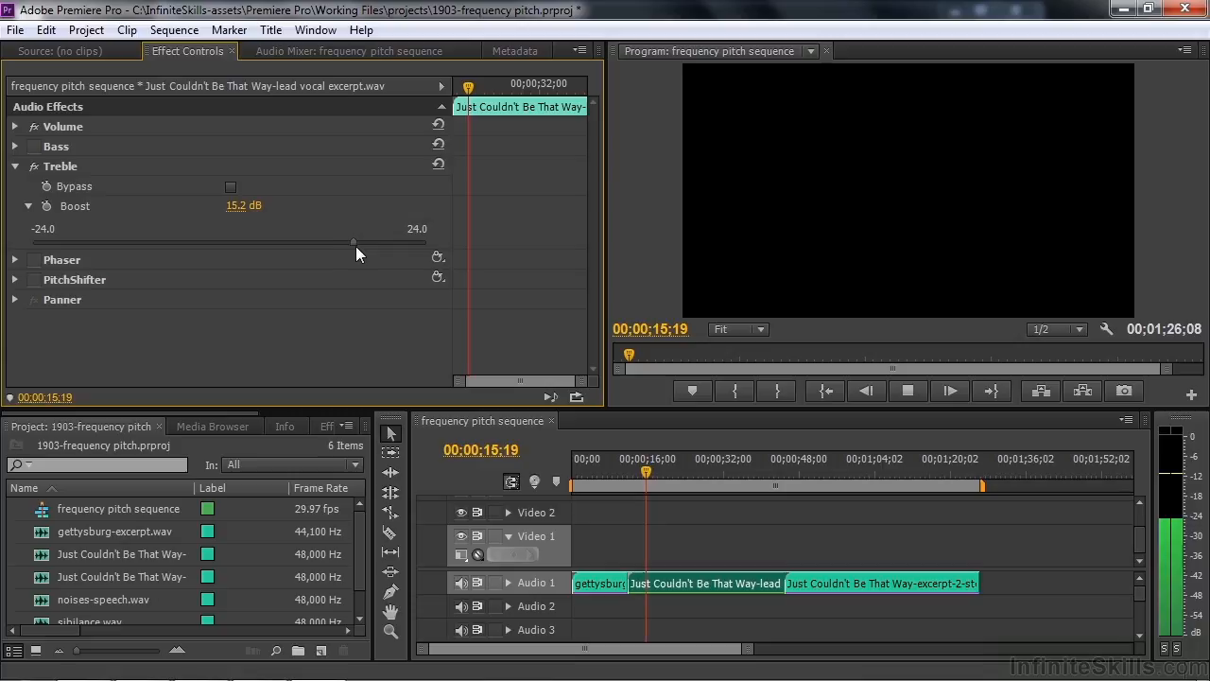
drag(355, 243, 150, 243)
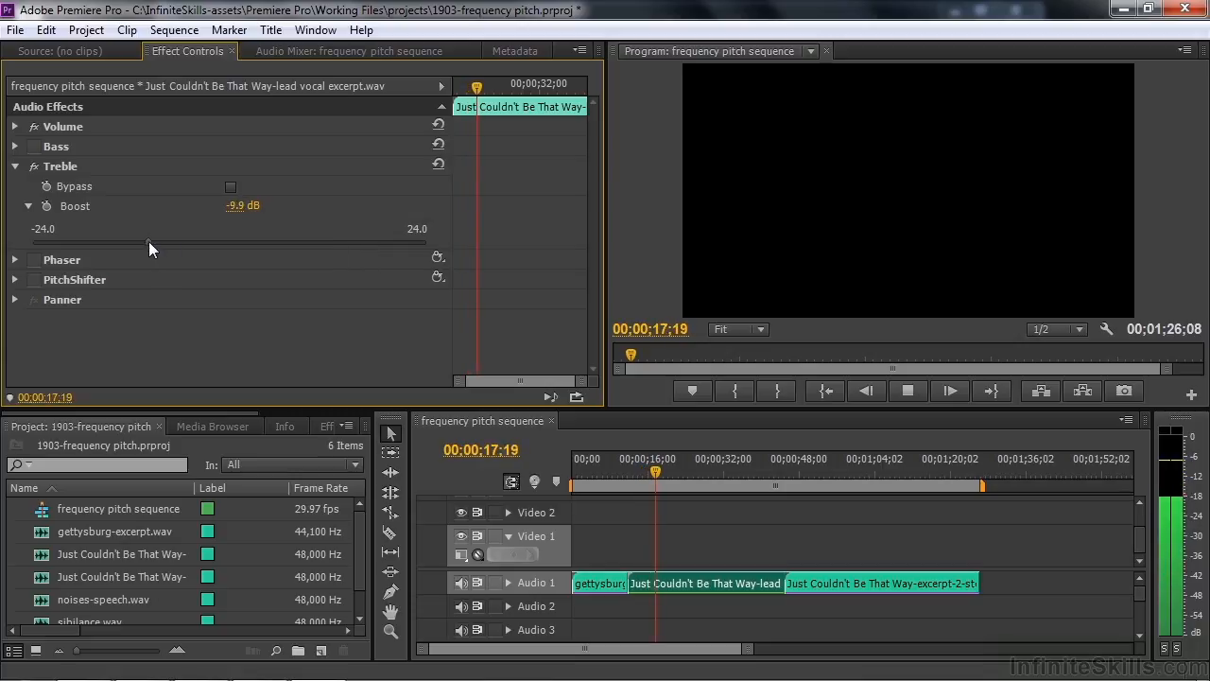
drag(148, 243, 358, 243)
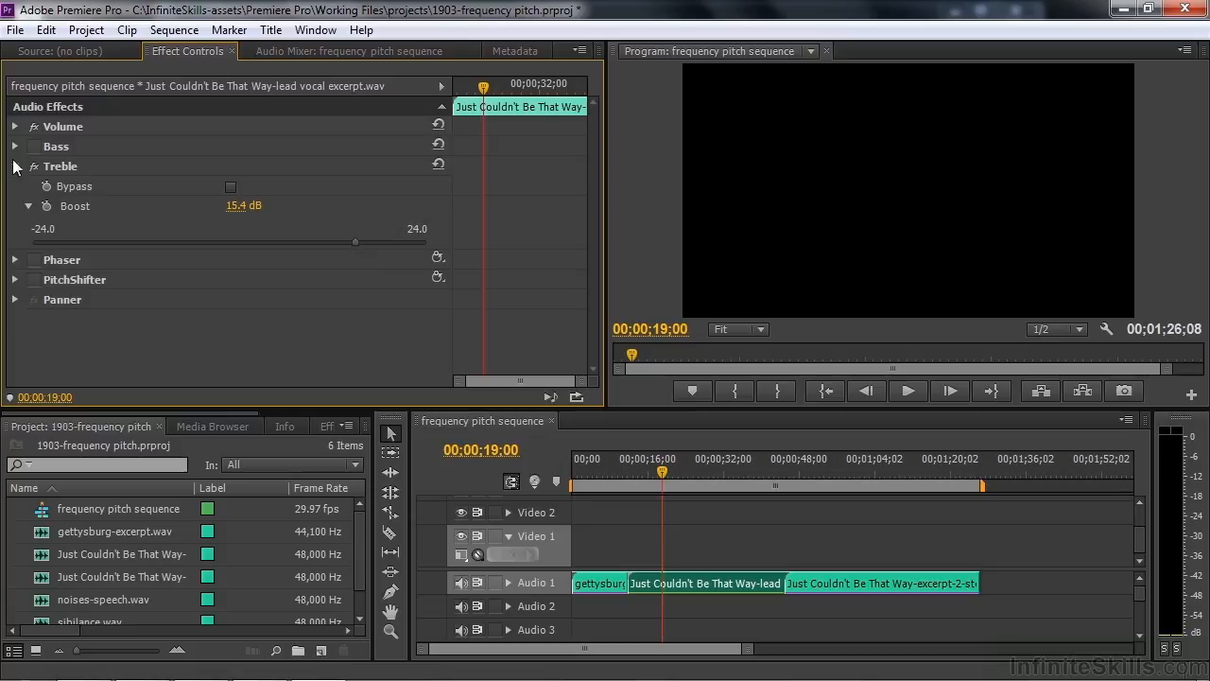
Enable the vocal's Phaser, audition its underwater preset, then switch Phaser off.
click(15, 166)
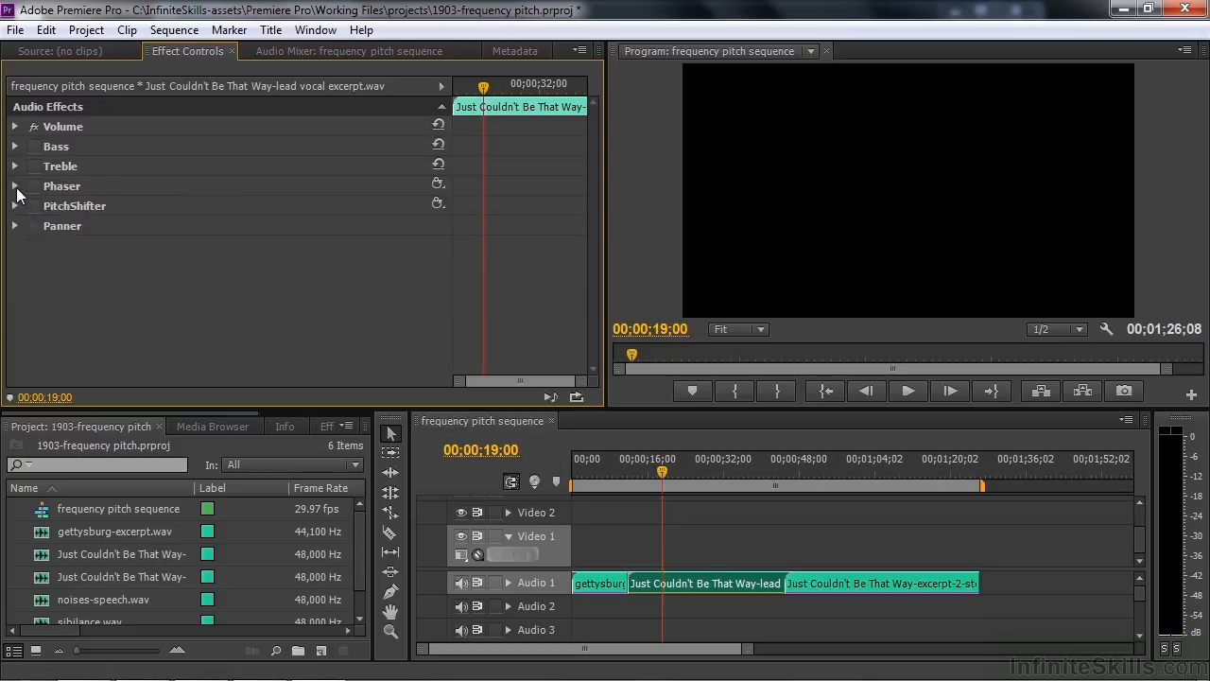
click(15, 186)
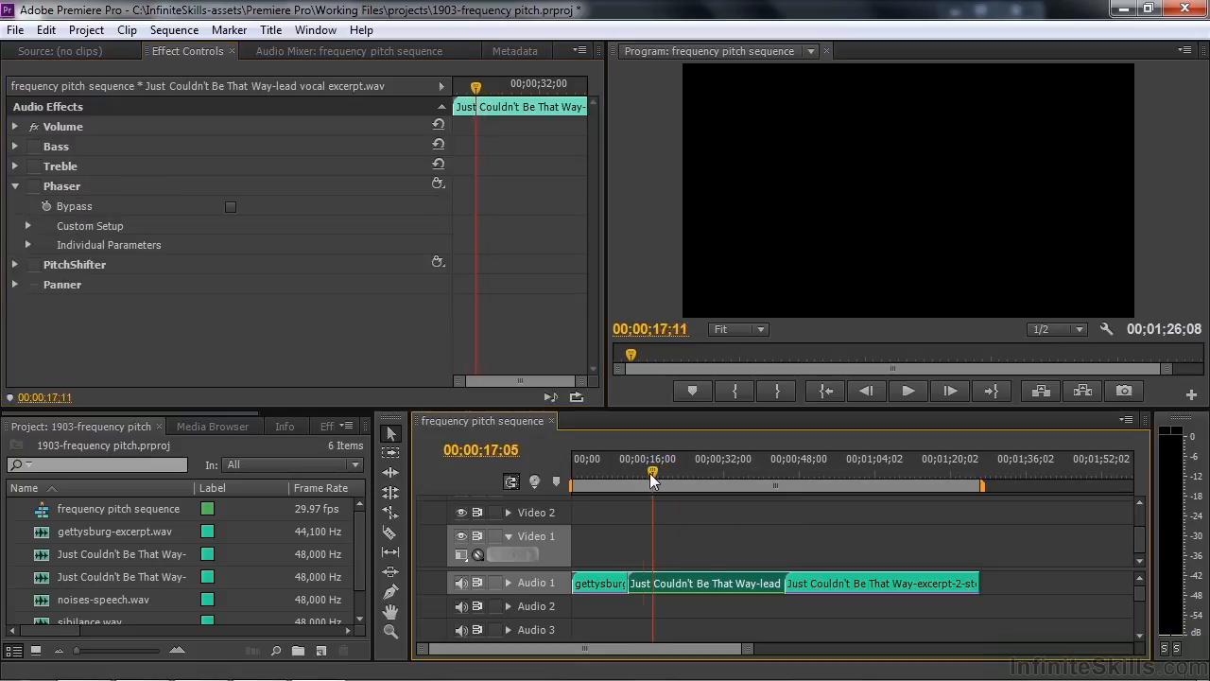
click(634, 470)
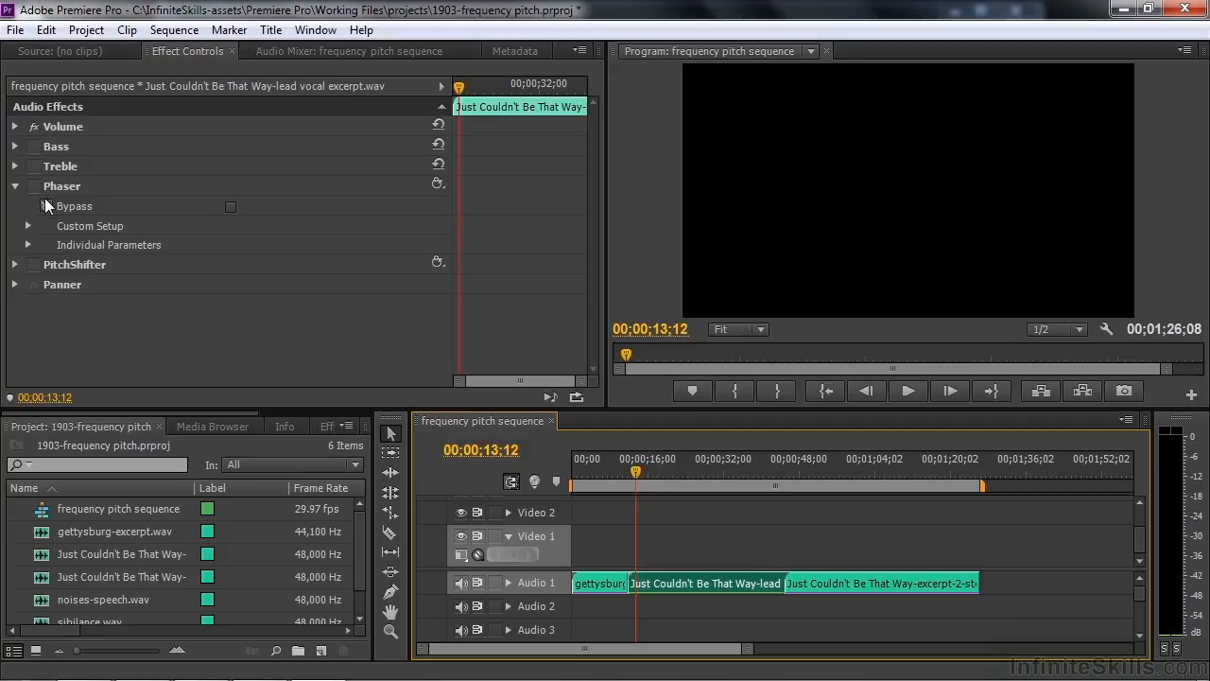
click(438, 182)
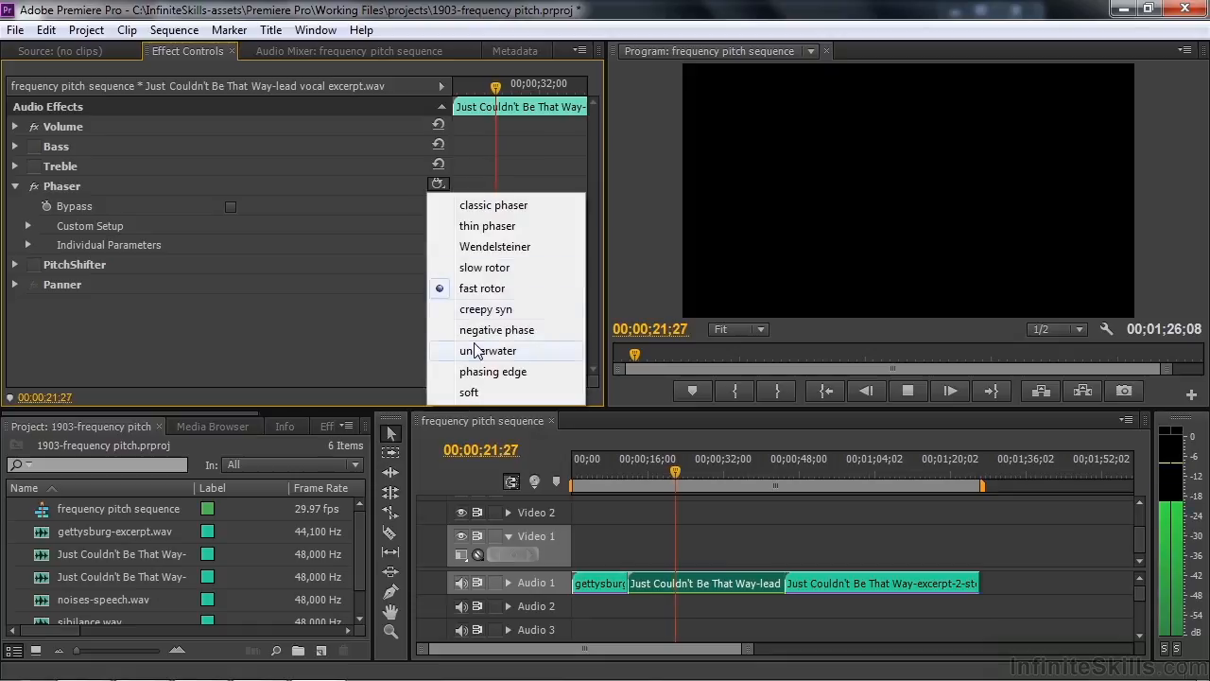
click(487, 351)
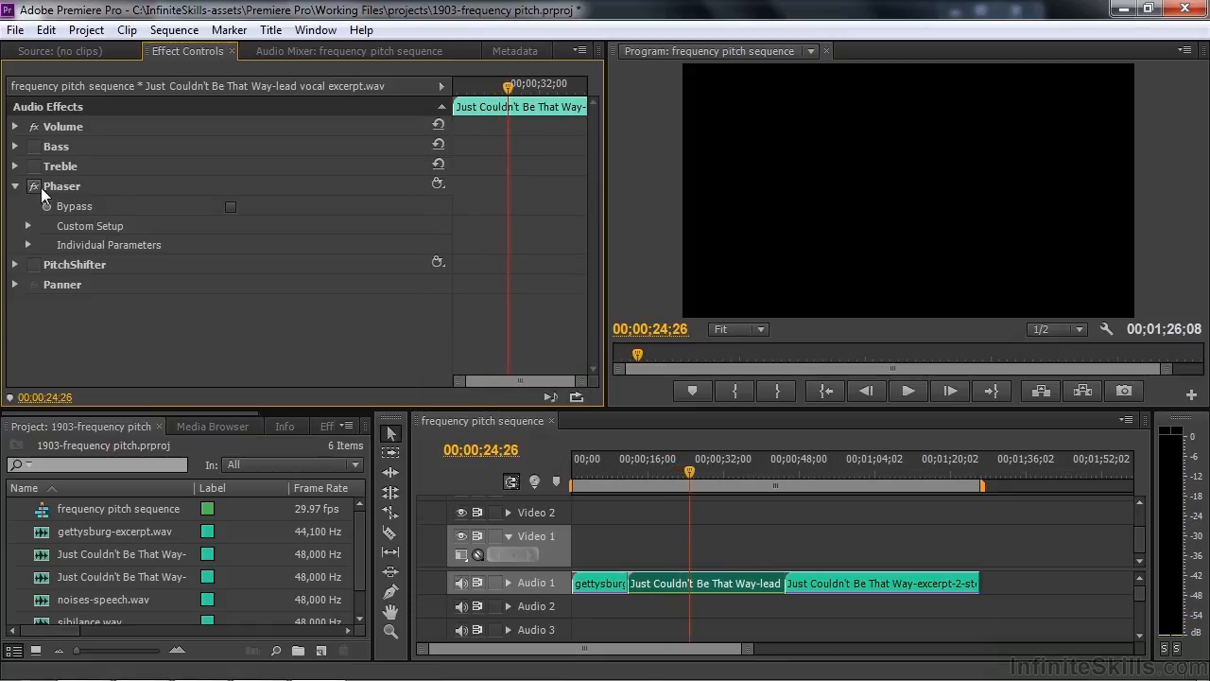
click(16, 185)
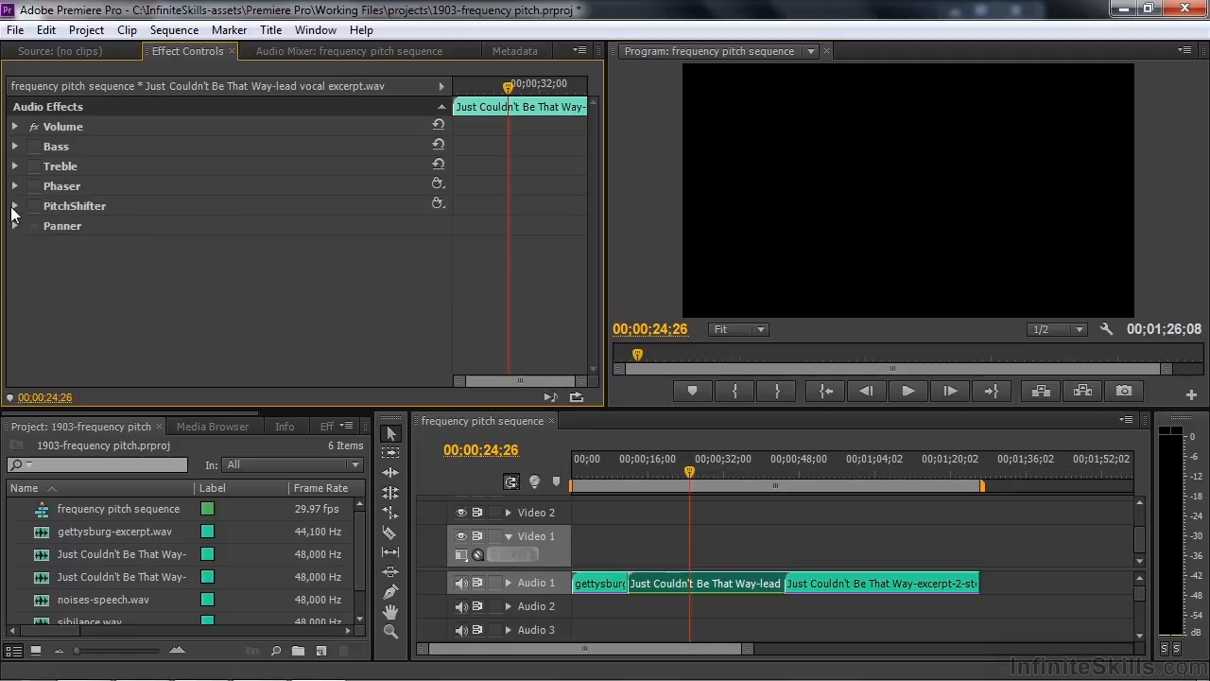
Audition PitchShifter at +4 and -2 semitones, leave it at -2, then select excerpt-2-stereo.
click(15, 205)
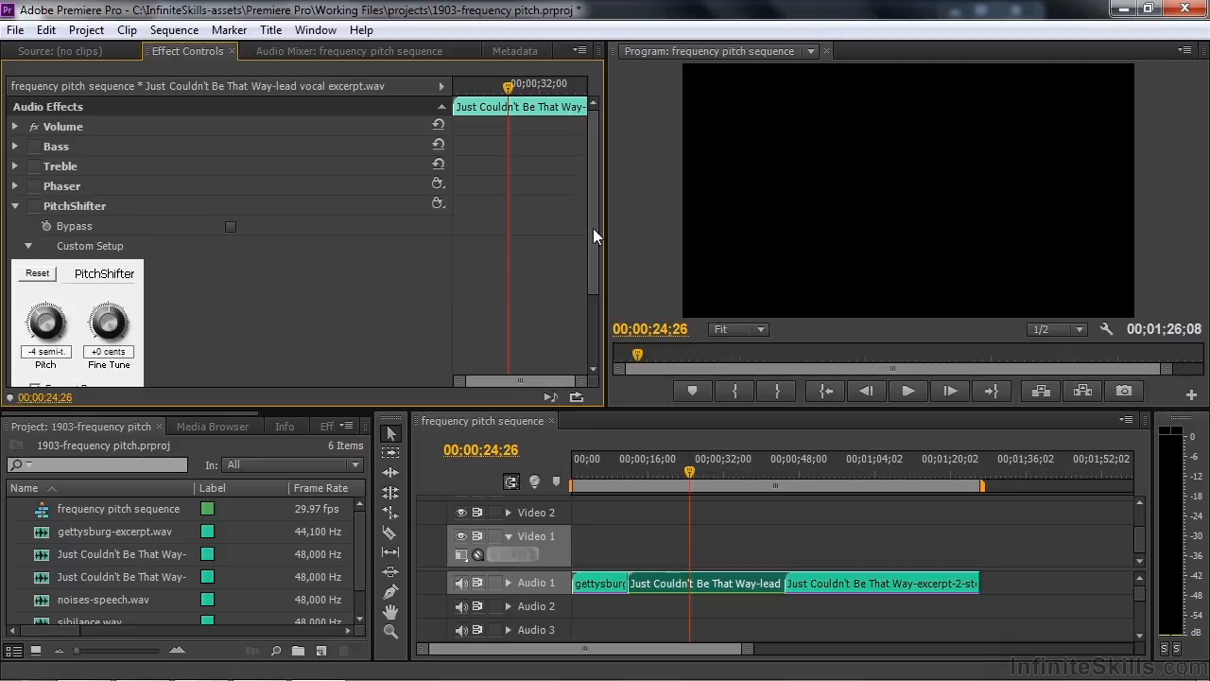
scroll(down, 3)
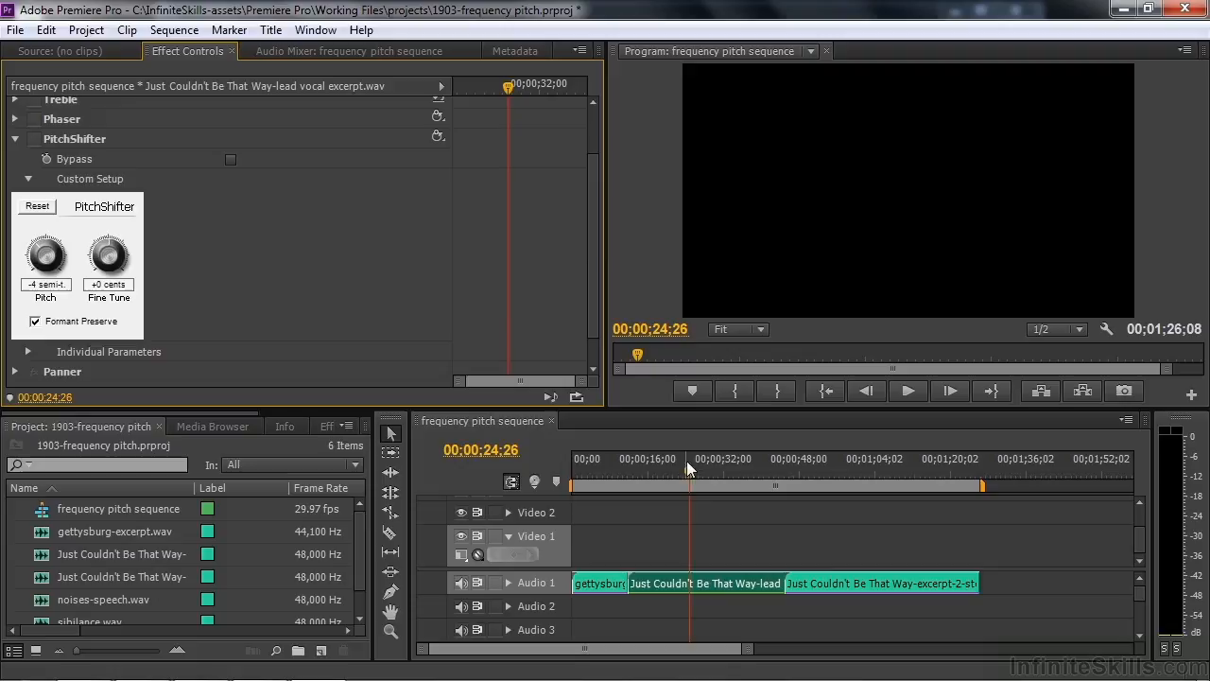
click(629, 473)
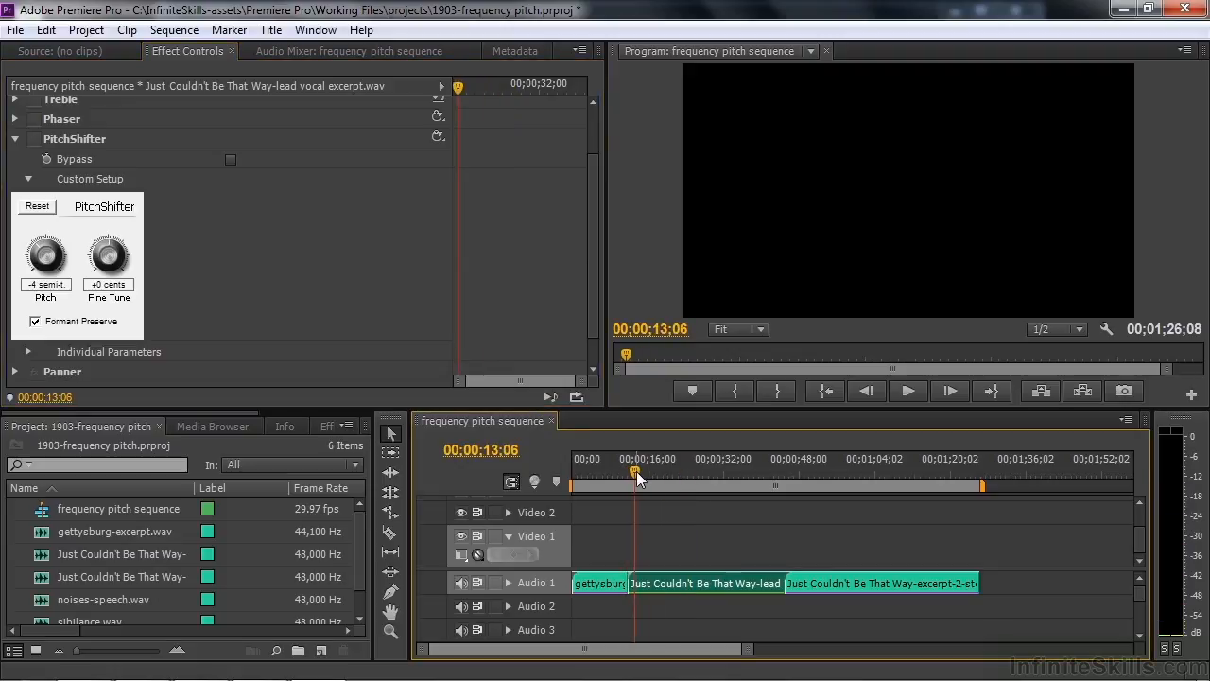
mouse_move(128, 304)
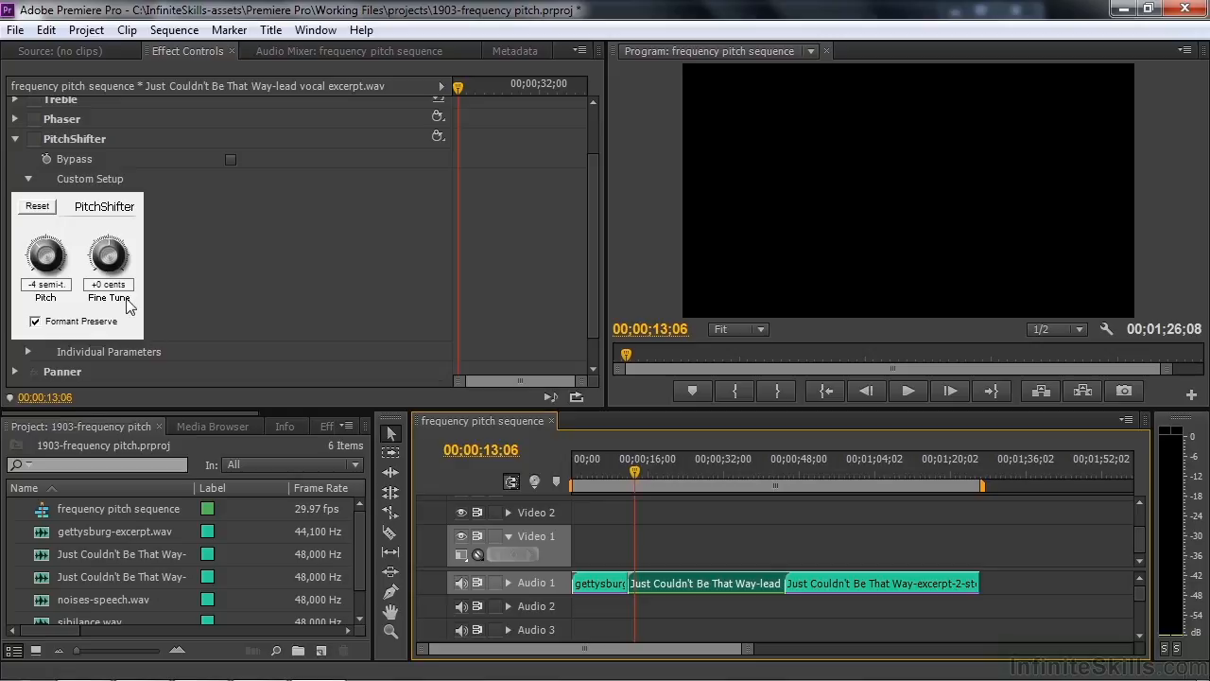
mouse_move(107, 255)
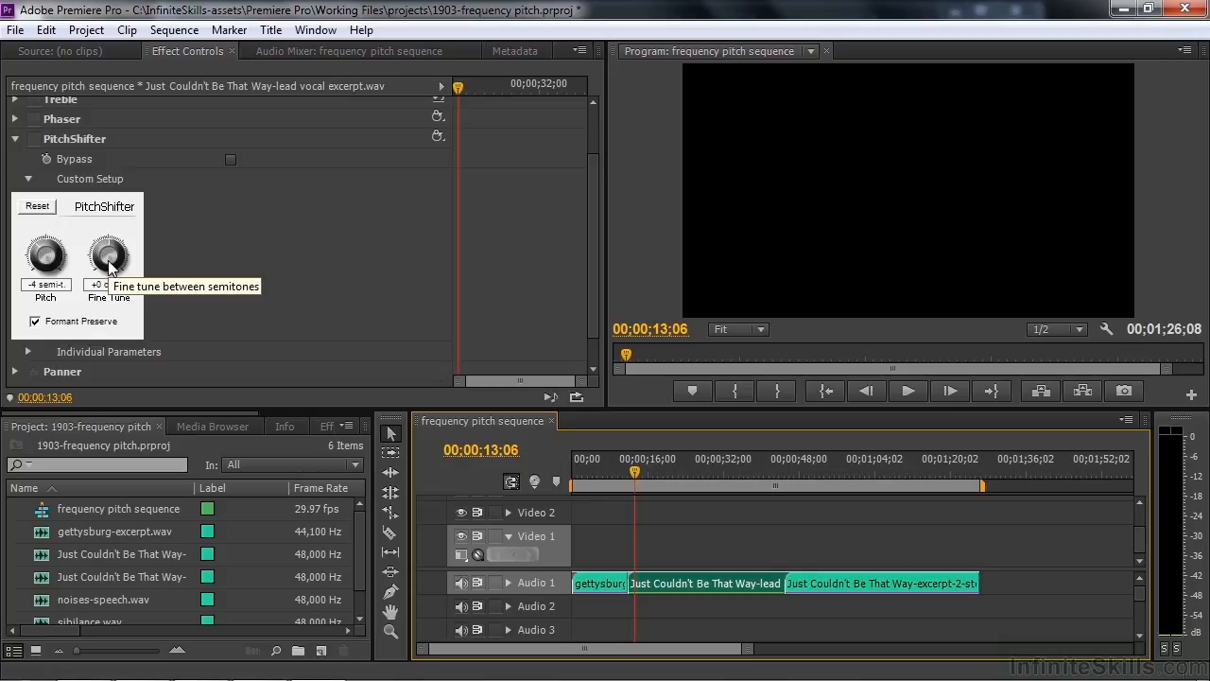
mouse_move(46, 257)
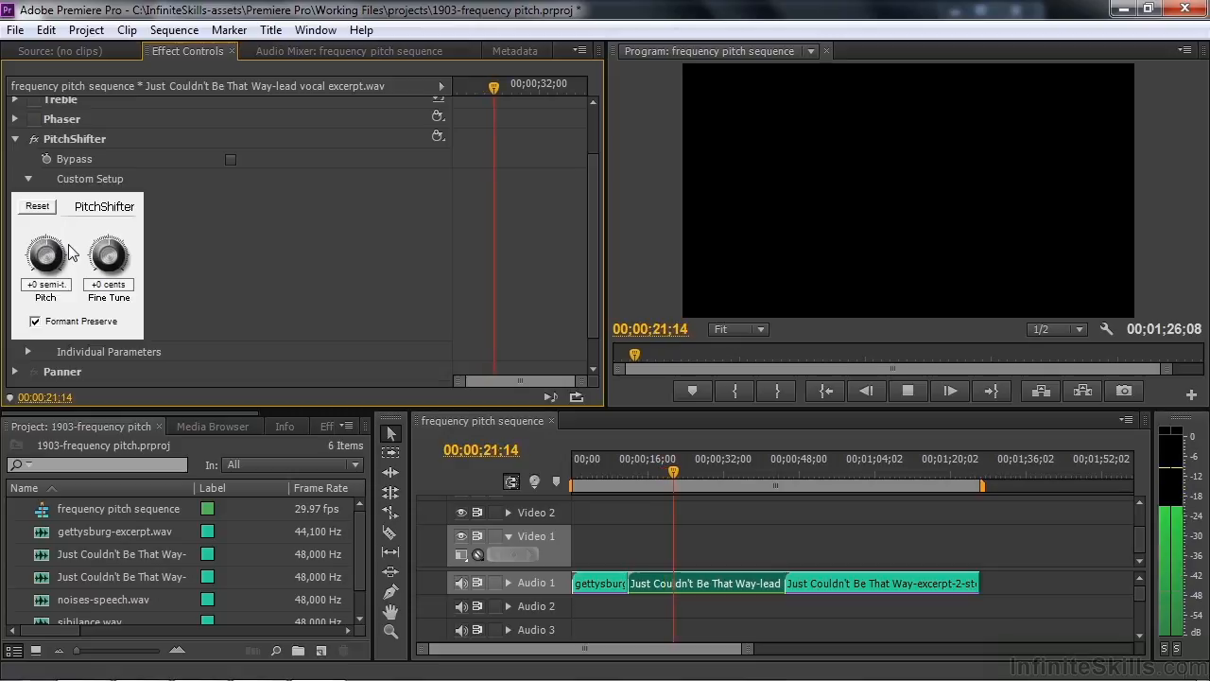
drag(45, 251, 45, 236)
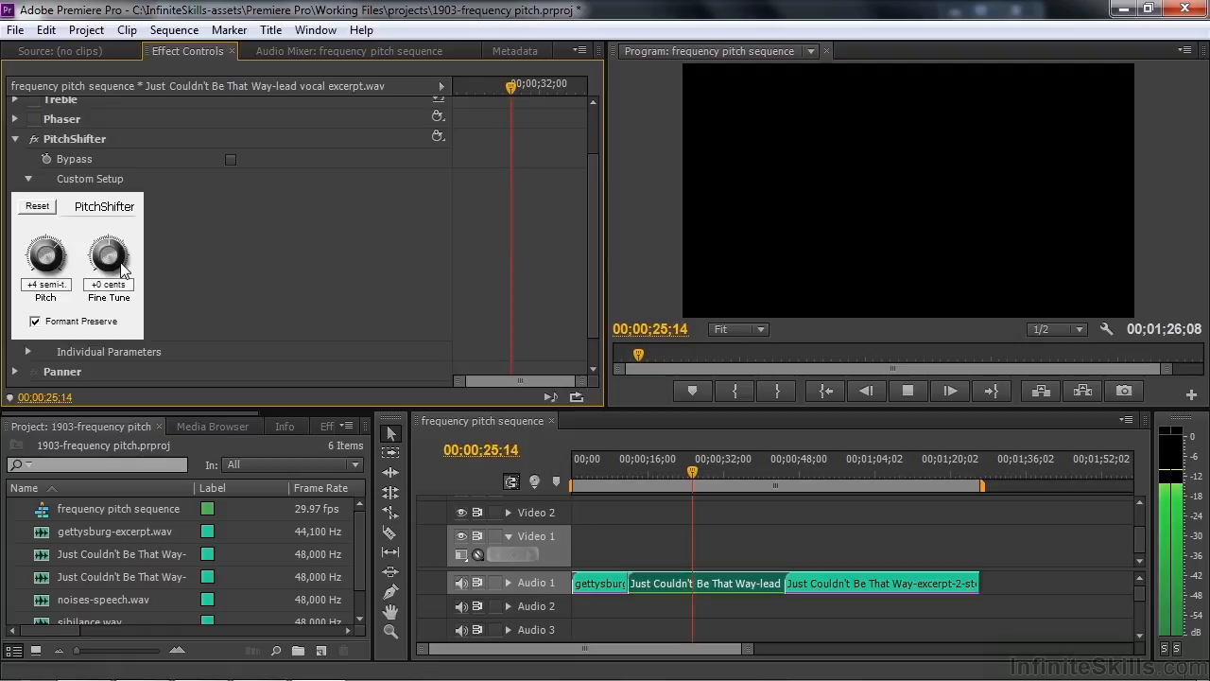
drag(45, 255, 45, 274)
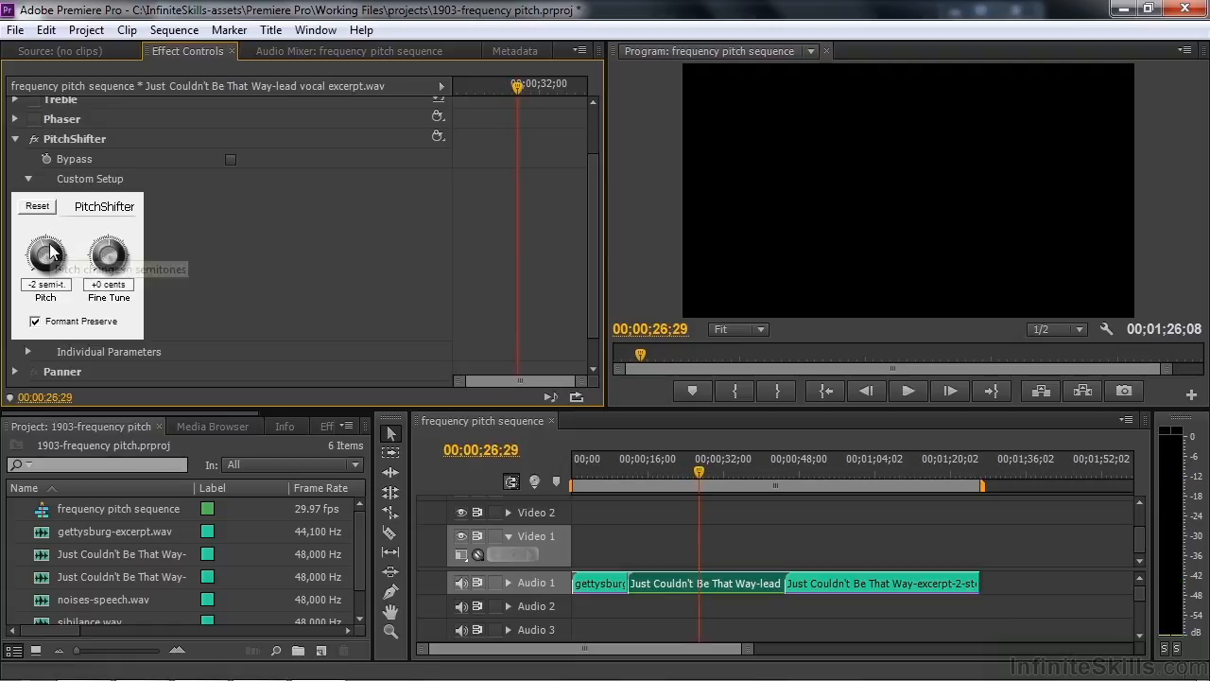
mouse_move(45, 256)
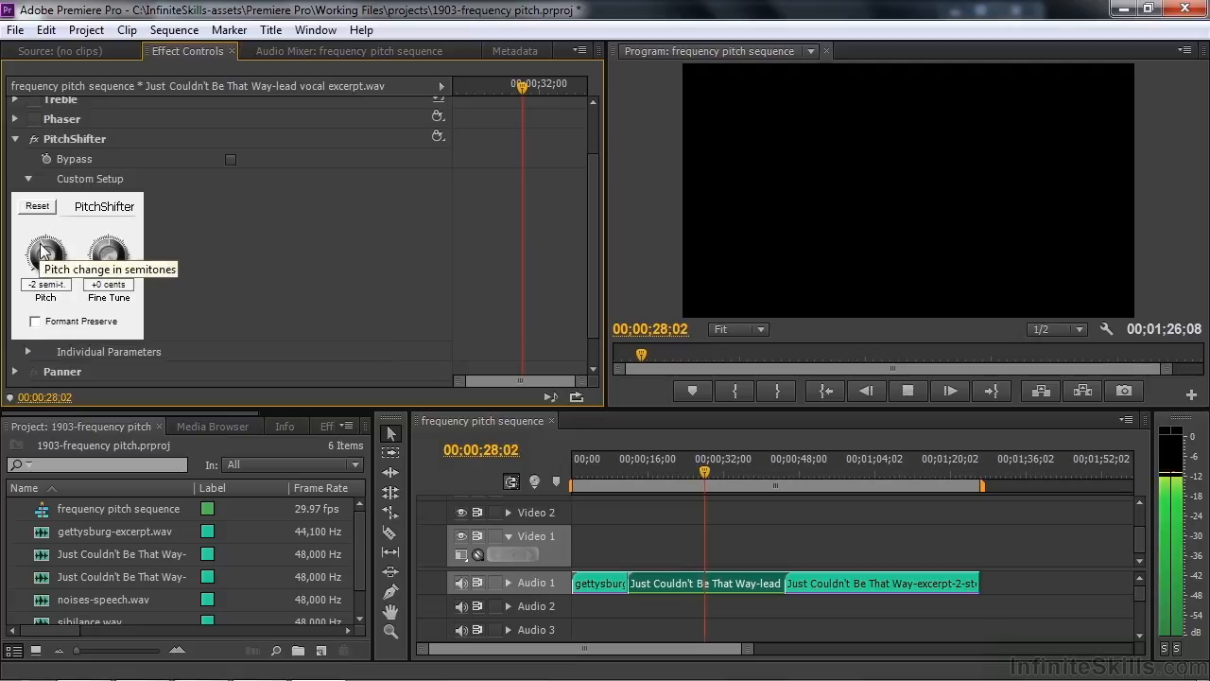
drag(46, 248, 46, 260)
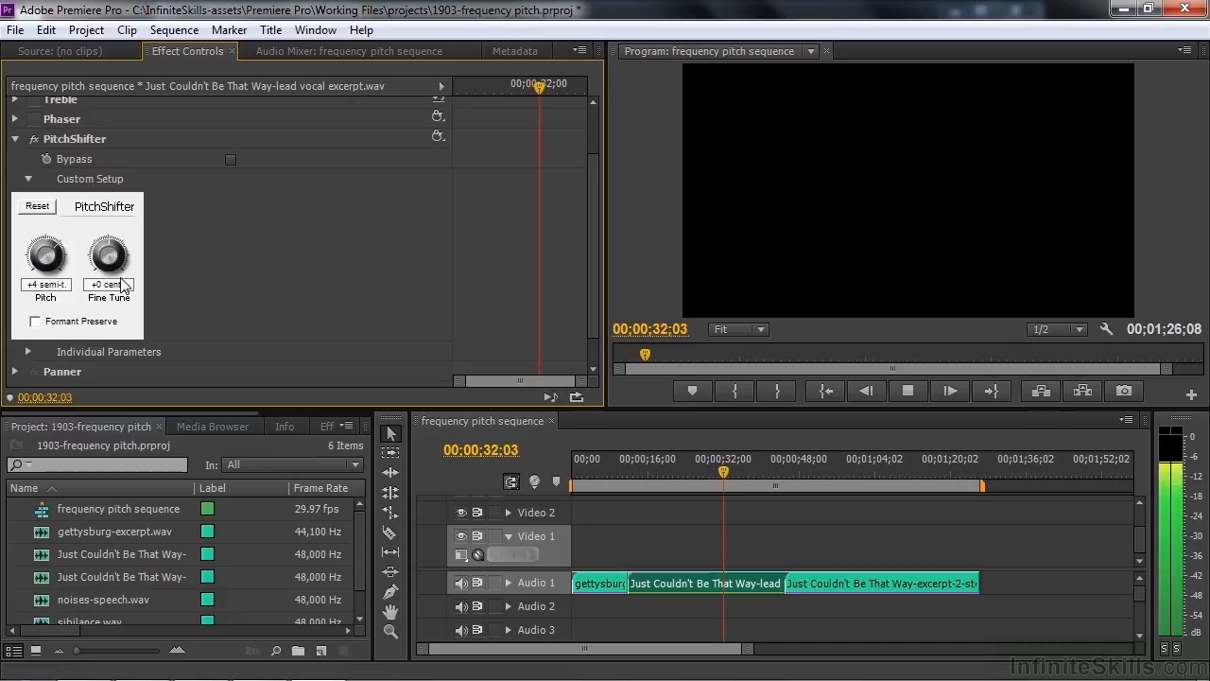
drag(45, 250, 45, 274)
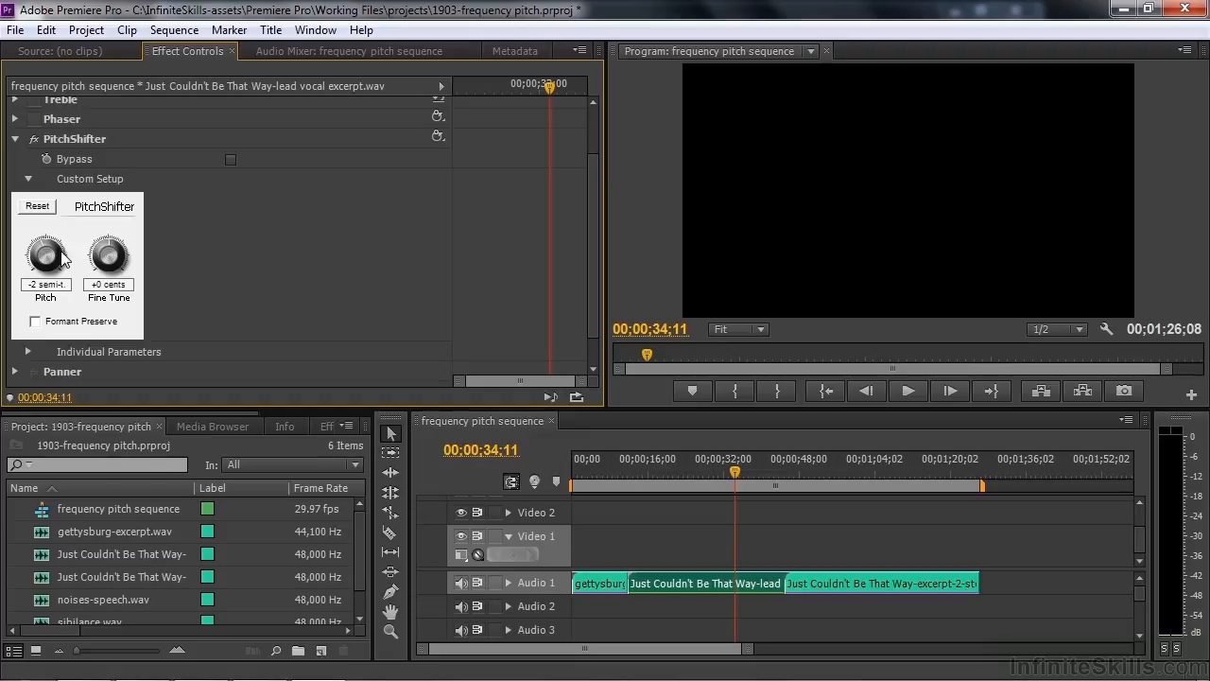
click(15, 139)
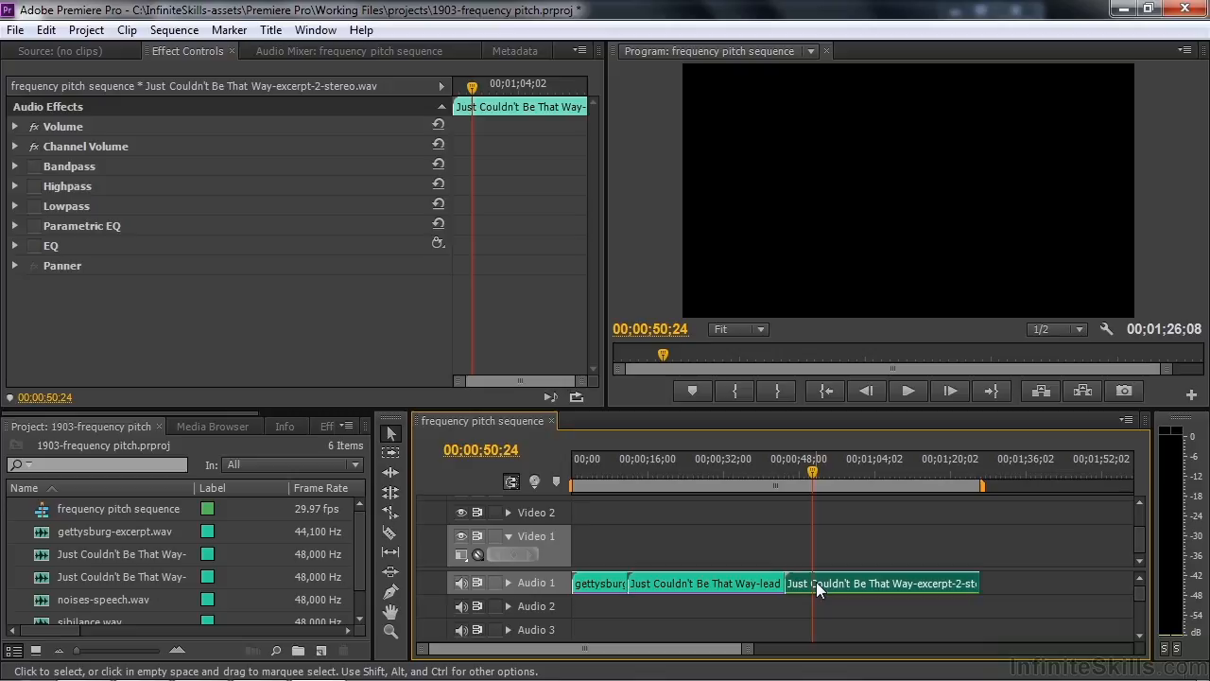
Play the excerpt-2-stereo clip and enable its Bandpass effect.
click(908, 391)
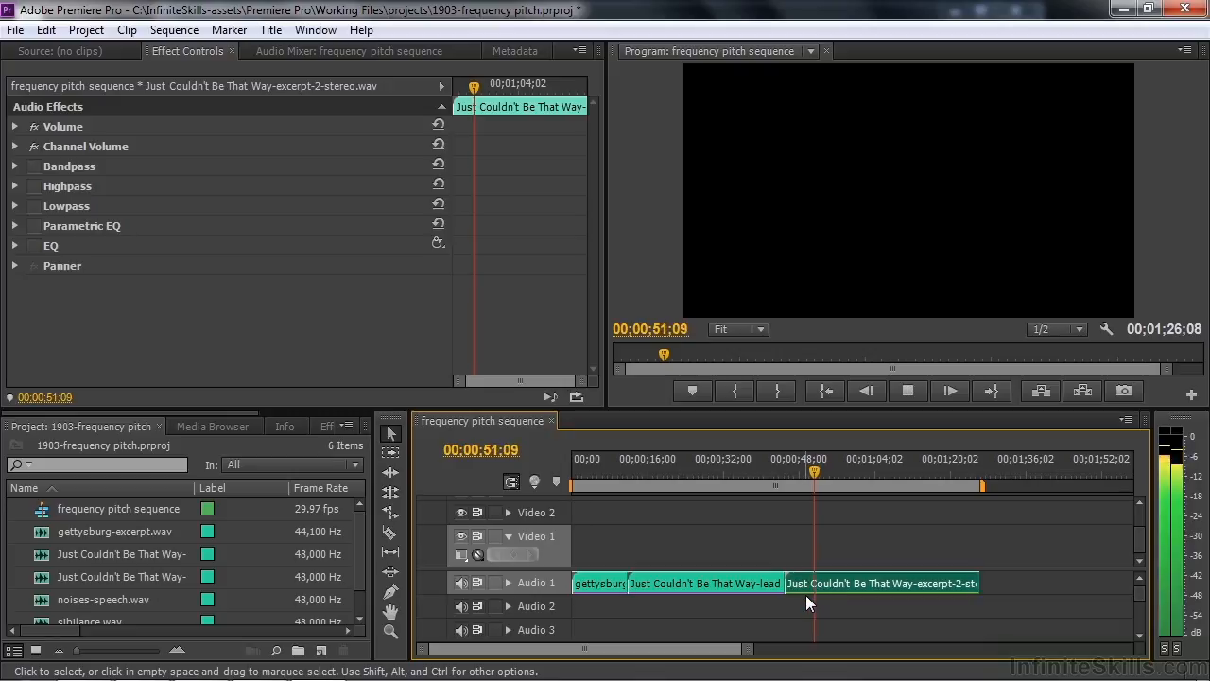
click(908, 391)
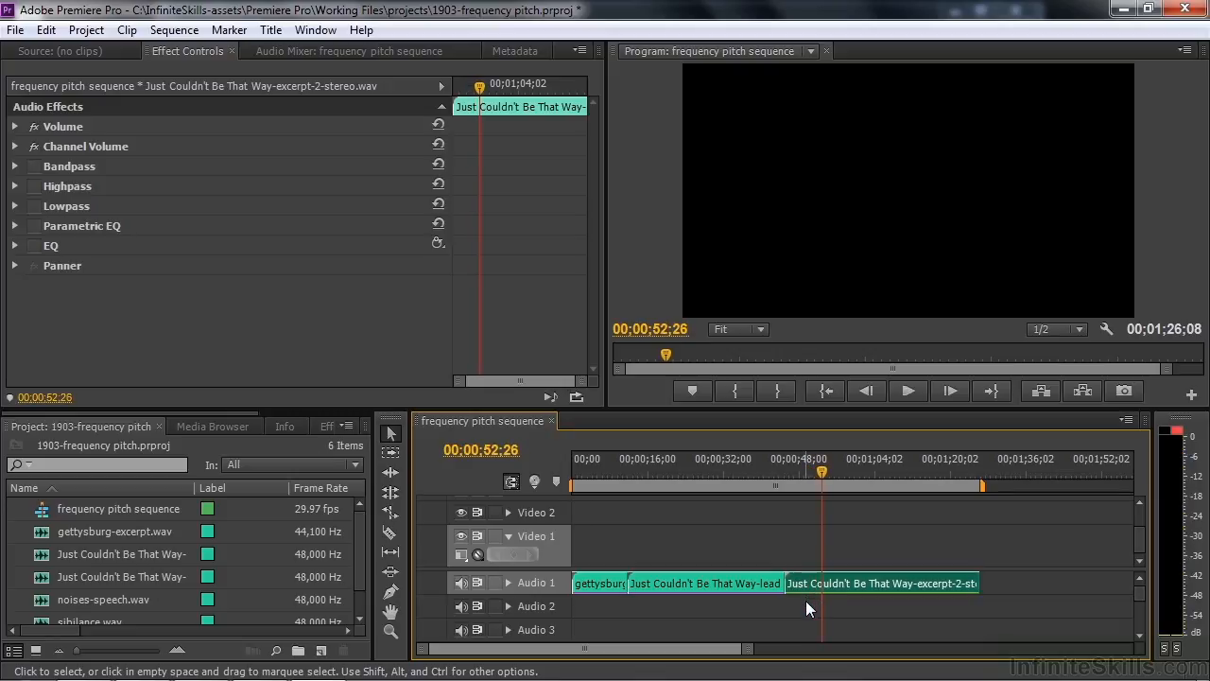
mouse_move(787, 568)
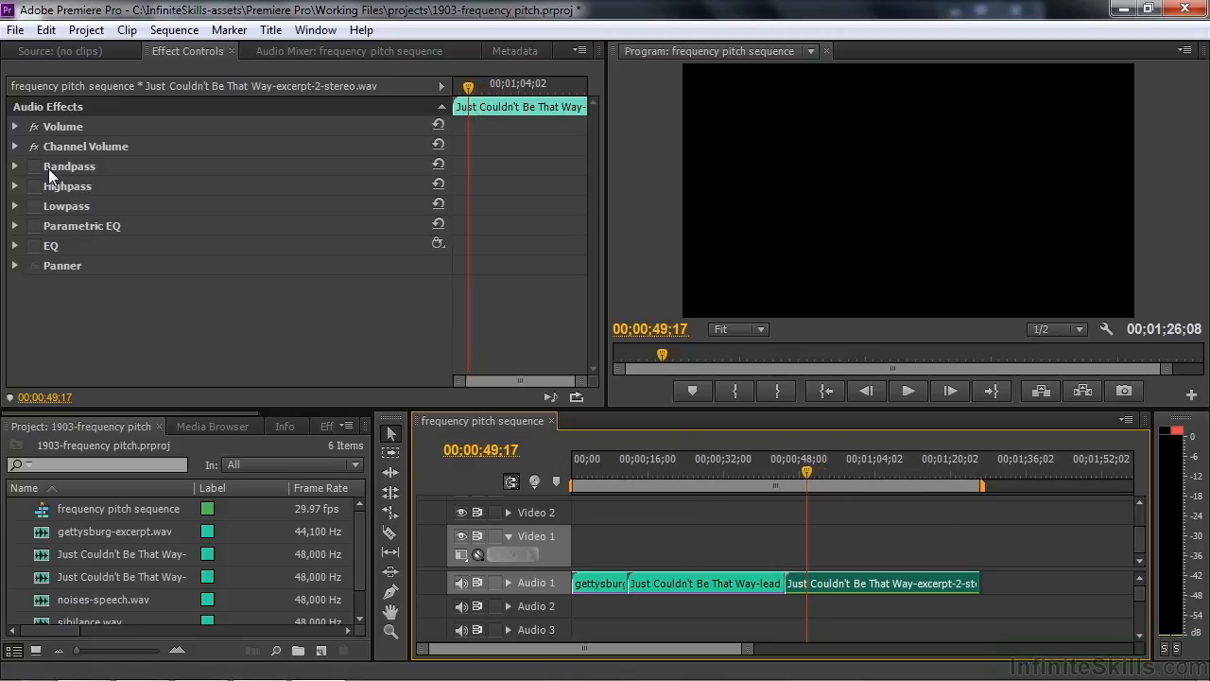
mouse_move(118, 229)
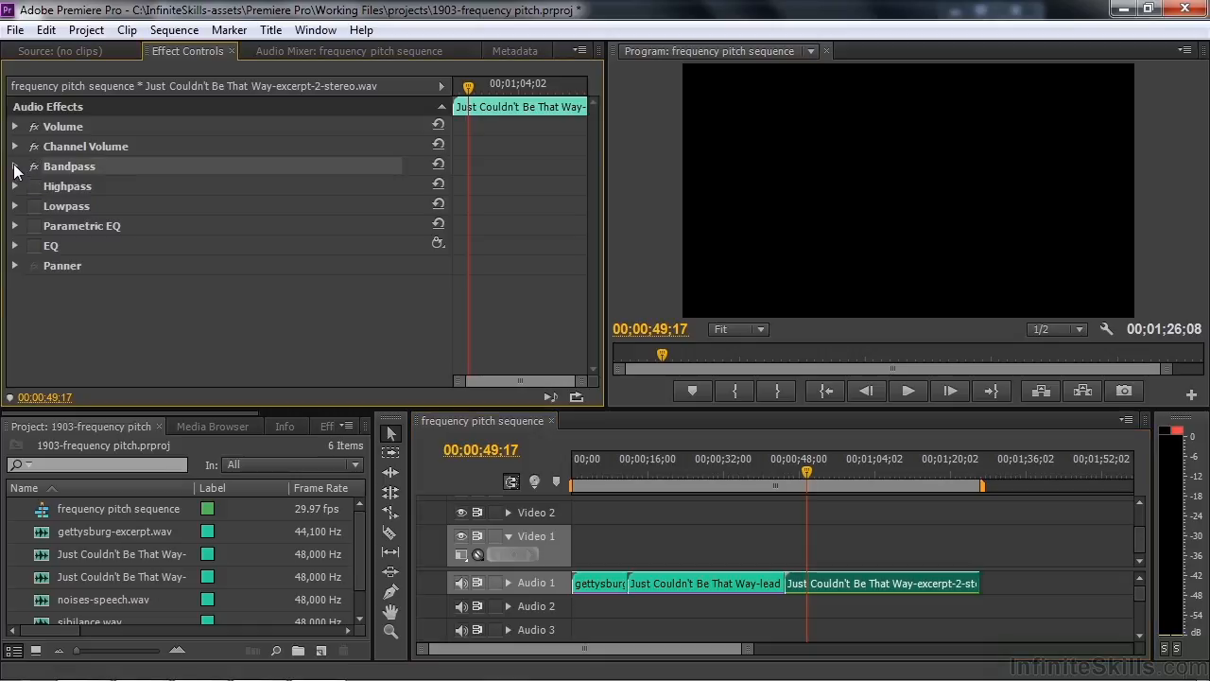
Adjust Bandpass Q, lower the centre frequency to about 409 Hz, then disable Bandpass.
click(14, 166)
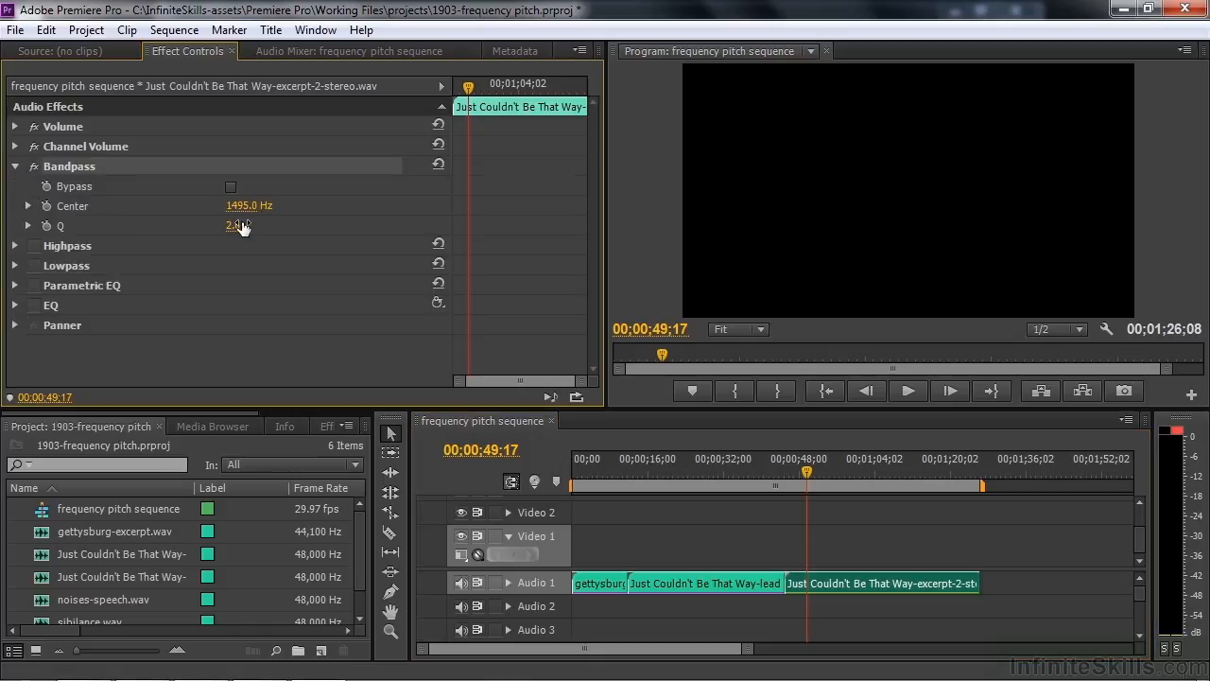
drag(236, 225, 242, 225)
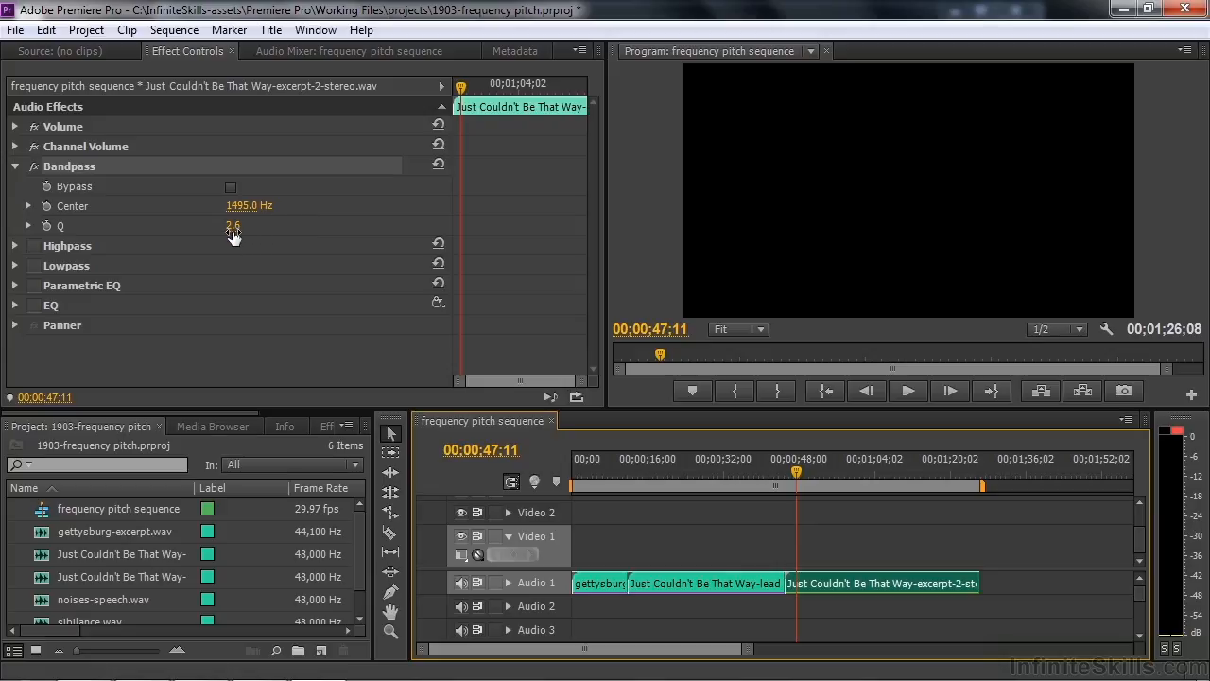
mouse_move(244, 225)
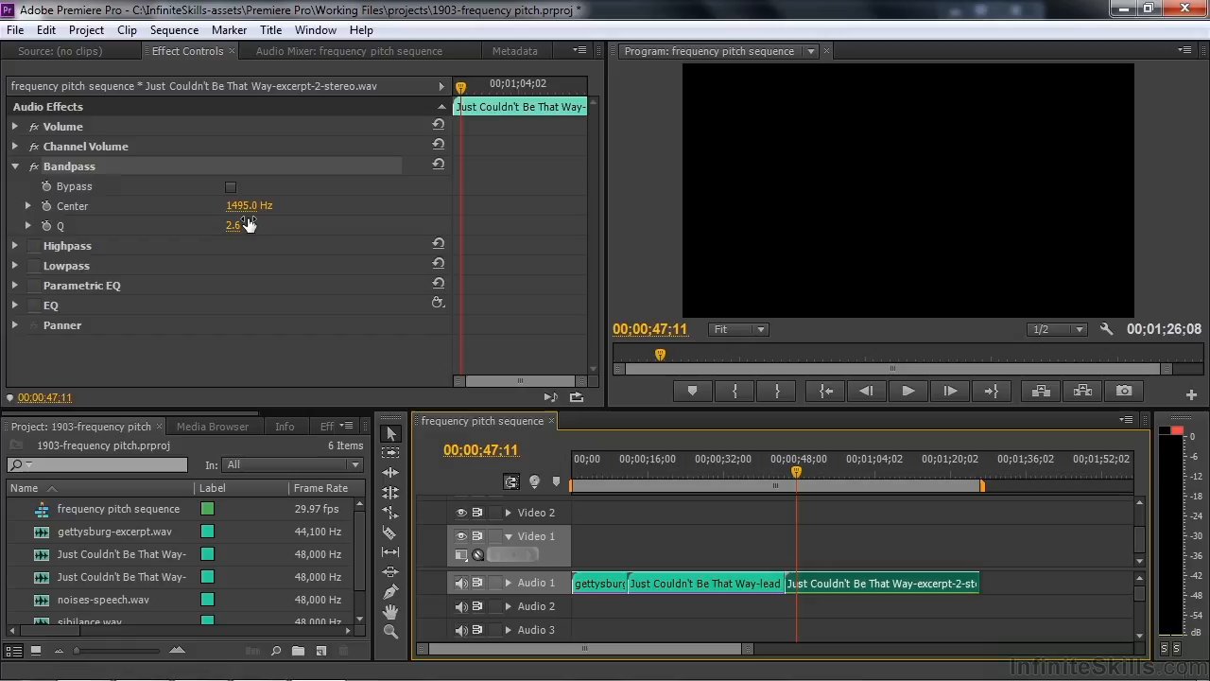
mouse_move(261, 225)
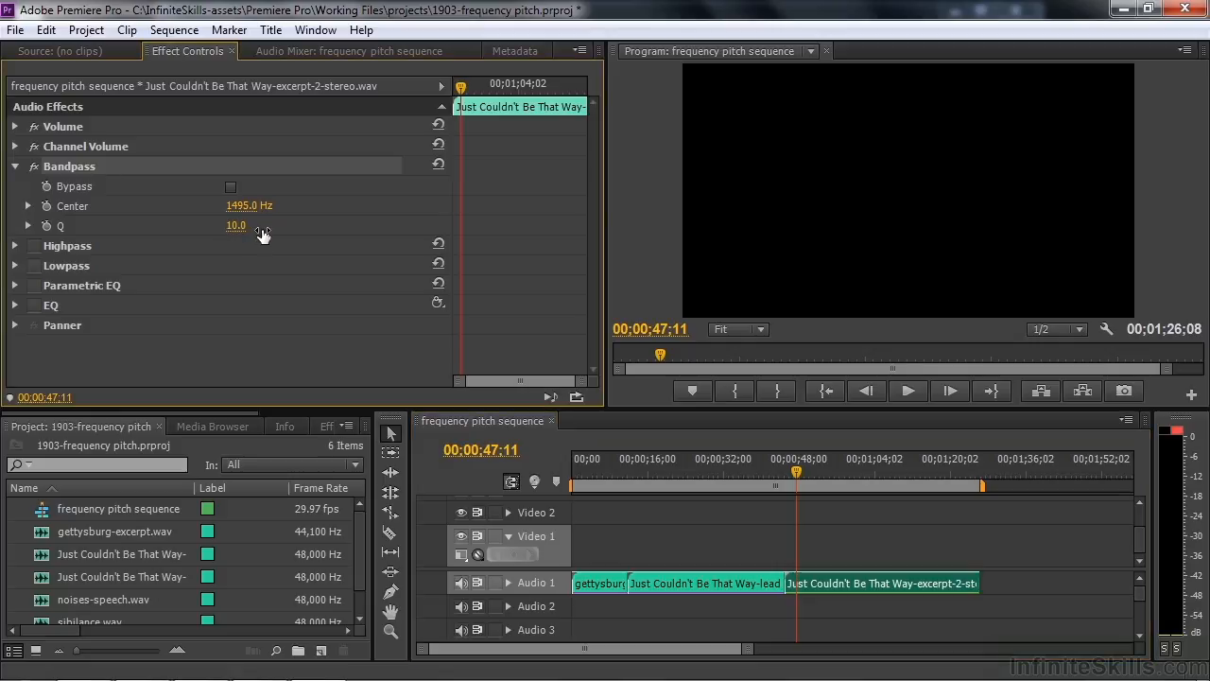
click(908, 391)
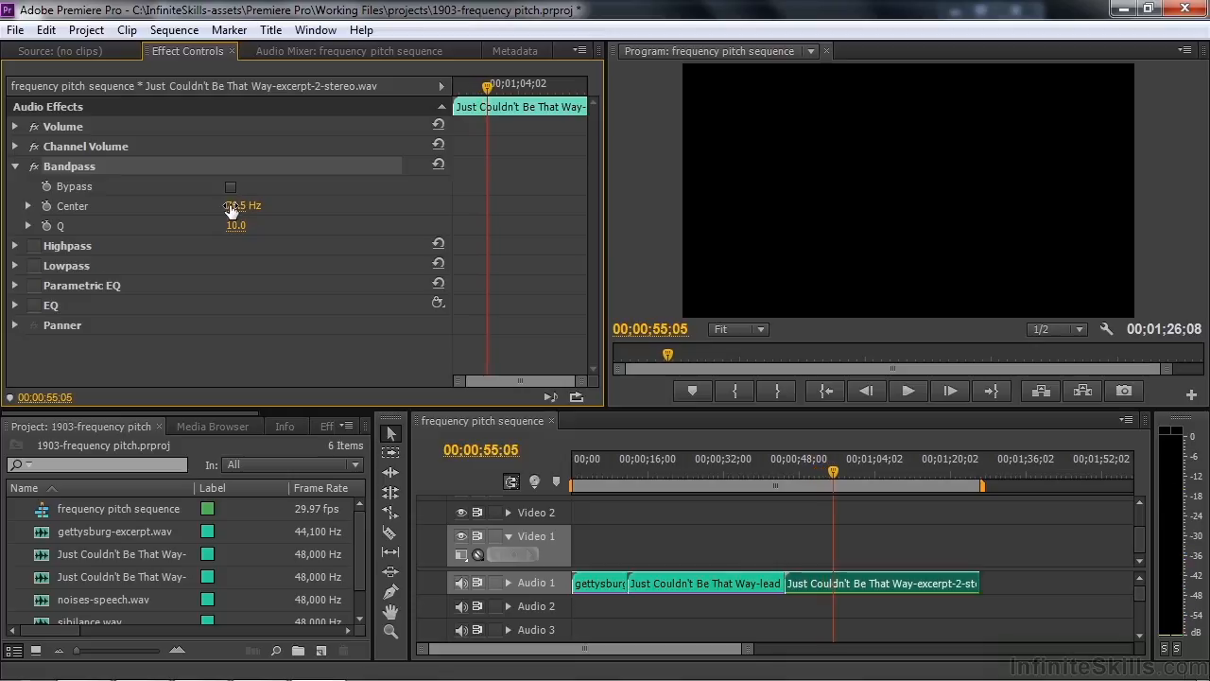
click(908, 391)
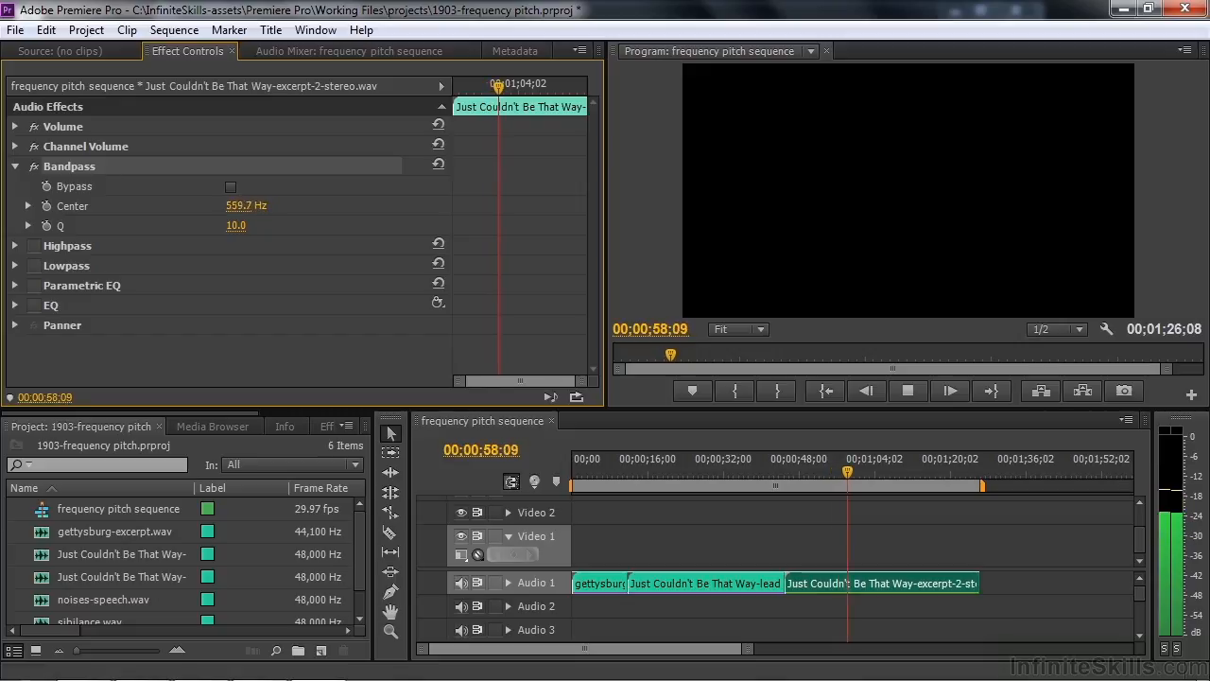
drag(265, 205, 237, 206)
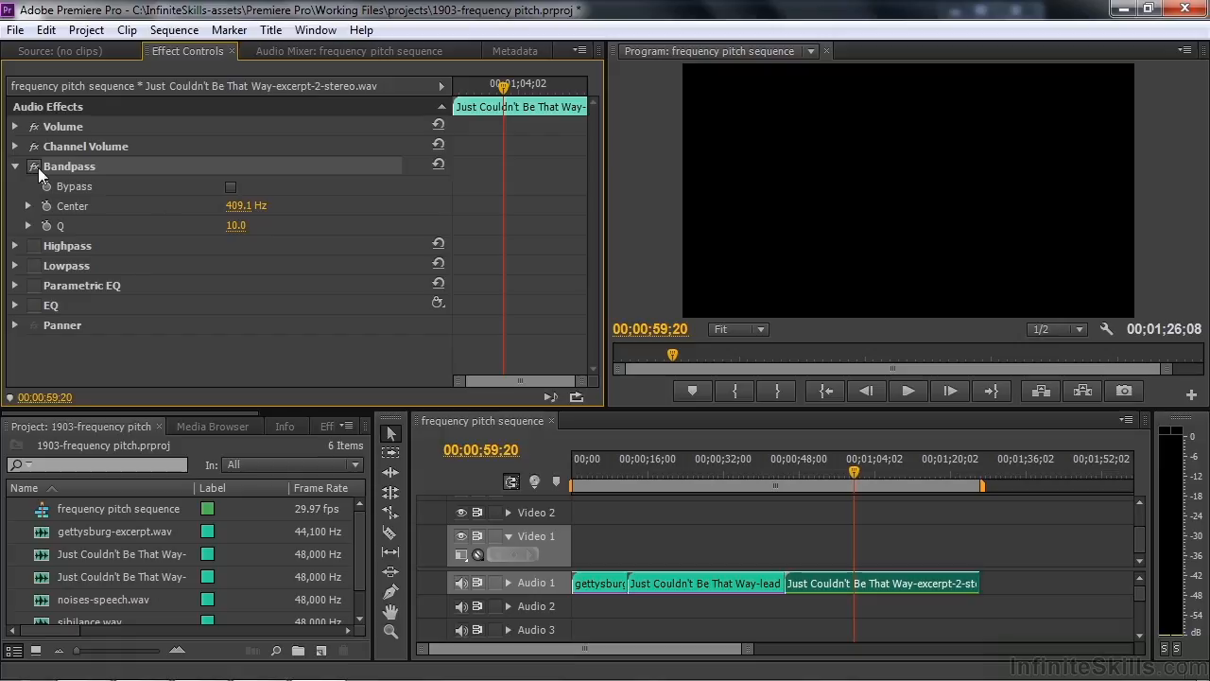
click(14, 166)
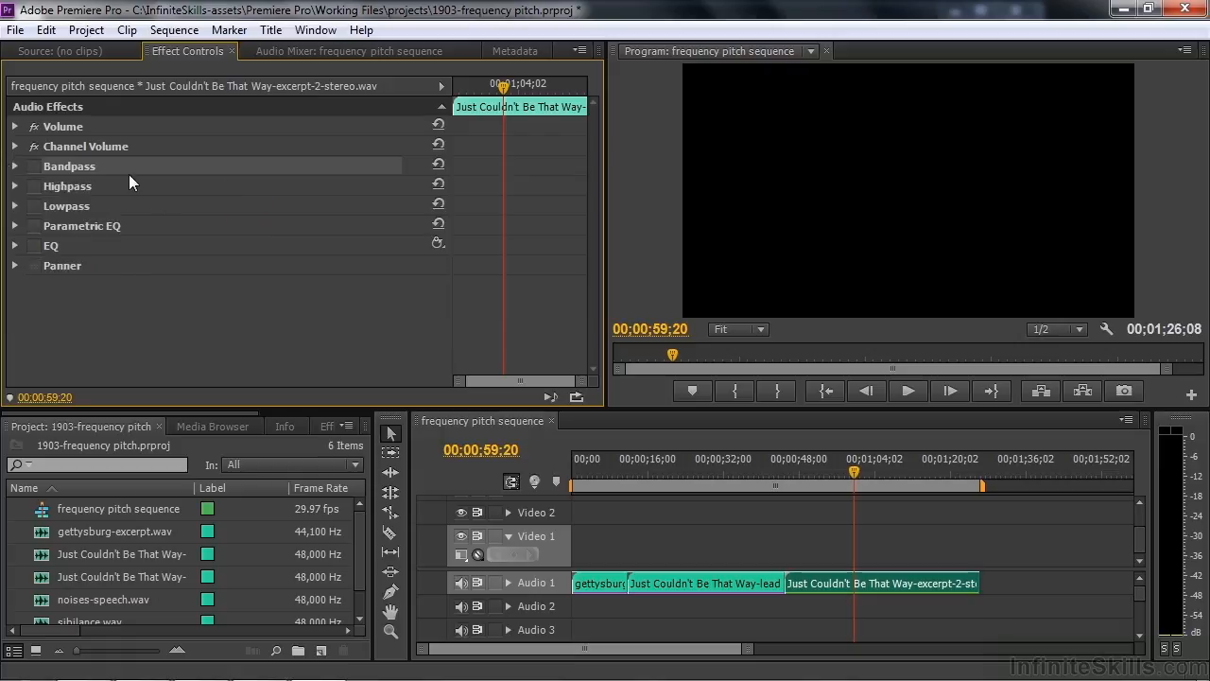
mouse_move(217, 254)
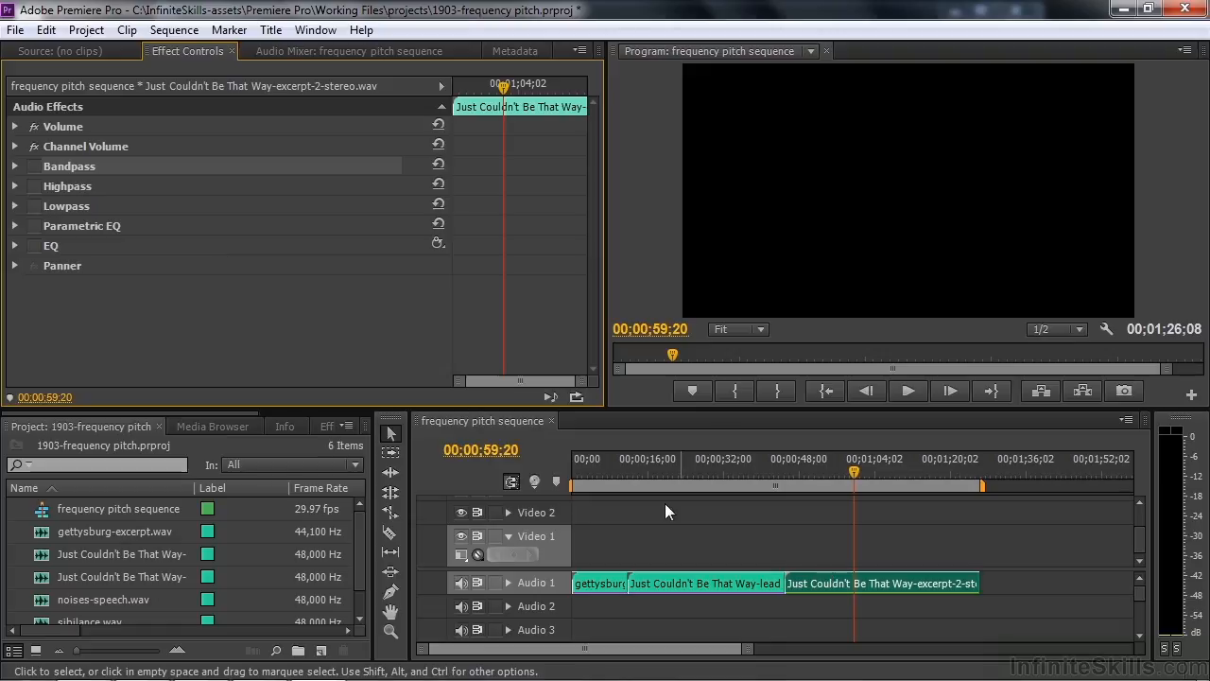
mouse_move(845, 597)
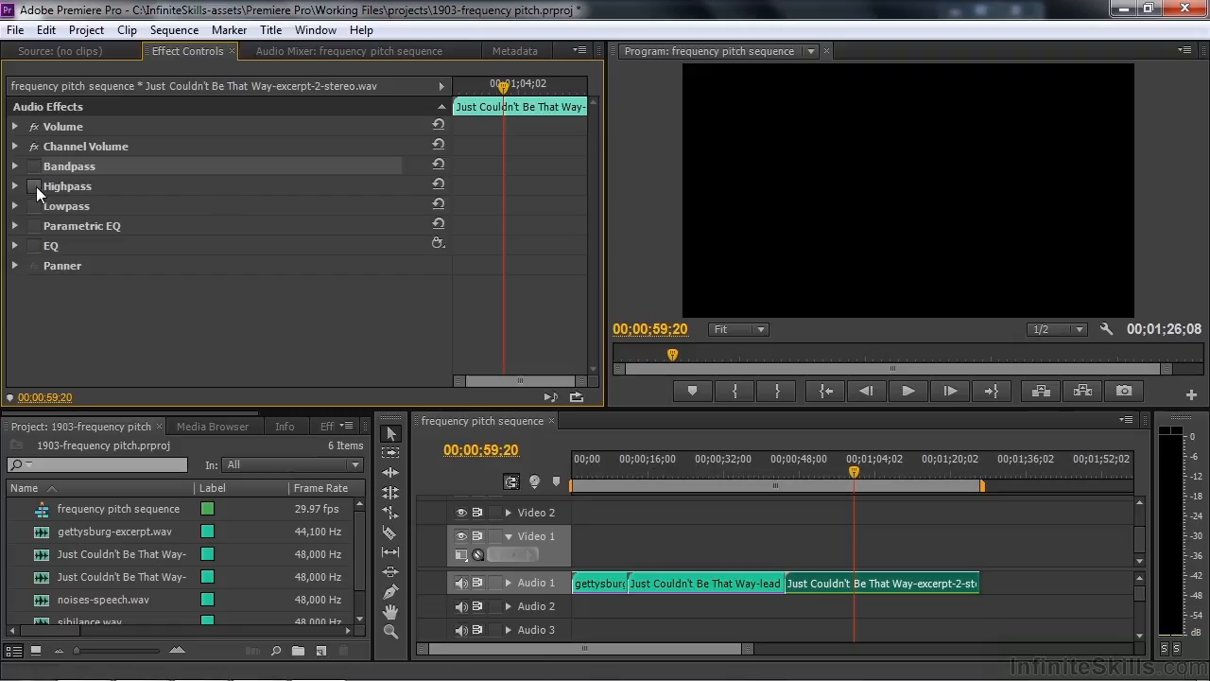
Enable Highpass and sweep its cutoff up and back down, ending at 1690 Hz.
click(15, 185)
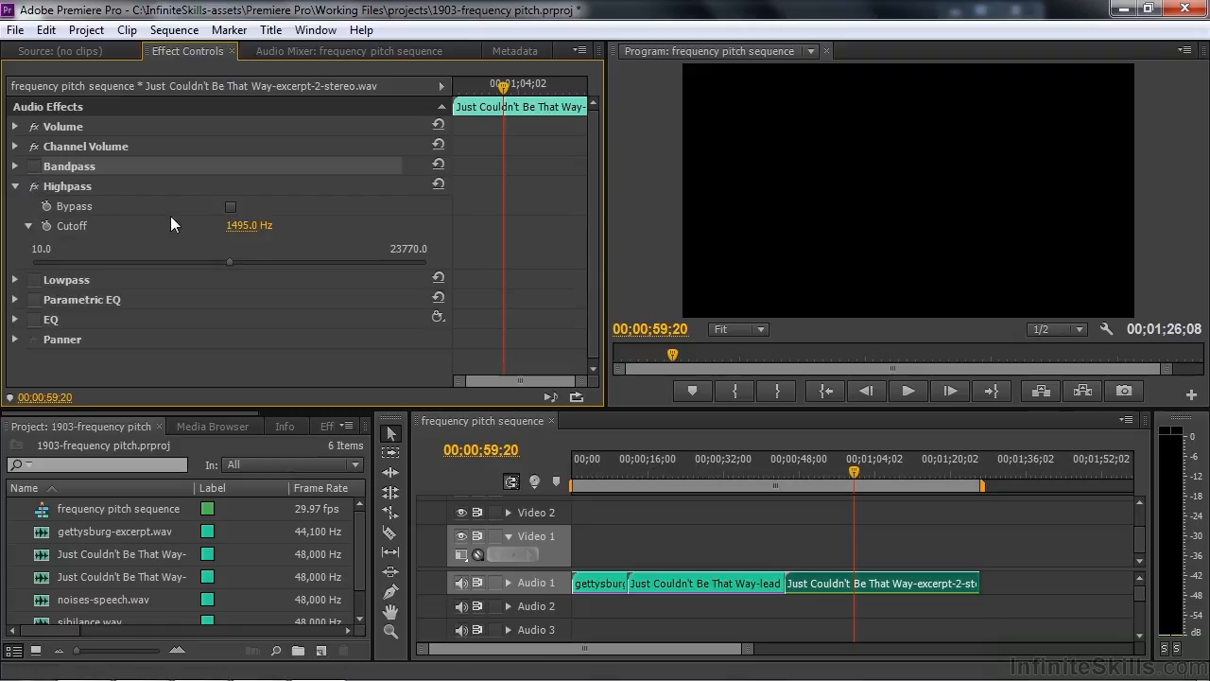
mouse_move(774, 438)
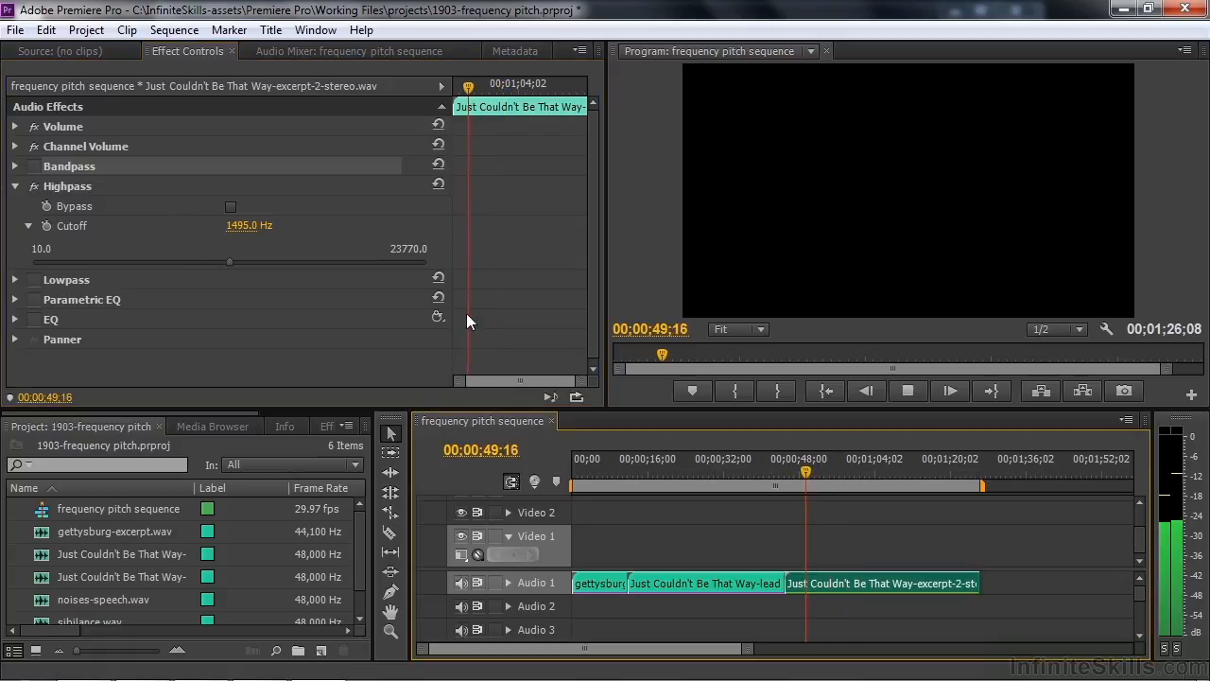
drag(229, 261, 282, 261)
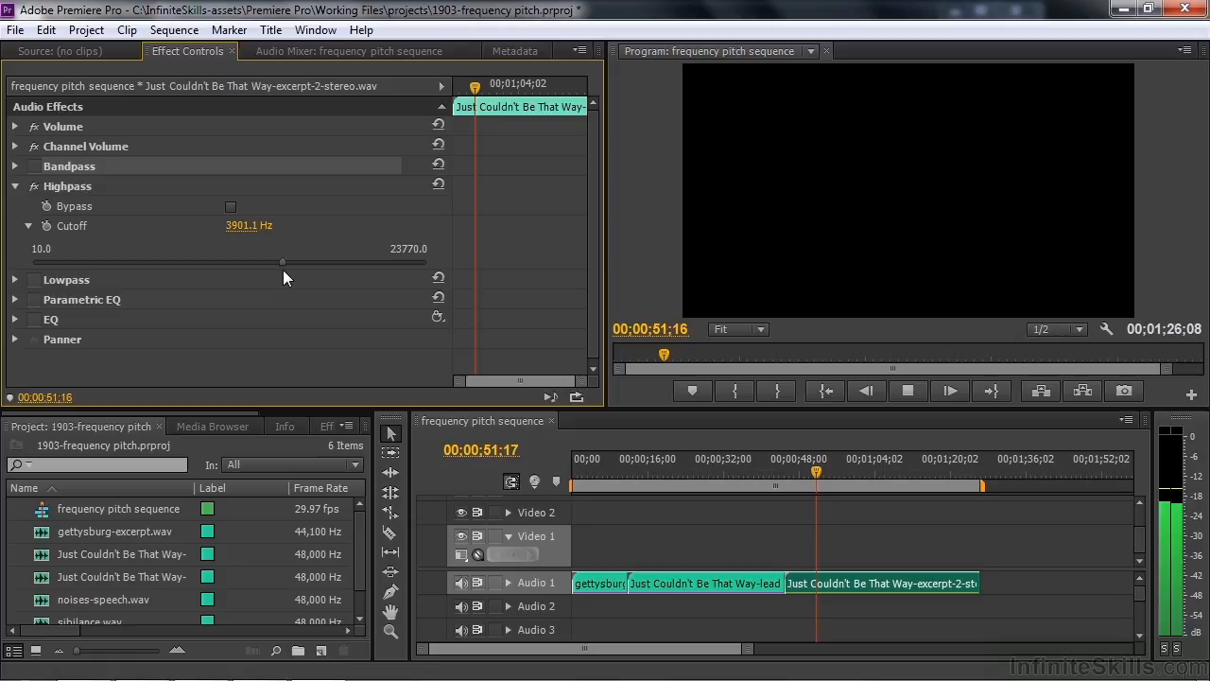
drag(281, 261, 236, 261)
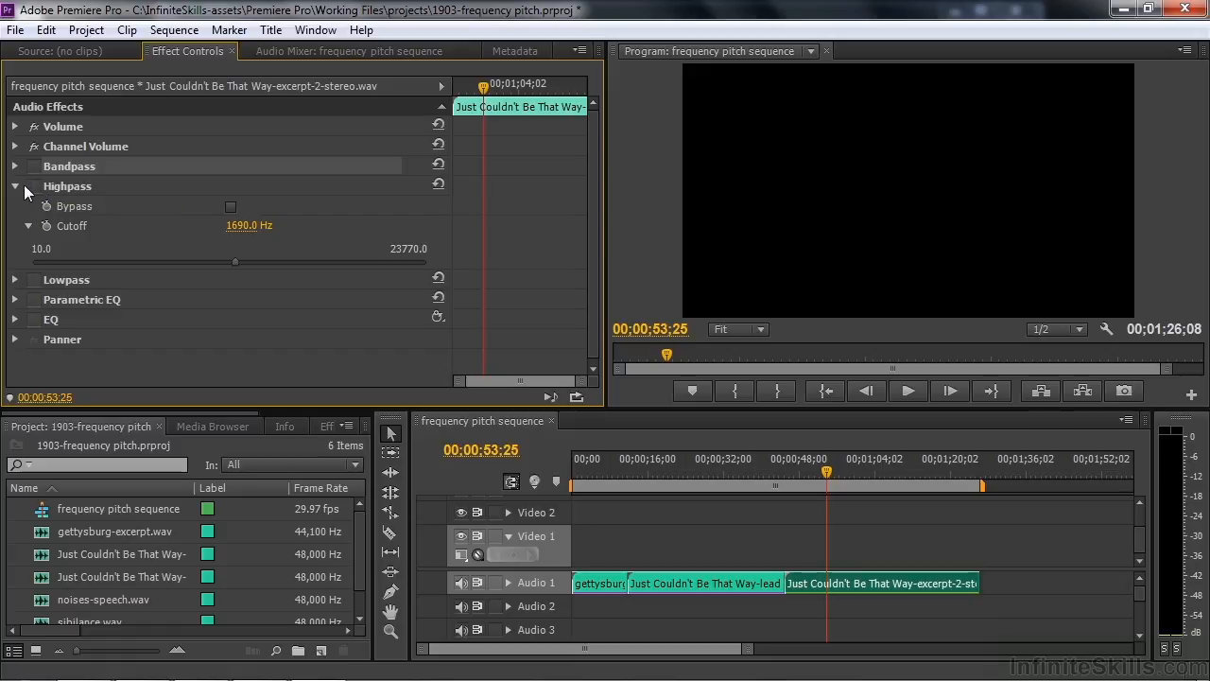
Enable Lowpass, sweep its cutoff down to a low frequency, then raise it to 2537.2 Hz.
click(15, 205)
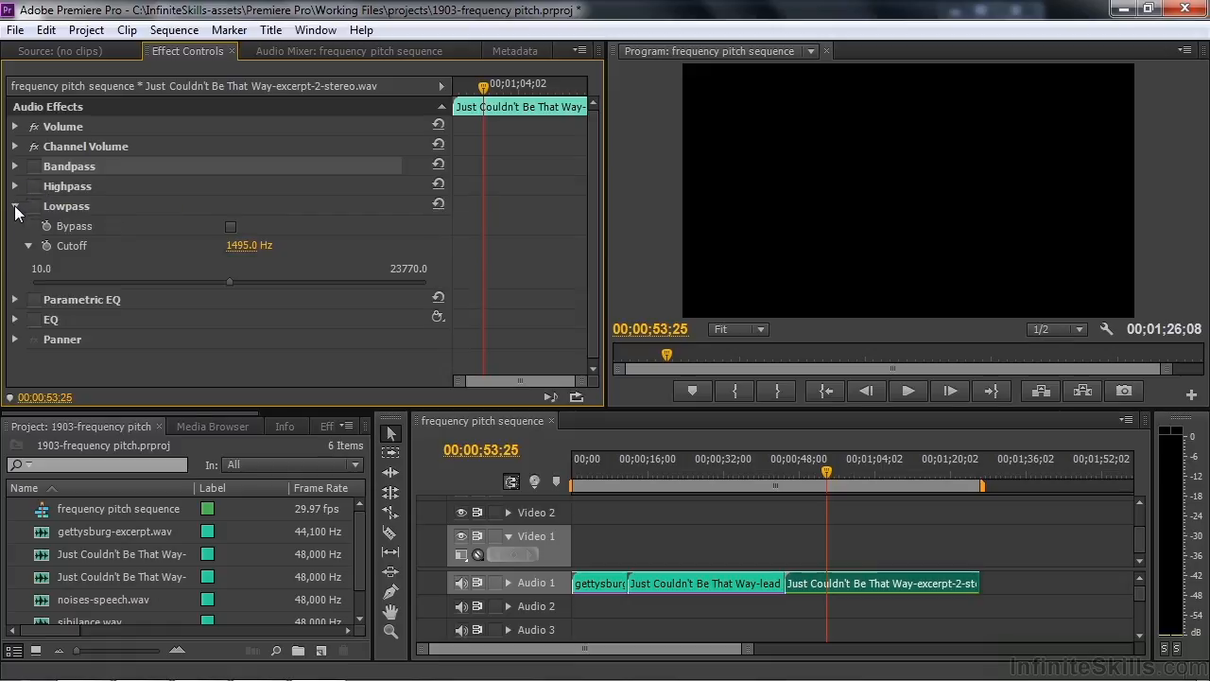
mouse_move(47, 217)
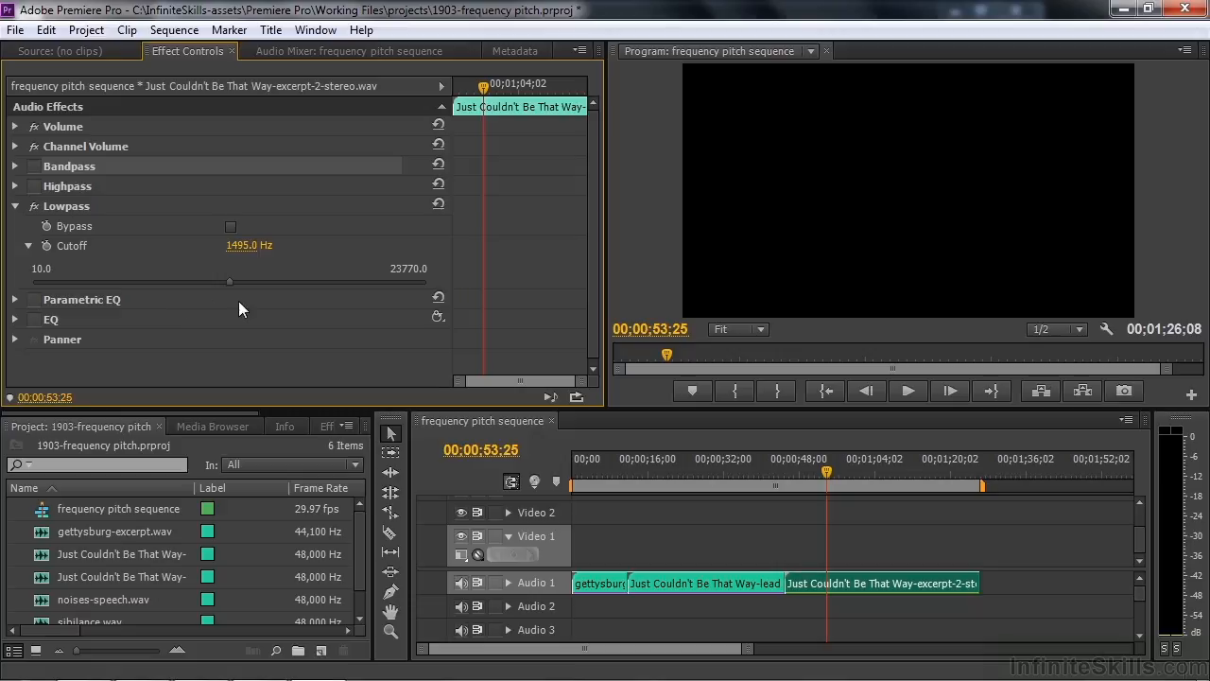
drag(229, 281, 159, 281)
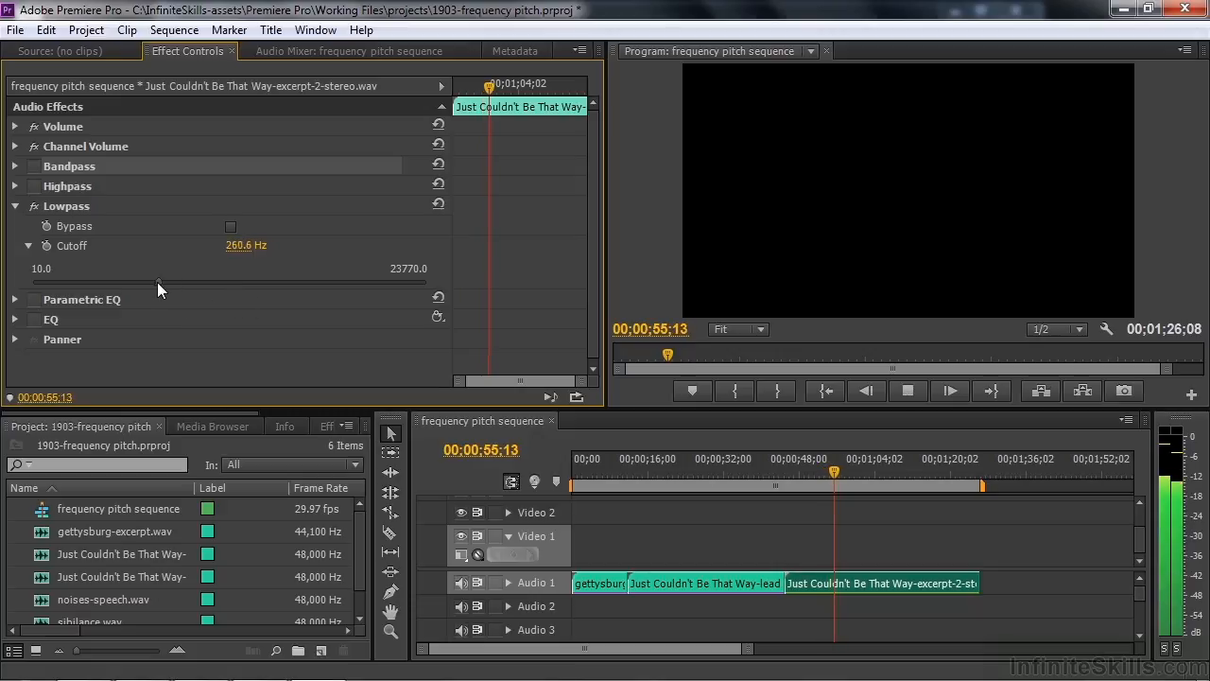
drag(159, 283, 135, 283)
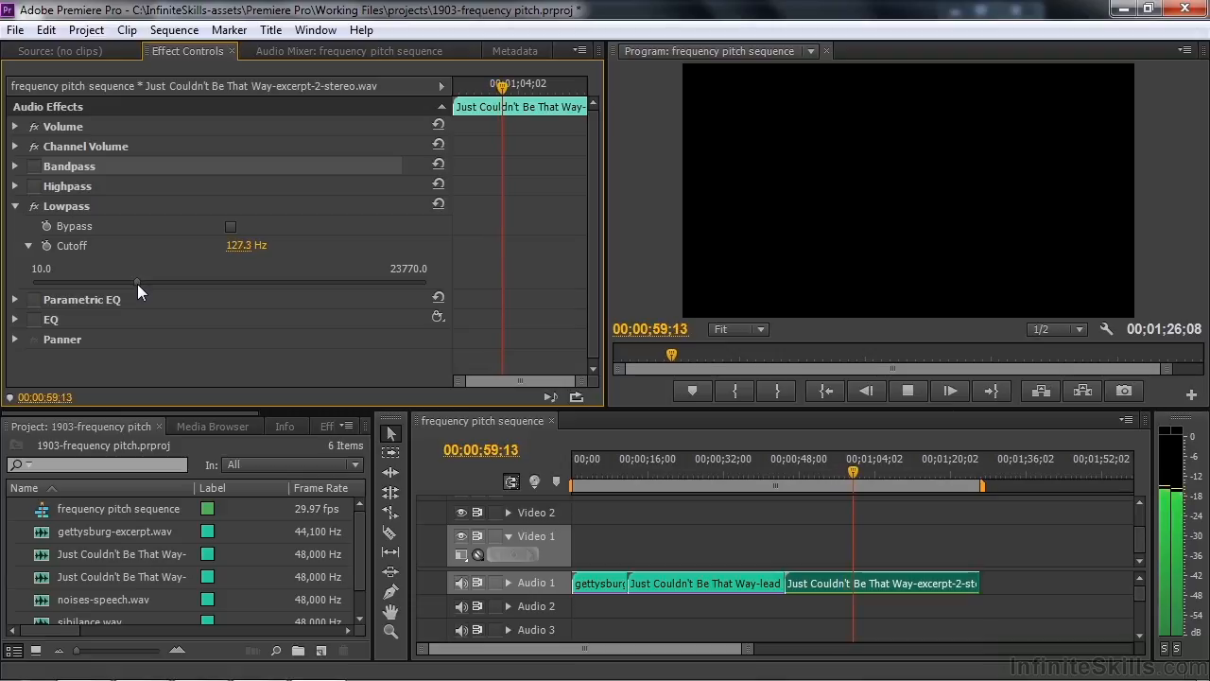
drag(137, 282, 318, 281)
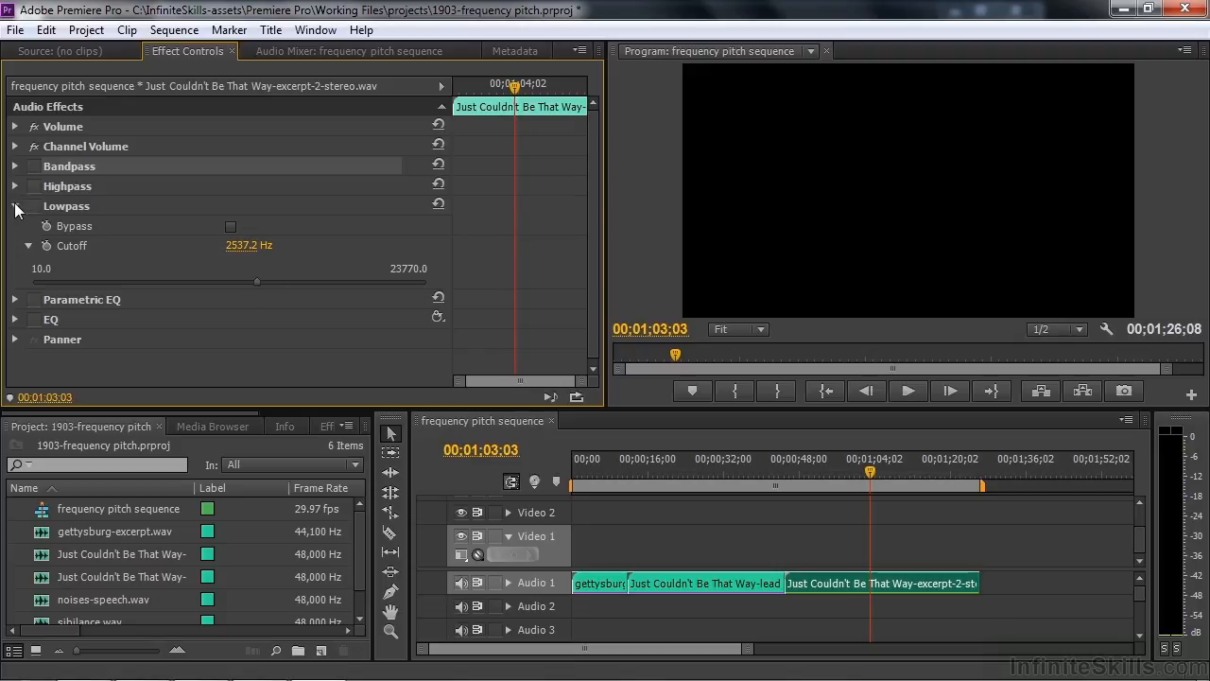
Disable Lowpass, expand EQ and Parametric EQ, and raise Parametric EQ Q to 19.9.
click(15, 206)
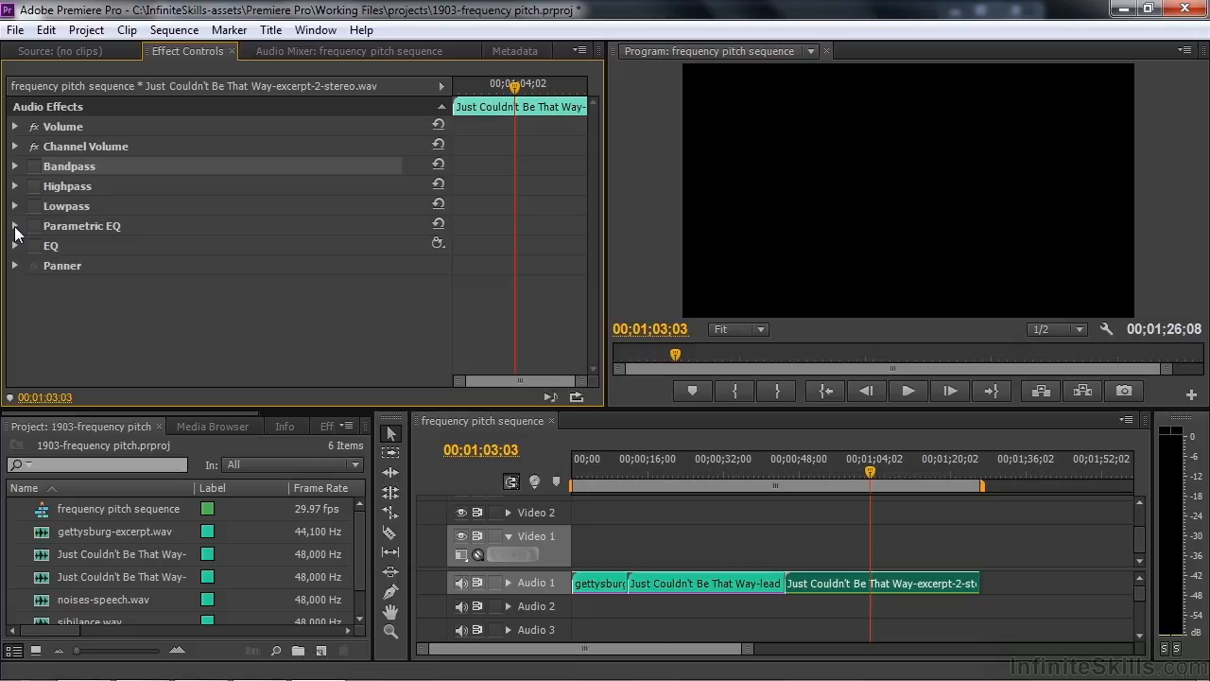
mouse_move(95, 230)
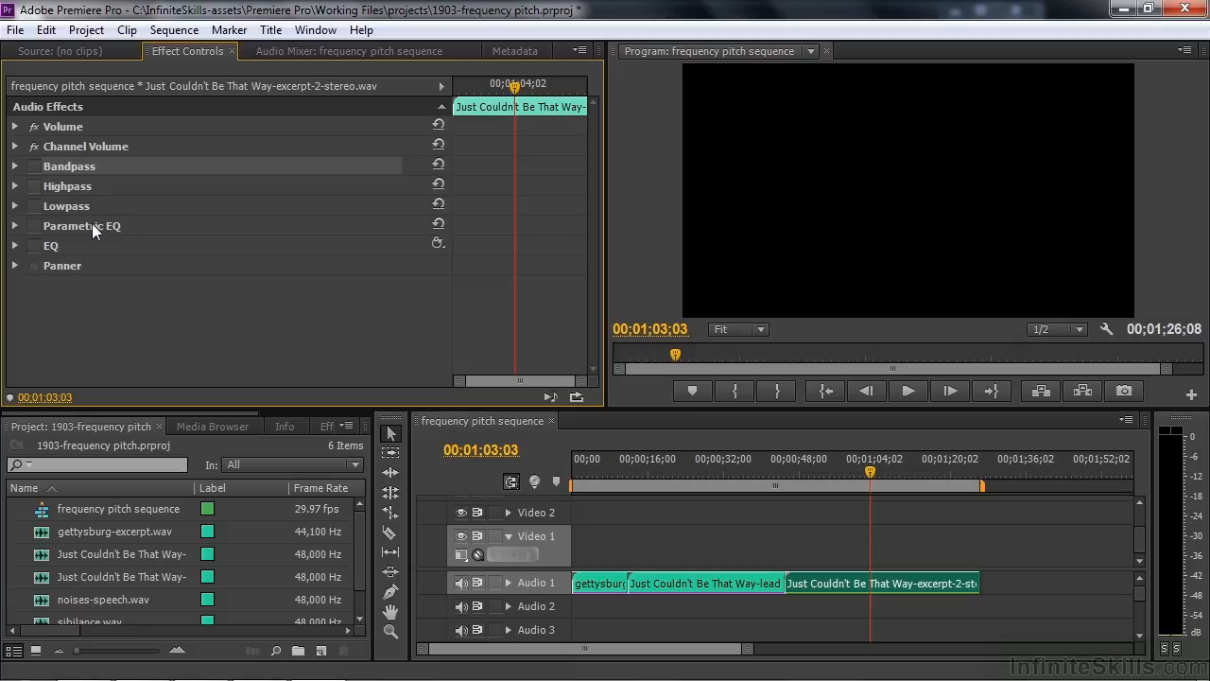
click(15, 245)
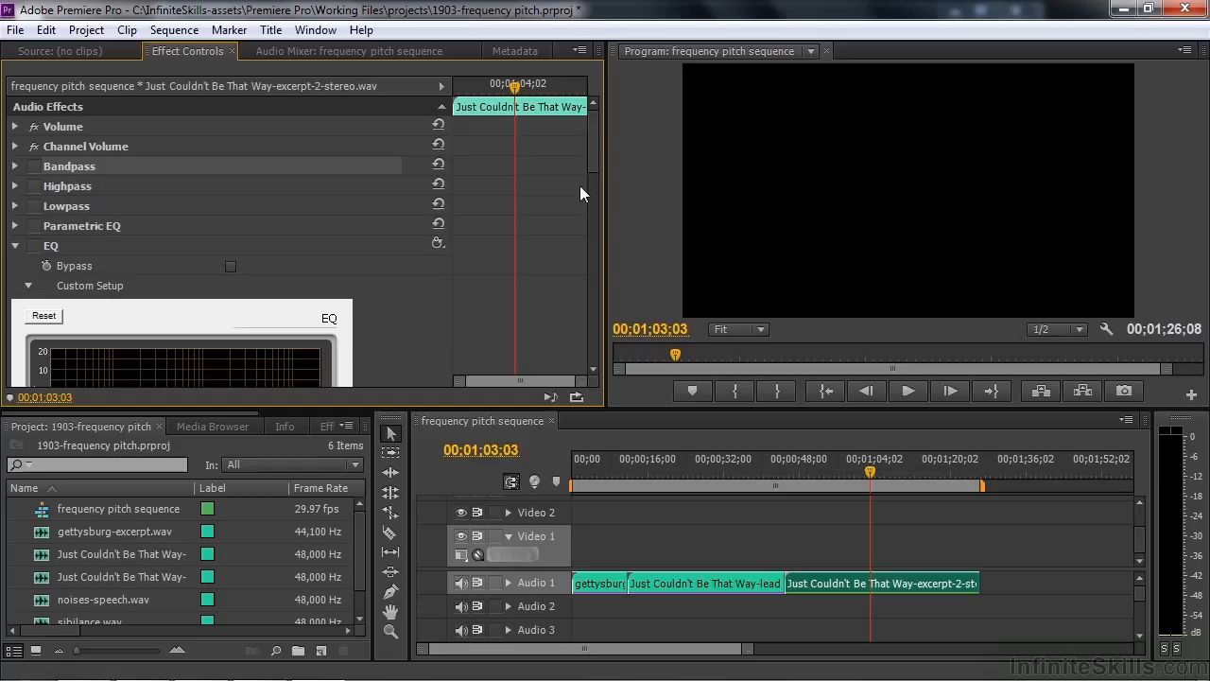
scroll(down, 3)
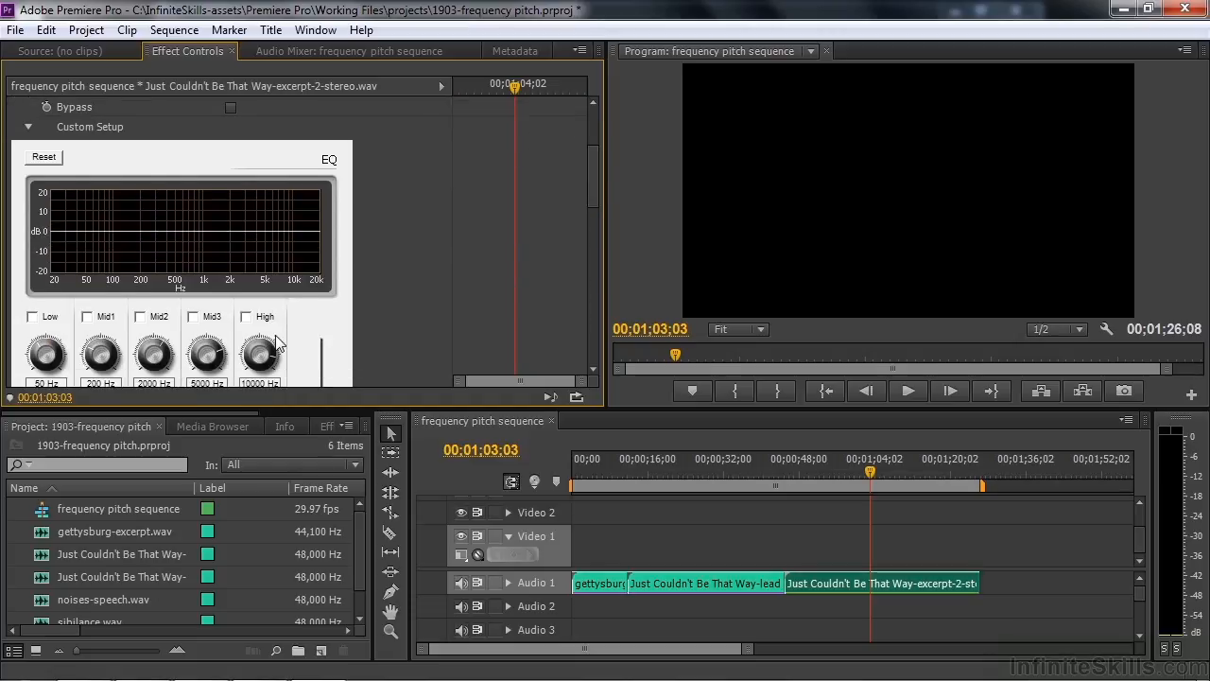
mouse_move(592, 191)
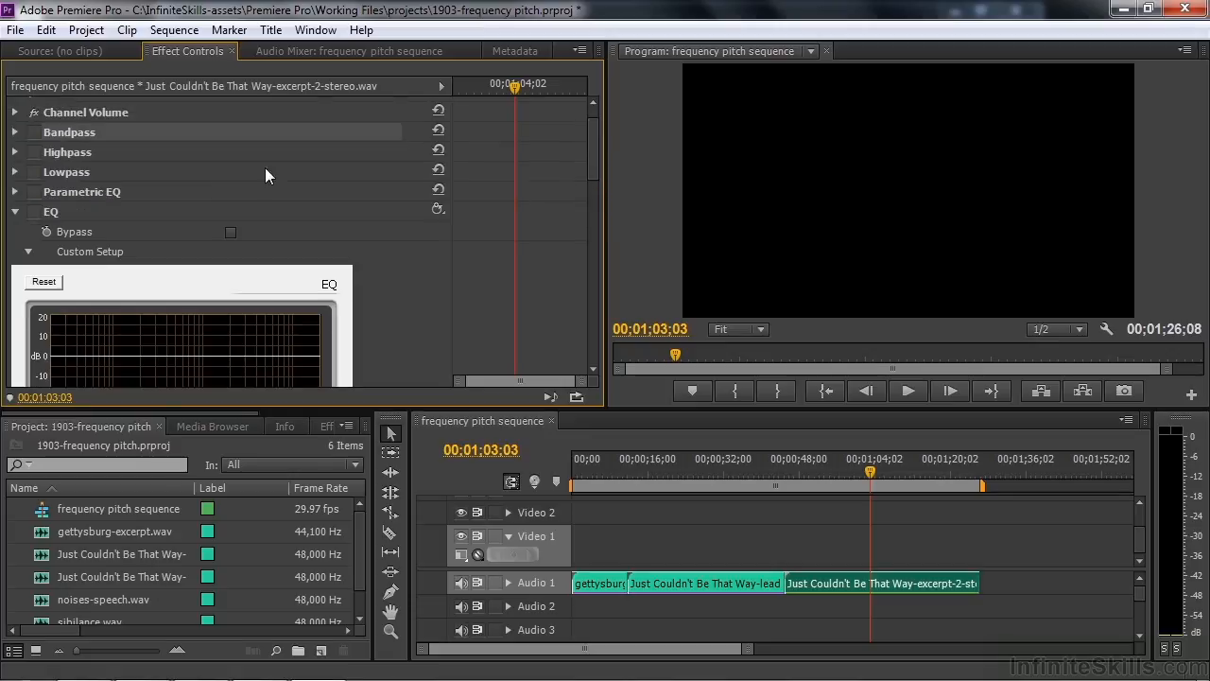
click(15, 191)
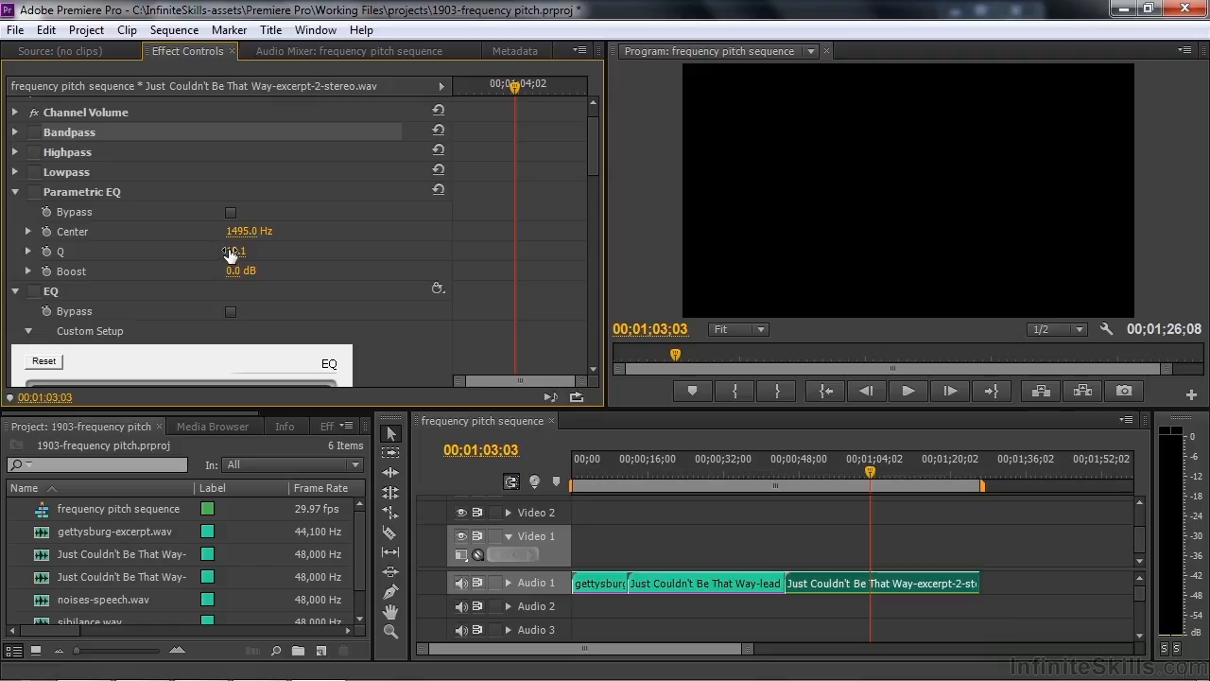
drag(234, 251, 235, 250)
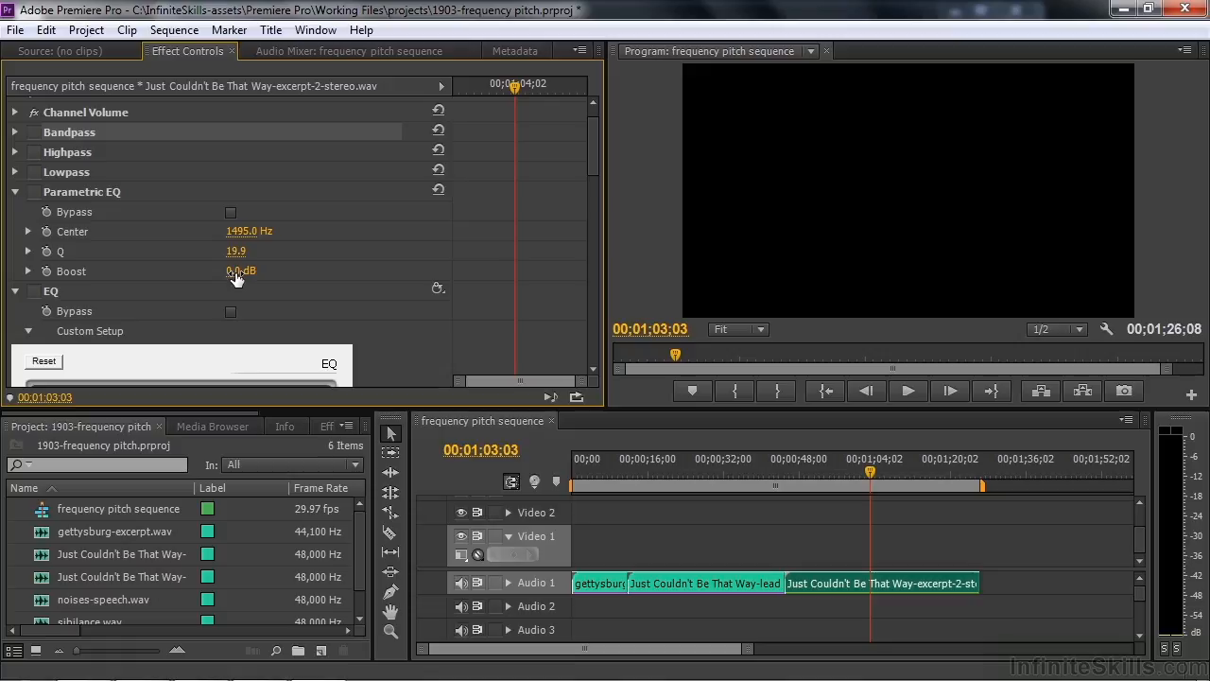
mouse_move(104, 205)
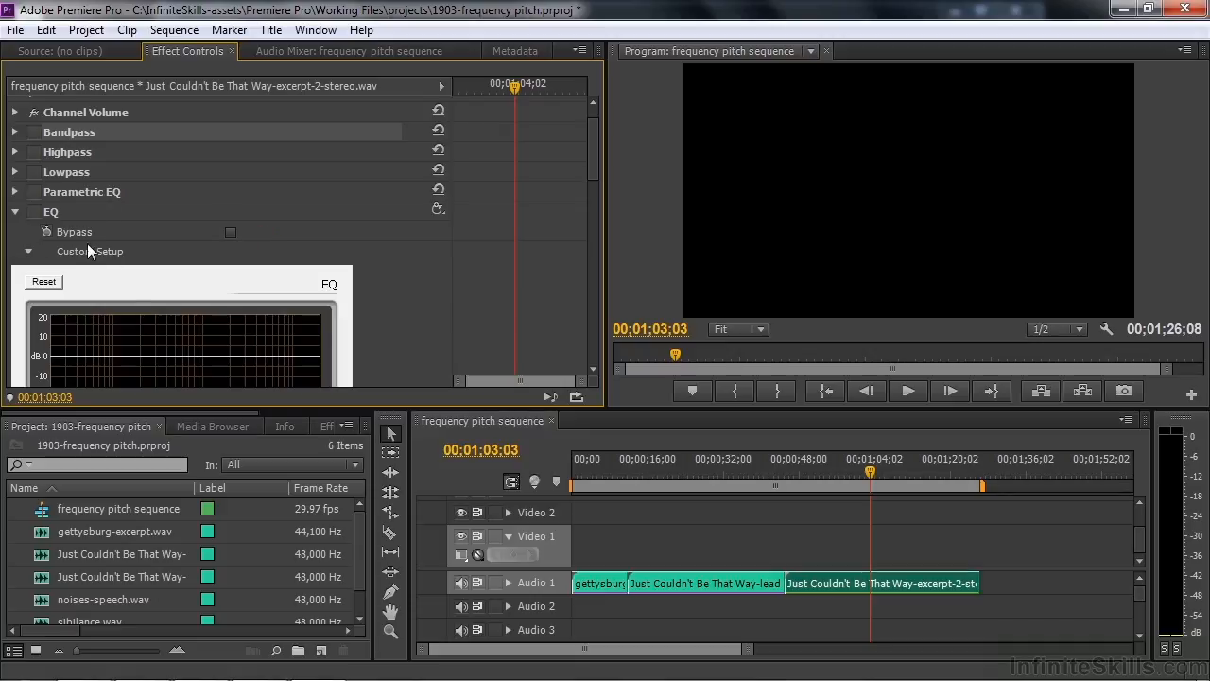
mouse_move(130, 280)
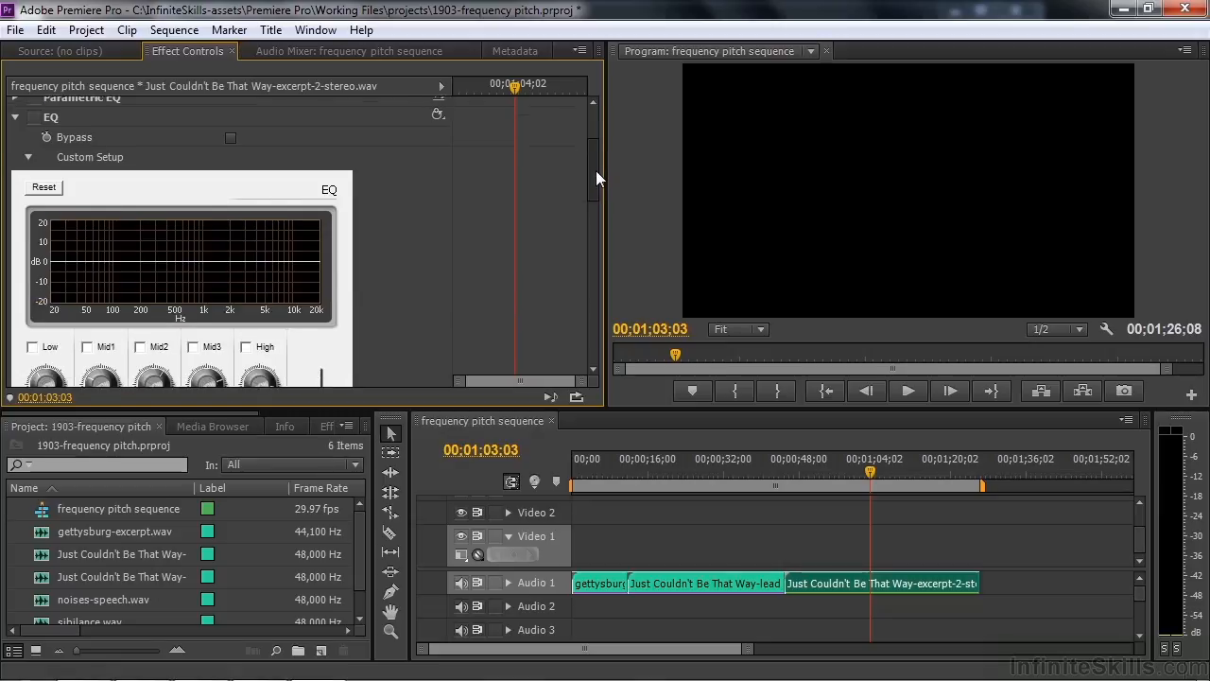
Scroll to the EQ effect and undock Effect Controls into a floating window.
scroll(down, 3)
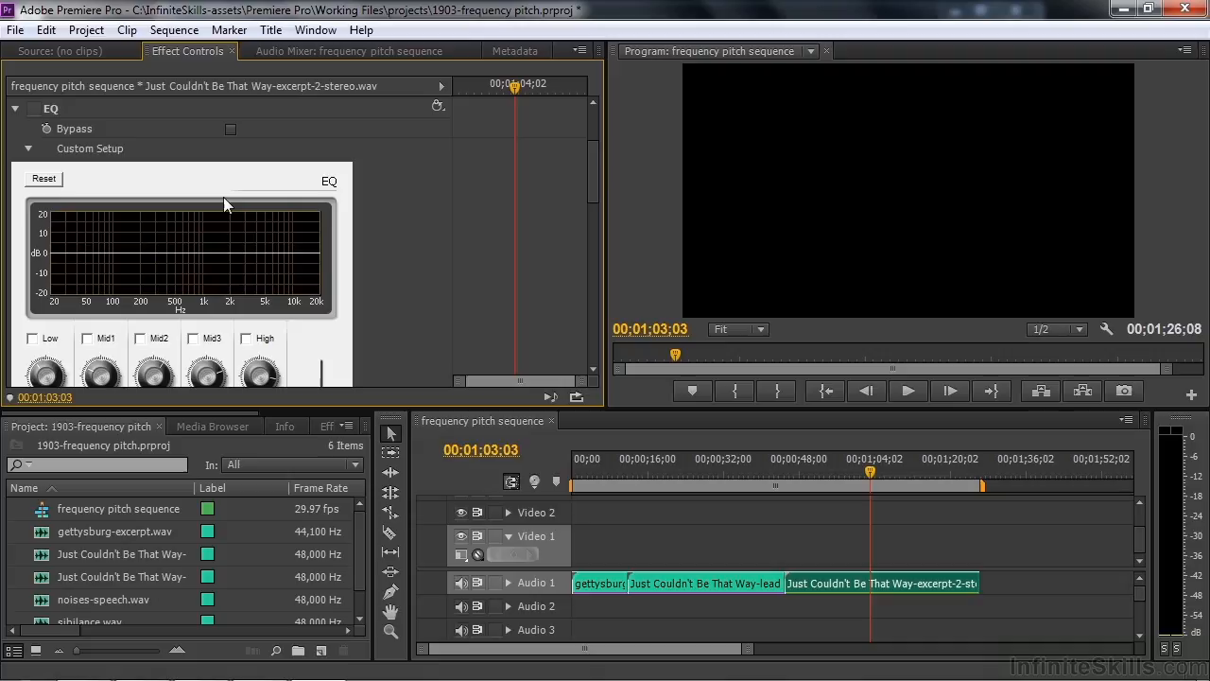
mouse_move(154, 61)
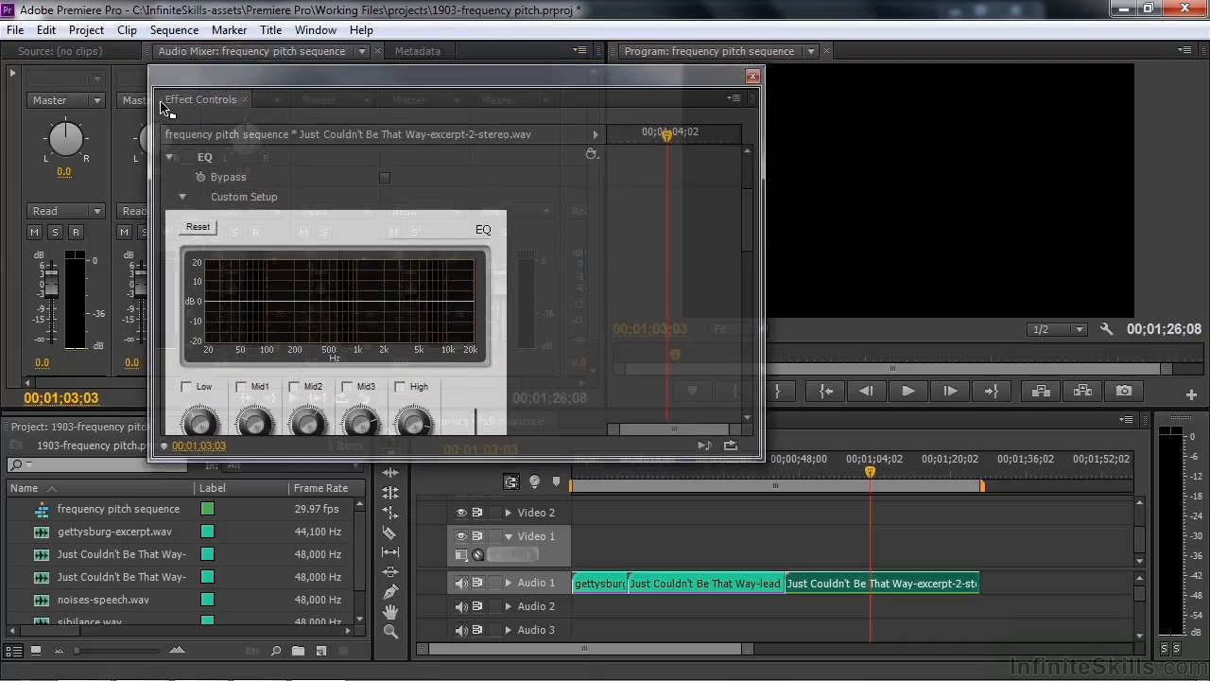
drag(202, 98, 190, 138)
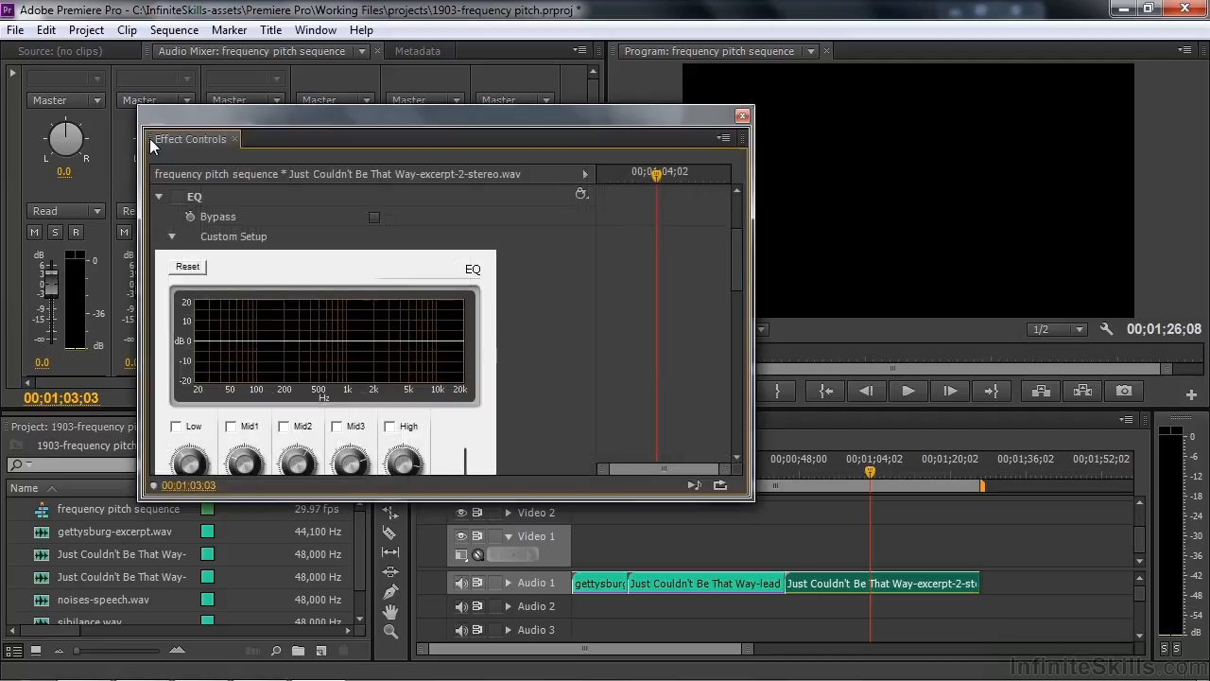
mouse_move(617, 180)
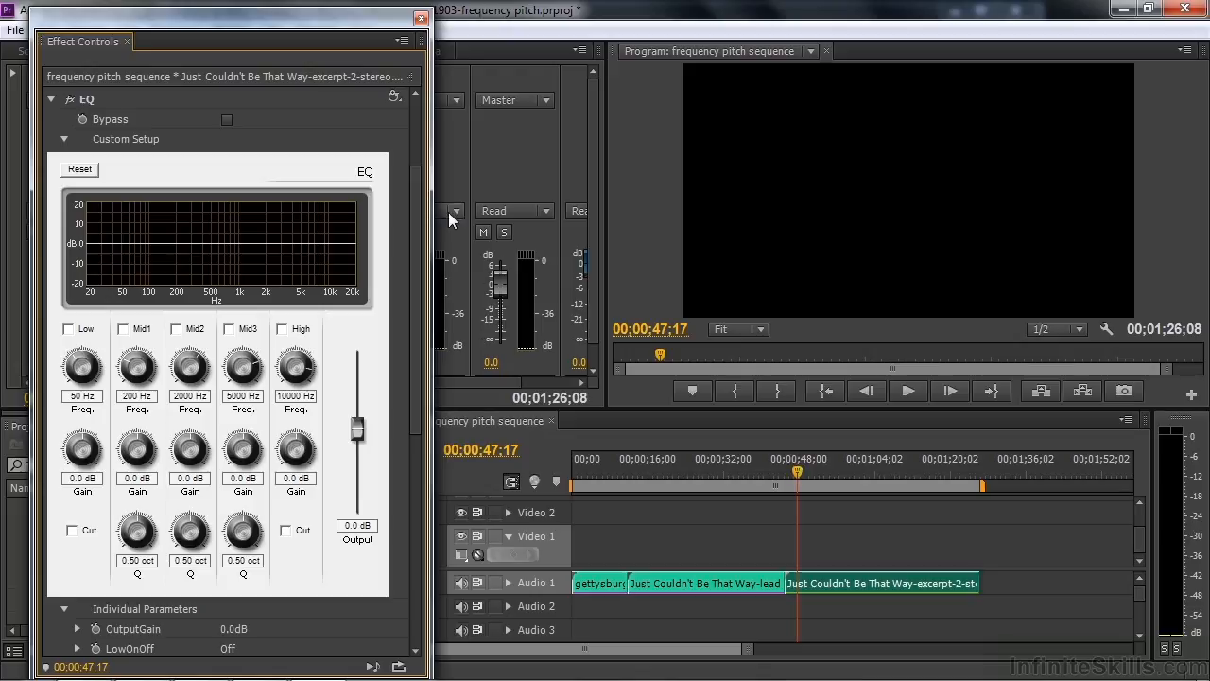
mouse_move(399, 117)
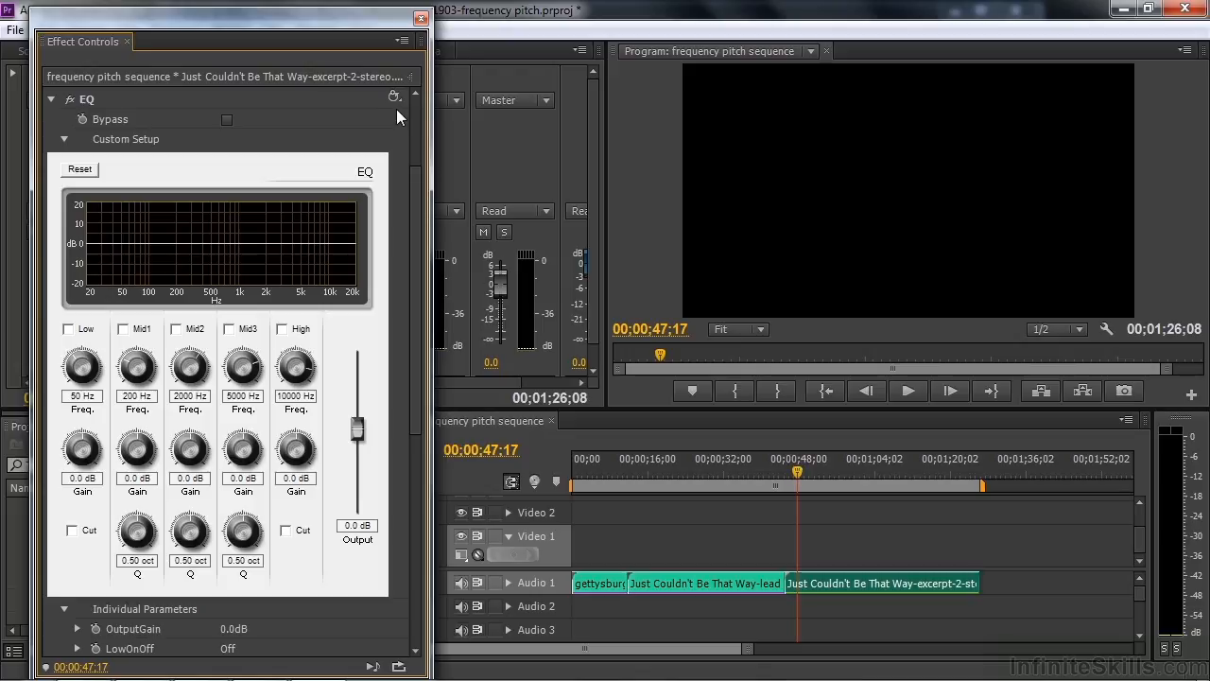
Audition EQ presets including Warm presence and Loudness, settling on Master eq.
click(393, 99)
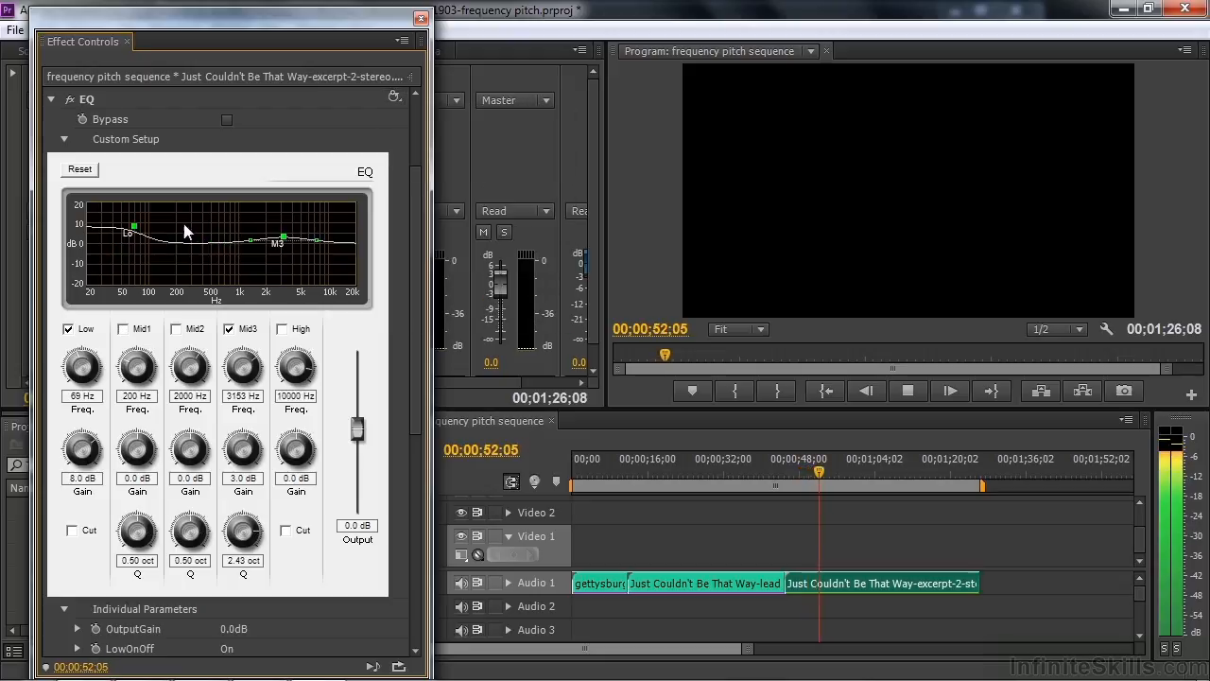
click(394, 97)
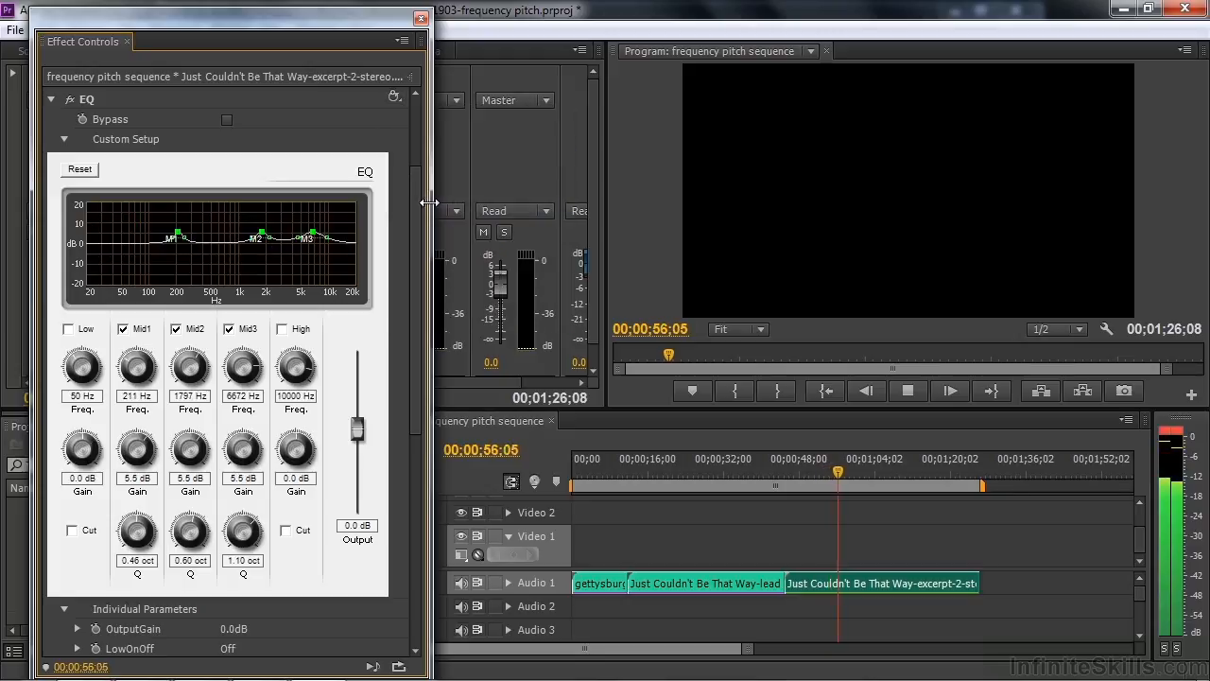
click(394, 98)
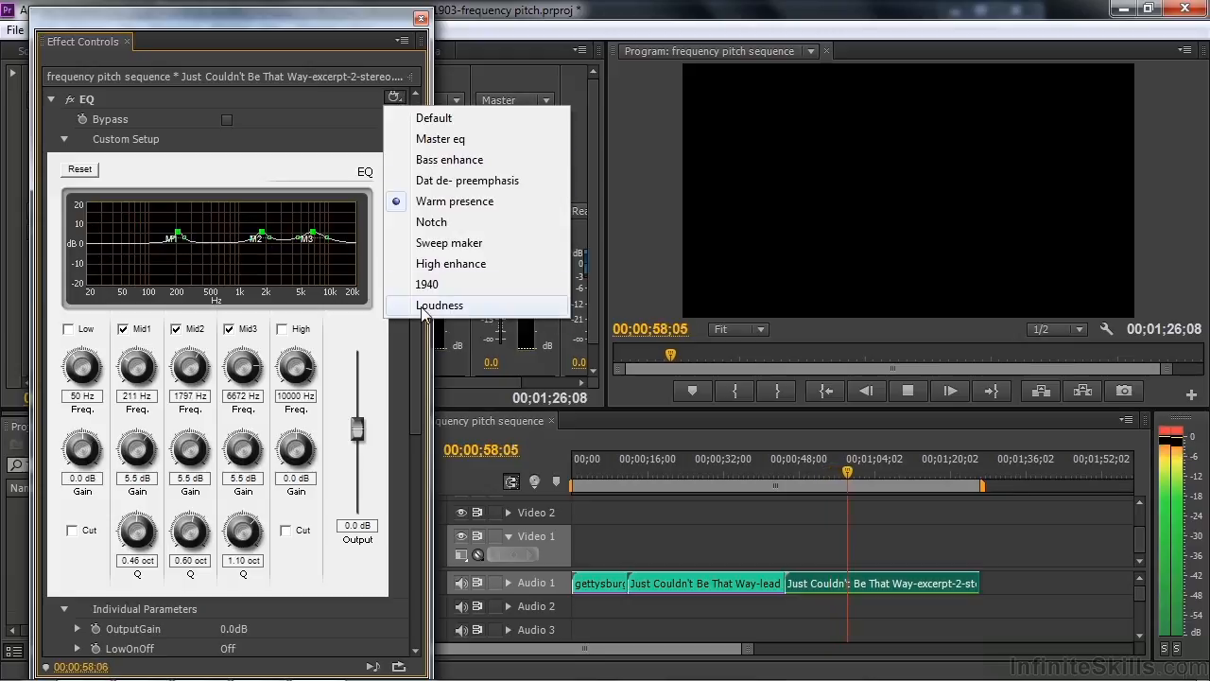
click(439, 304)
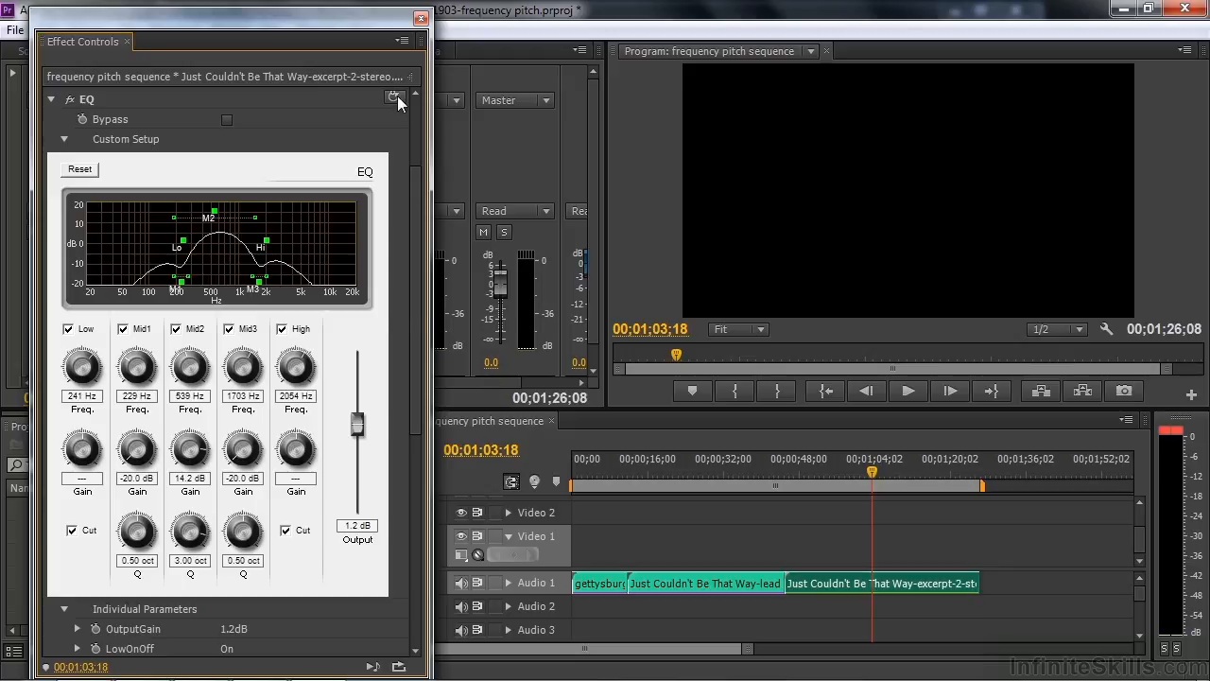
click(80, 170)
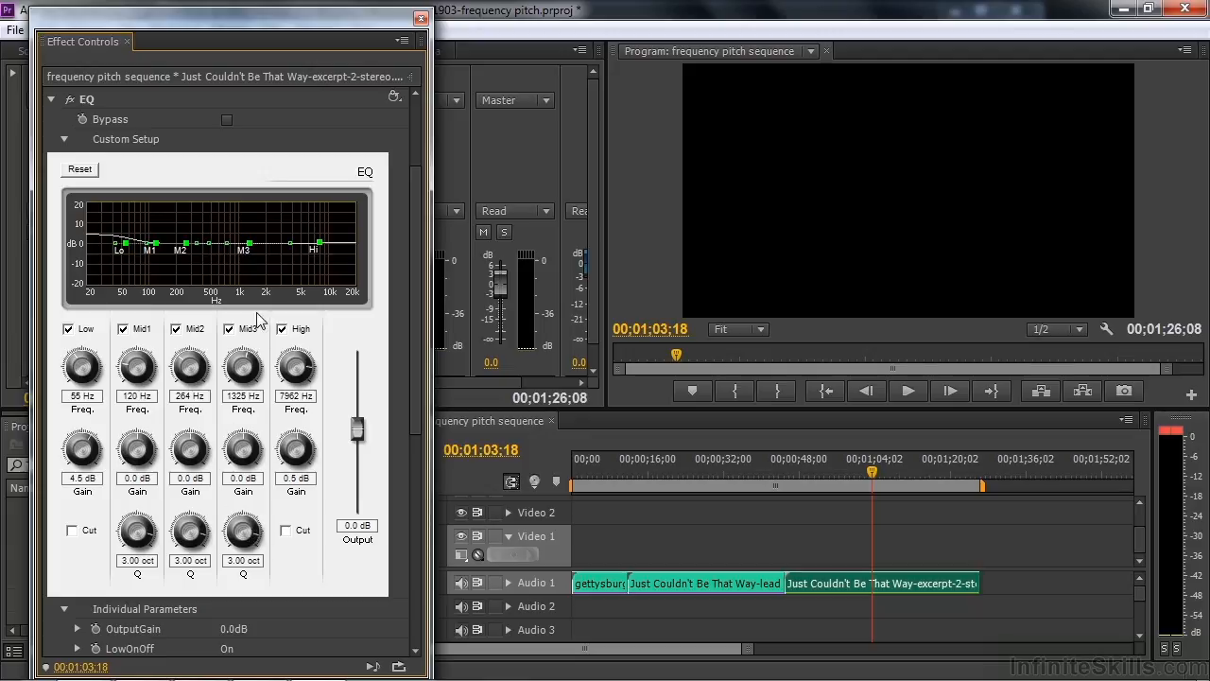
Drag the Mid3 and Mid2 points up in the EQ graph, leaving Mid2 at 7.7 dB.
drag(248, 241, 253, 216)
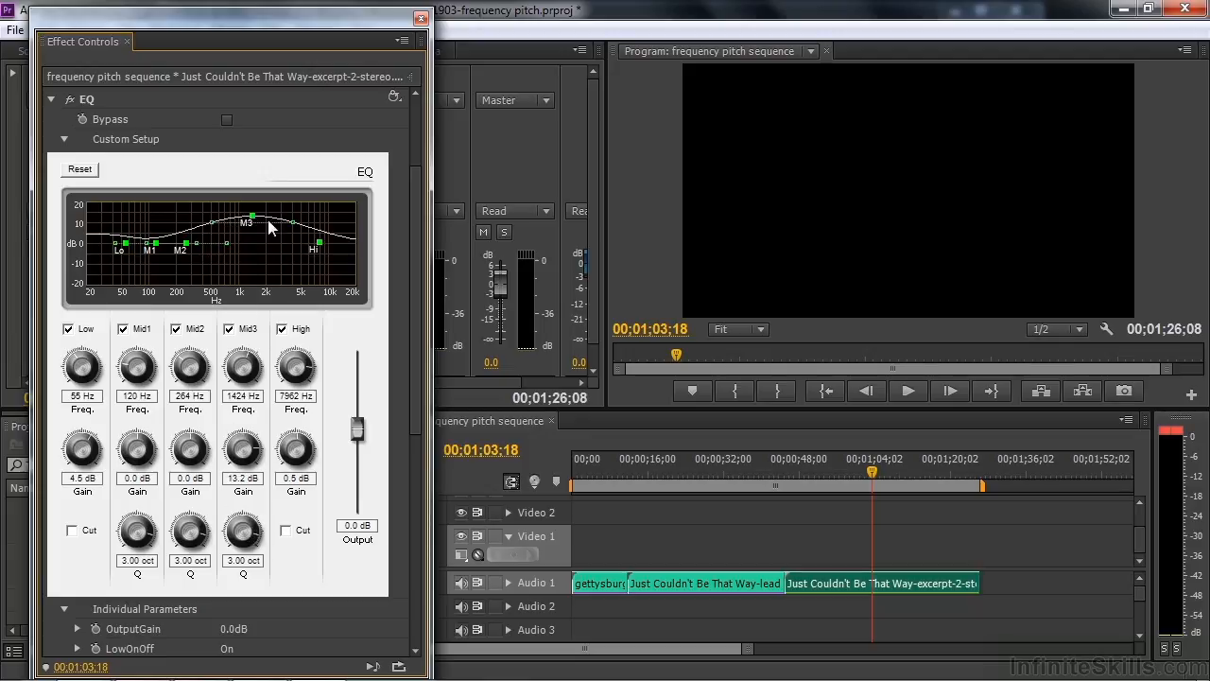
drag(242, 530, 242, 544)
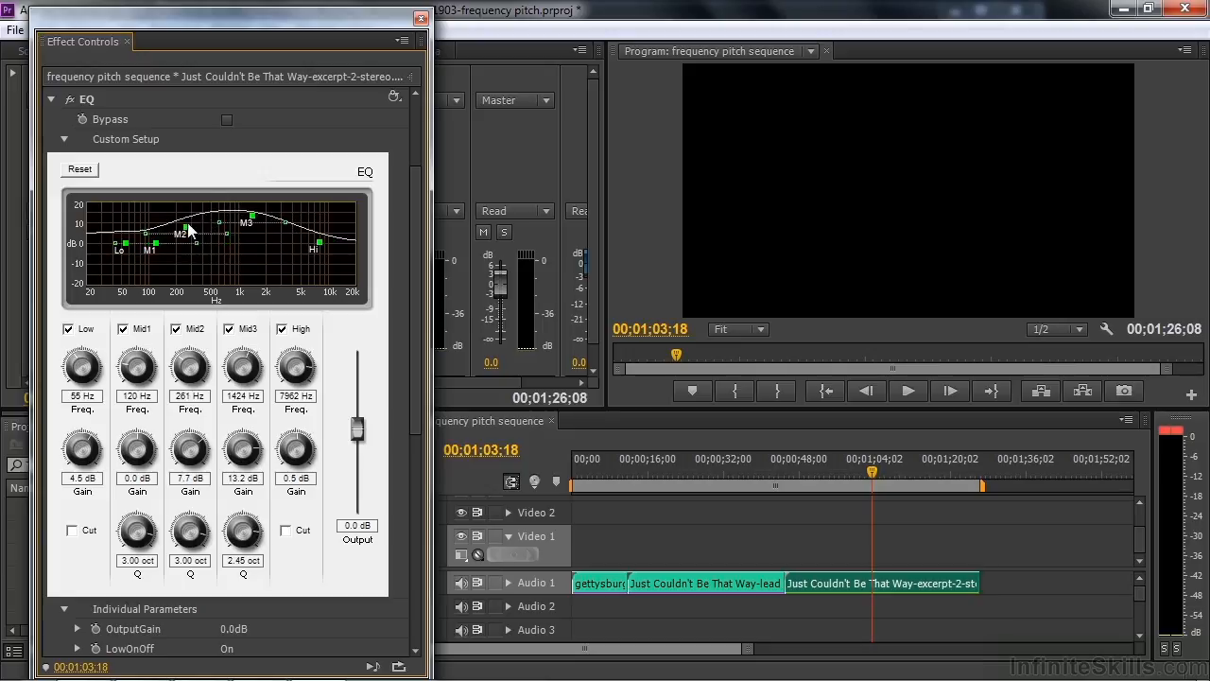
drag(193, 238, 213, 227)
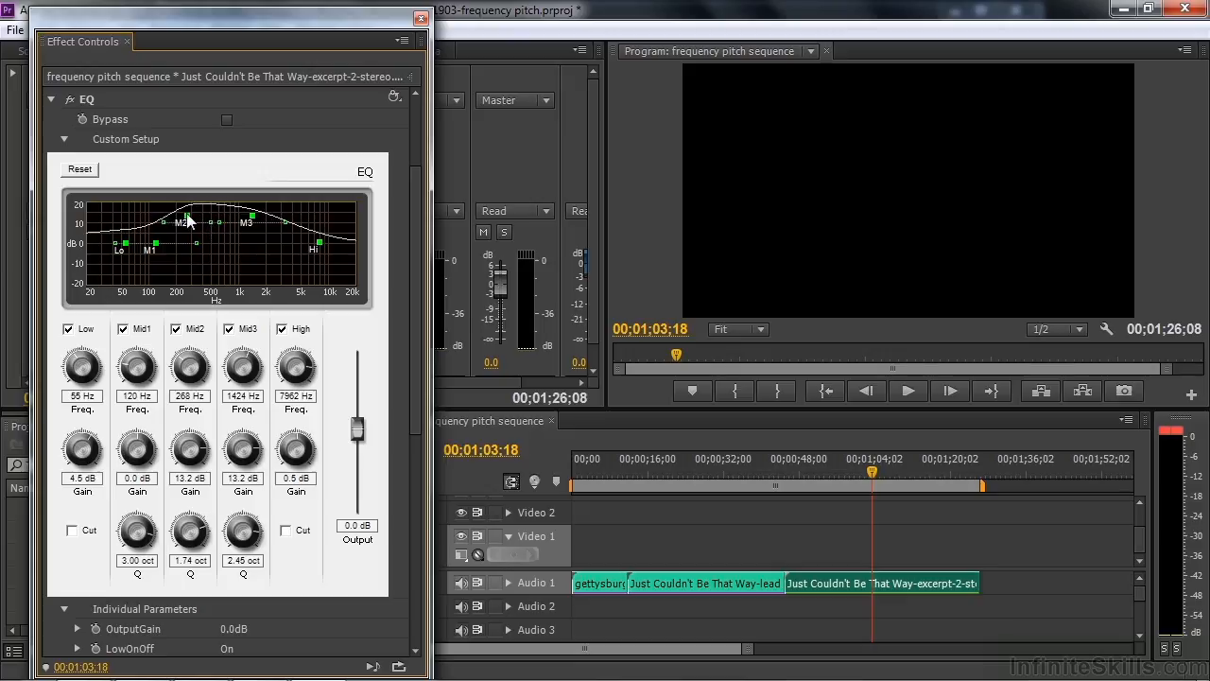
drag(183, 221, 184, 284)
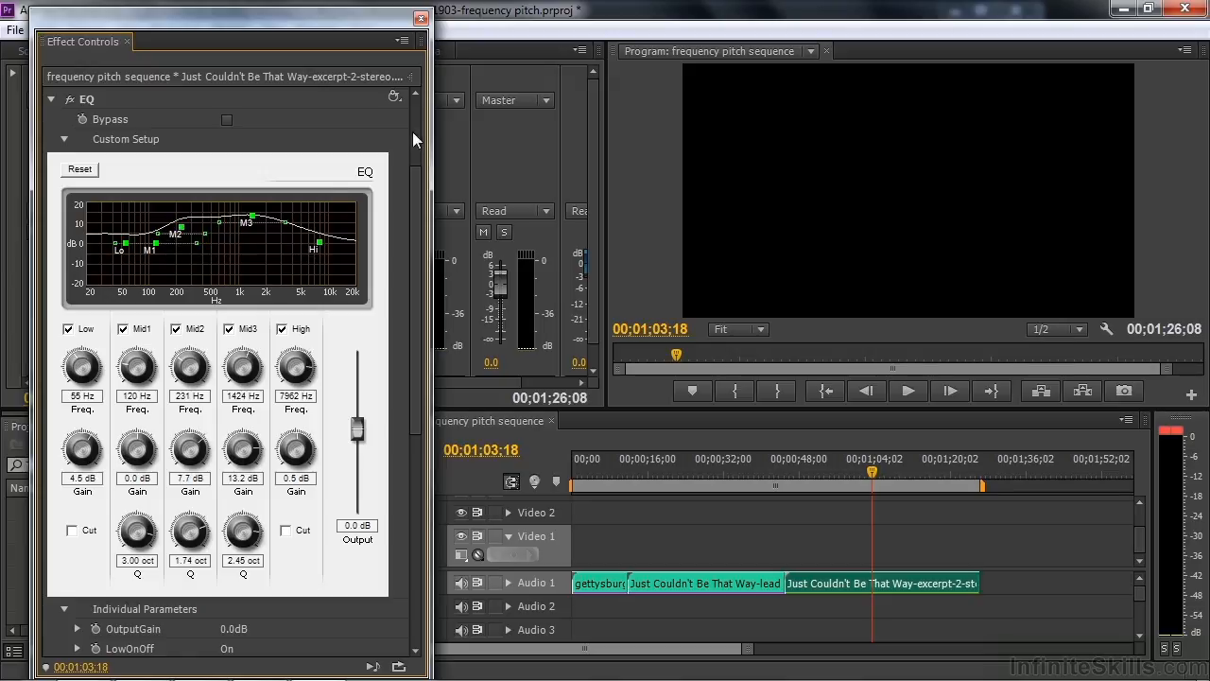
Audition the Notch EQ preset, then return to the custom mid-boost curve.
click(394, 98)
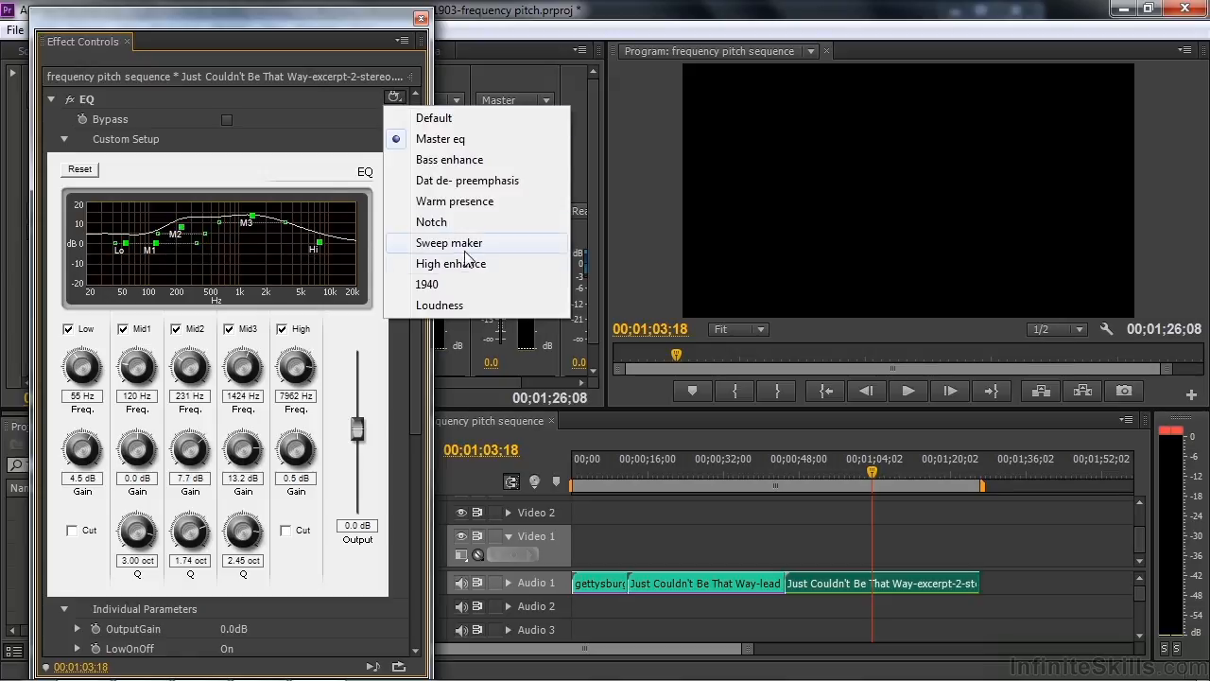
click(431, 221)
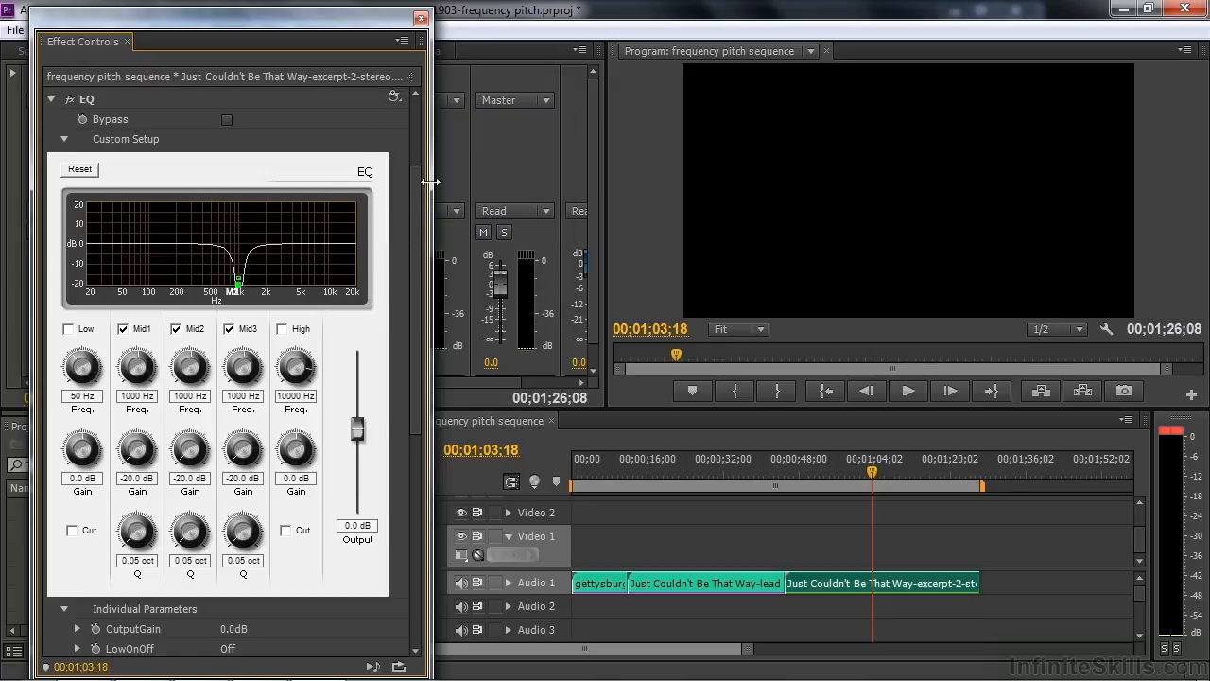
click(393, 98)
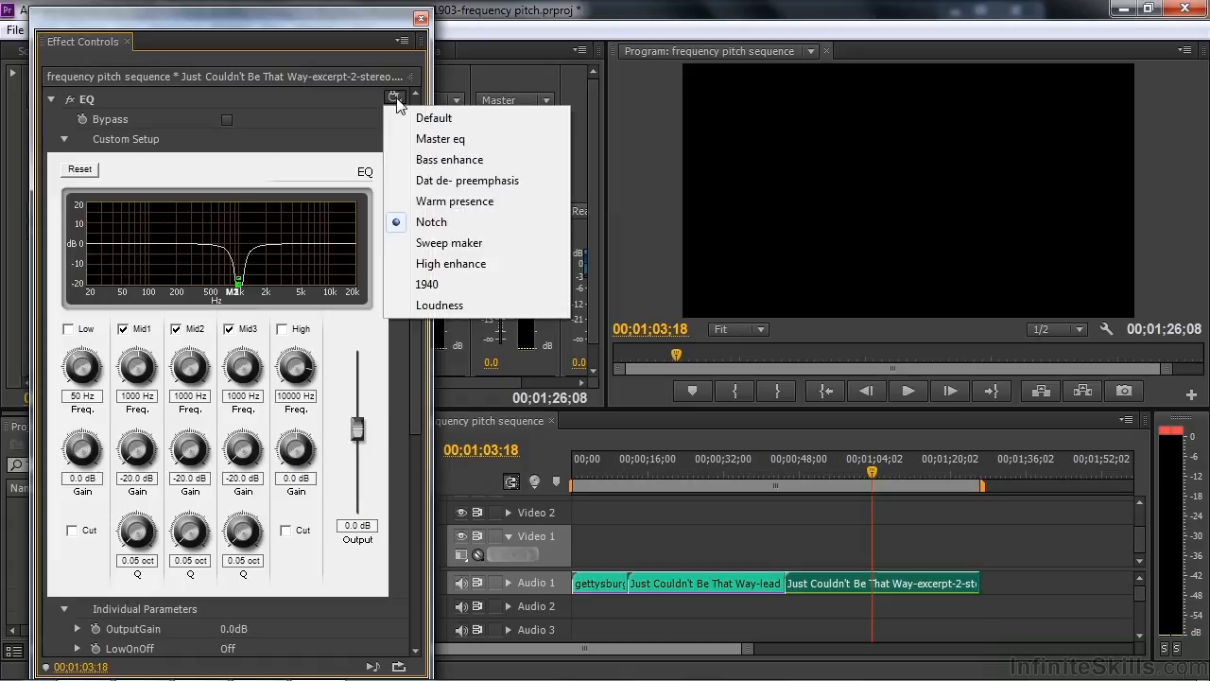
click(441, 139)
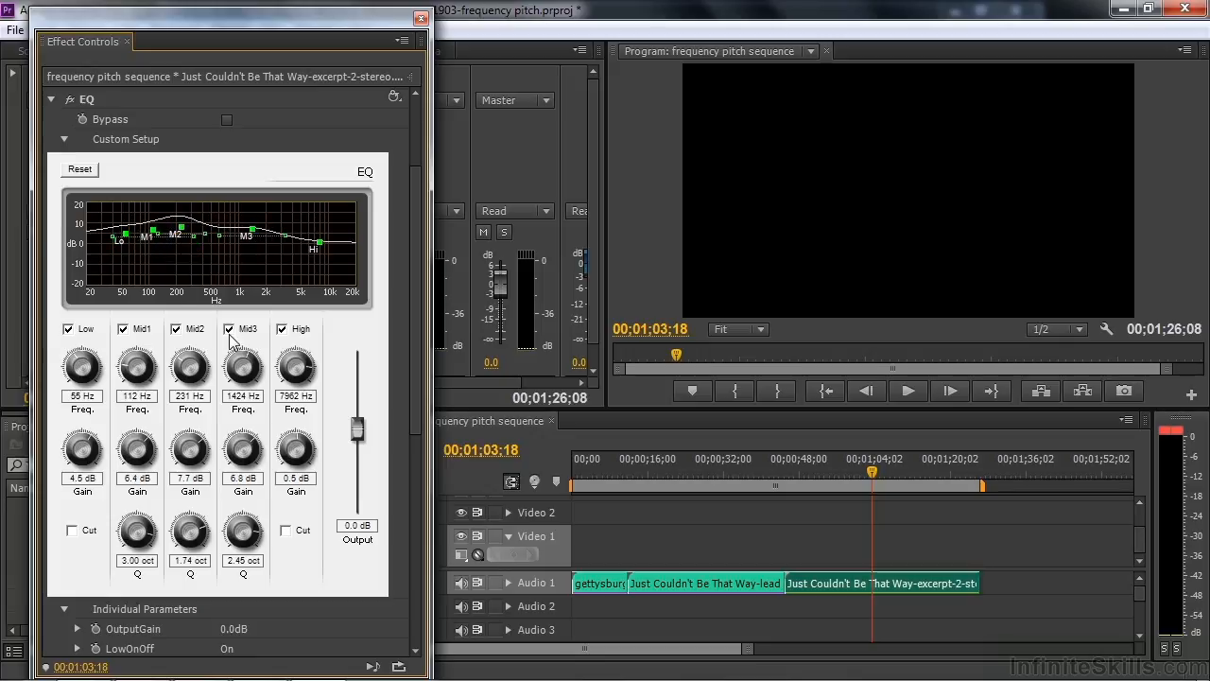
Toggle the Mid3 band off and on, lower its gain to 1.8 dB, then reset the EQ.
click(229, 329)
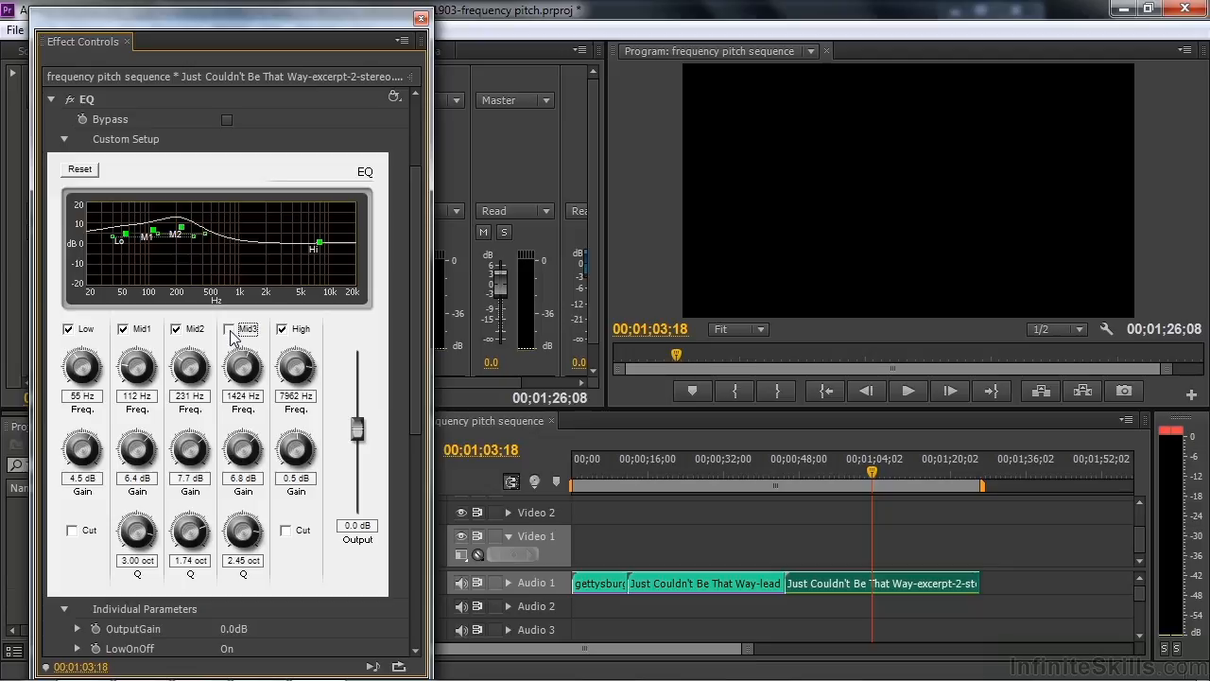
click(228, 328)
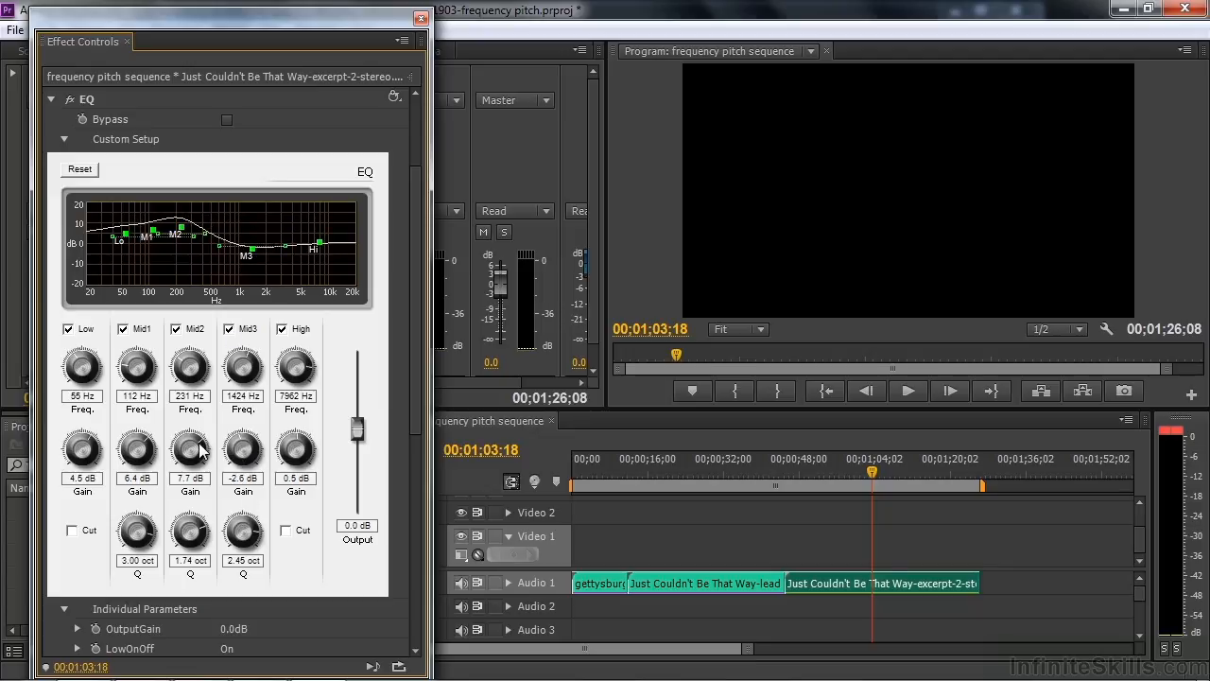
drag(242, 449, 242, 435)
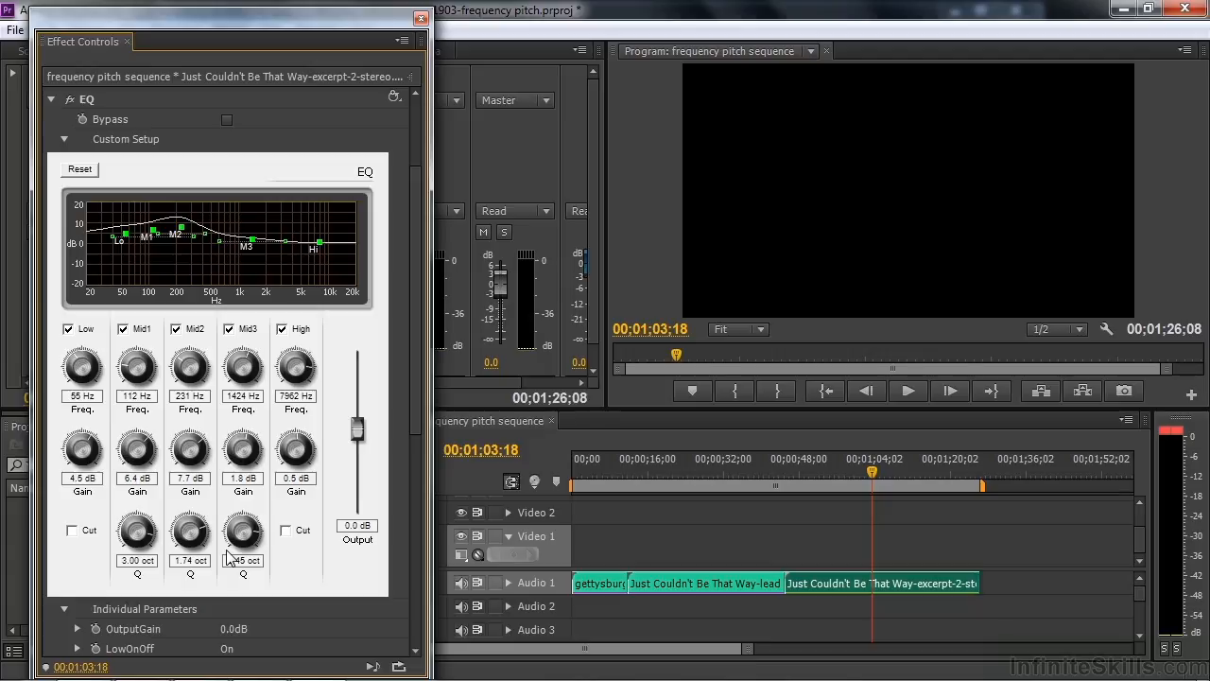
drag(242, 530, 242, 510)
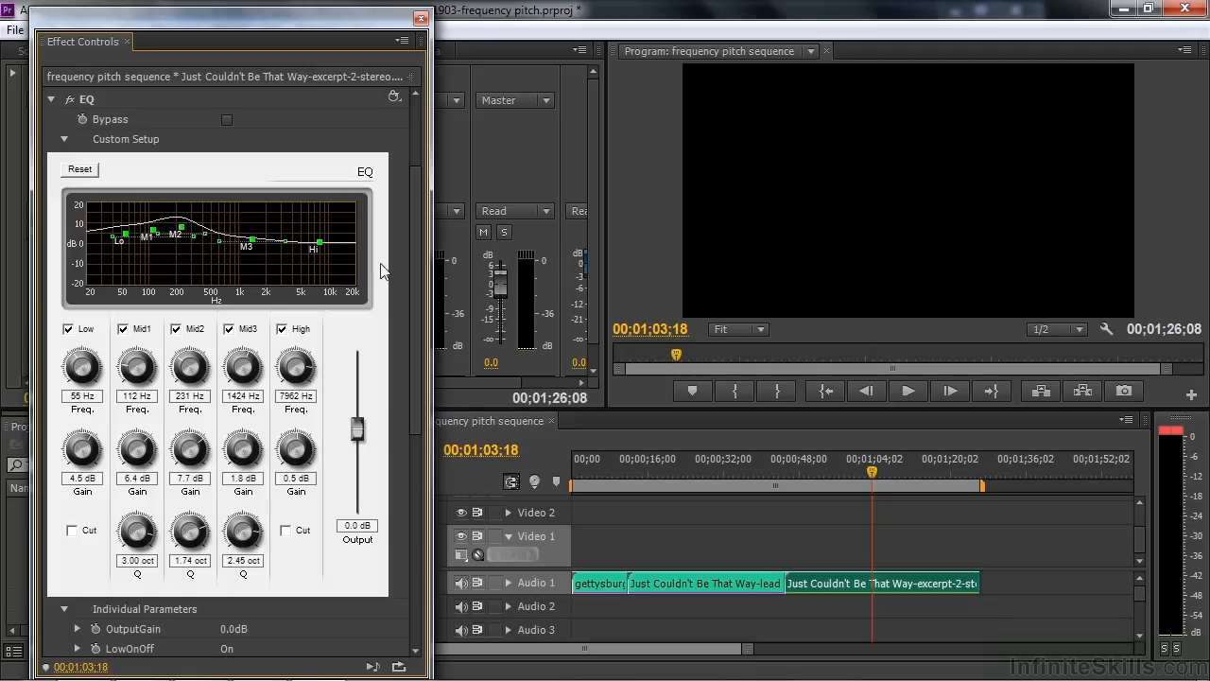
mouse_move(345, 234)
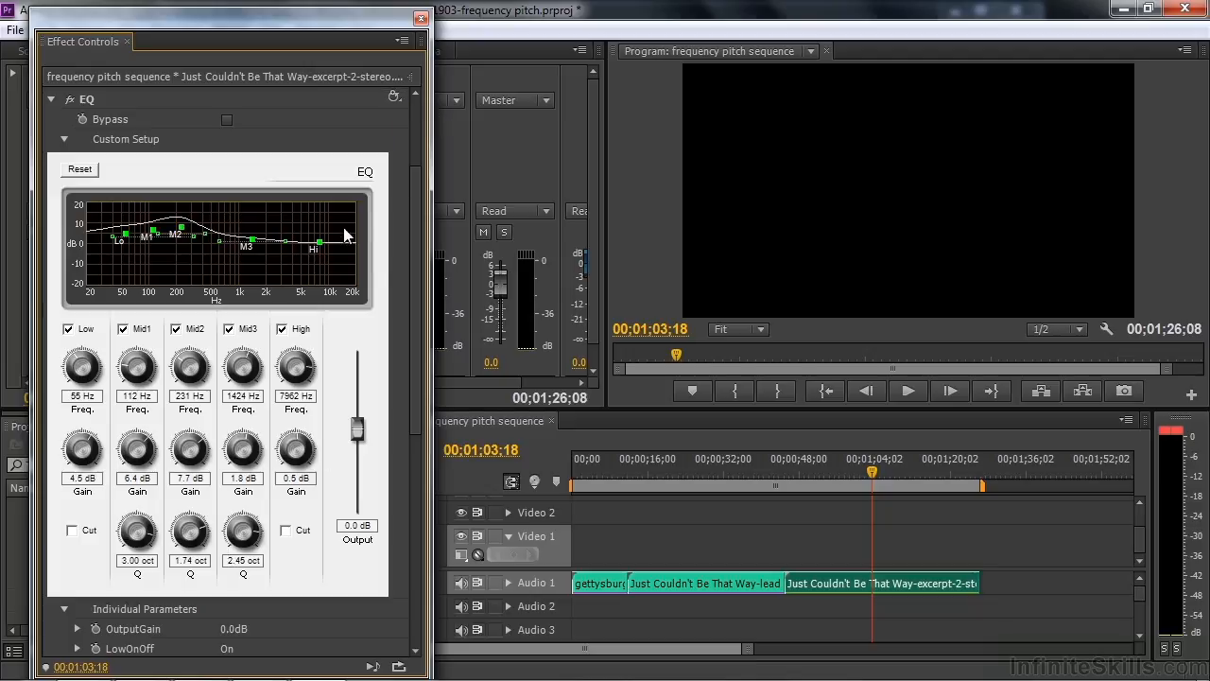
mouse_move(314, 260)
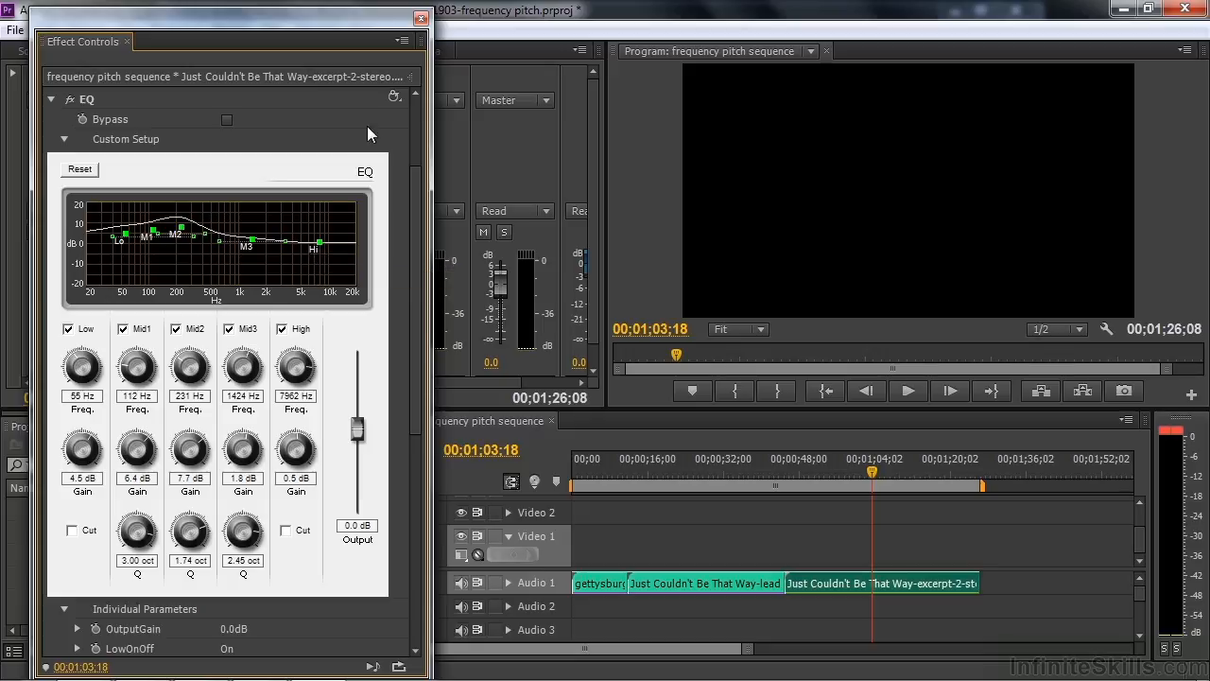
click(80, 169)
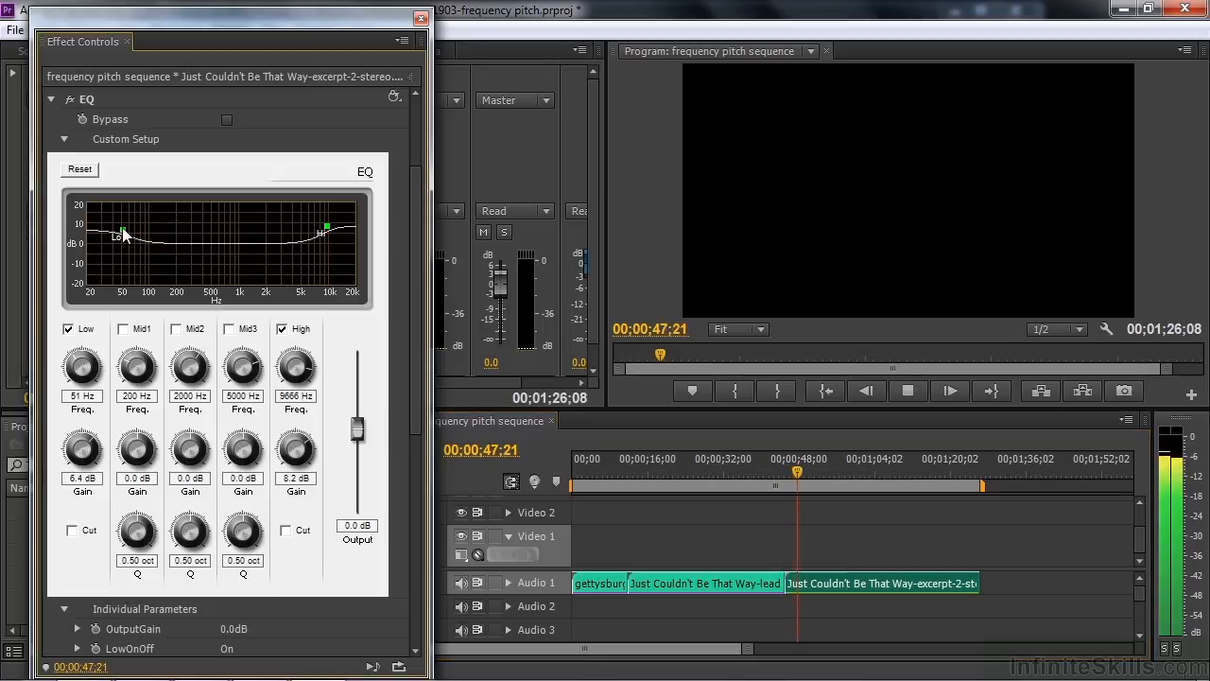
Drag the Low band point to boost lows 16.8 dB near 57 Hz.
drag(121, 234, 139, 225)
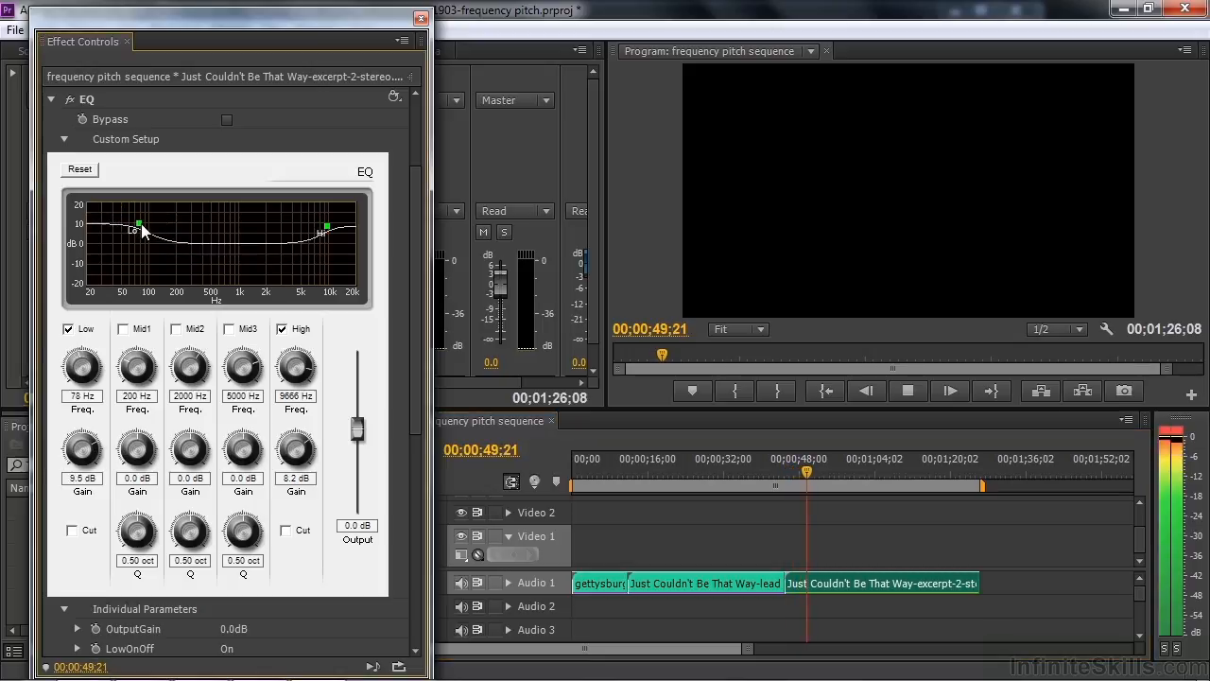
drag(139, 228, 151, 234)
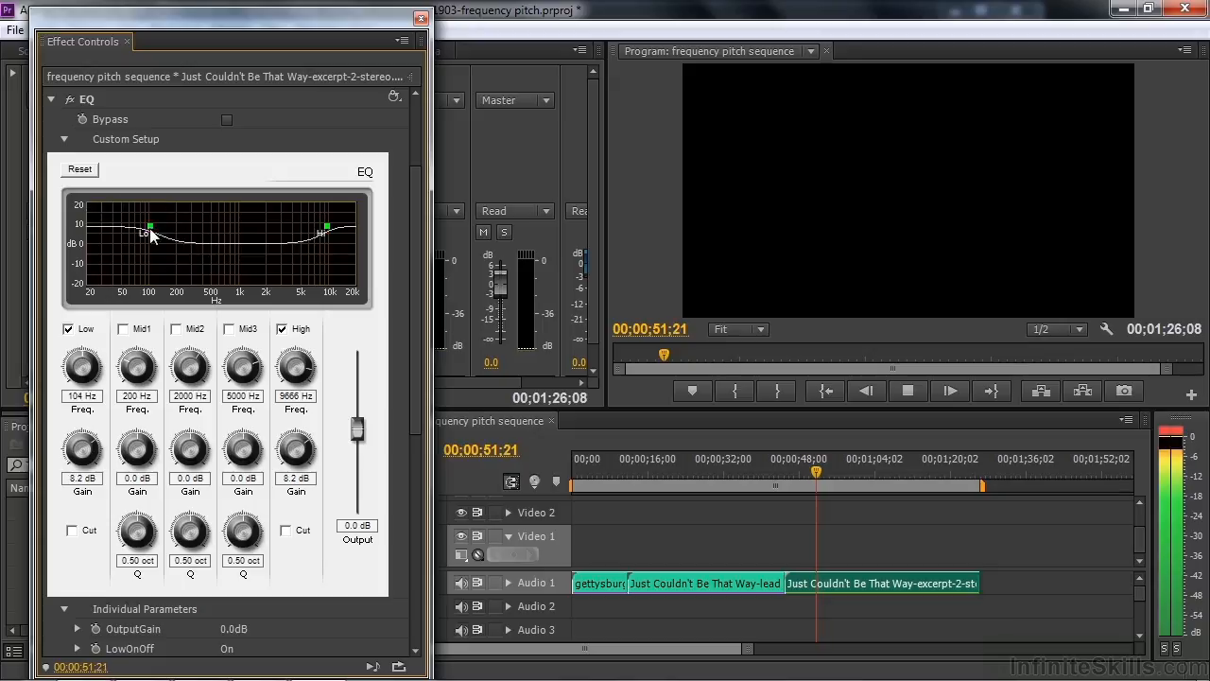
drag(150, 235, 140, 210)
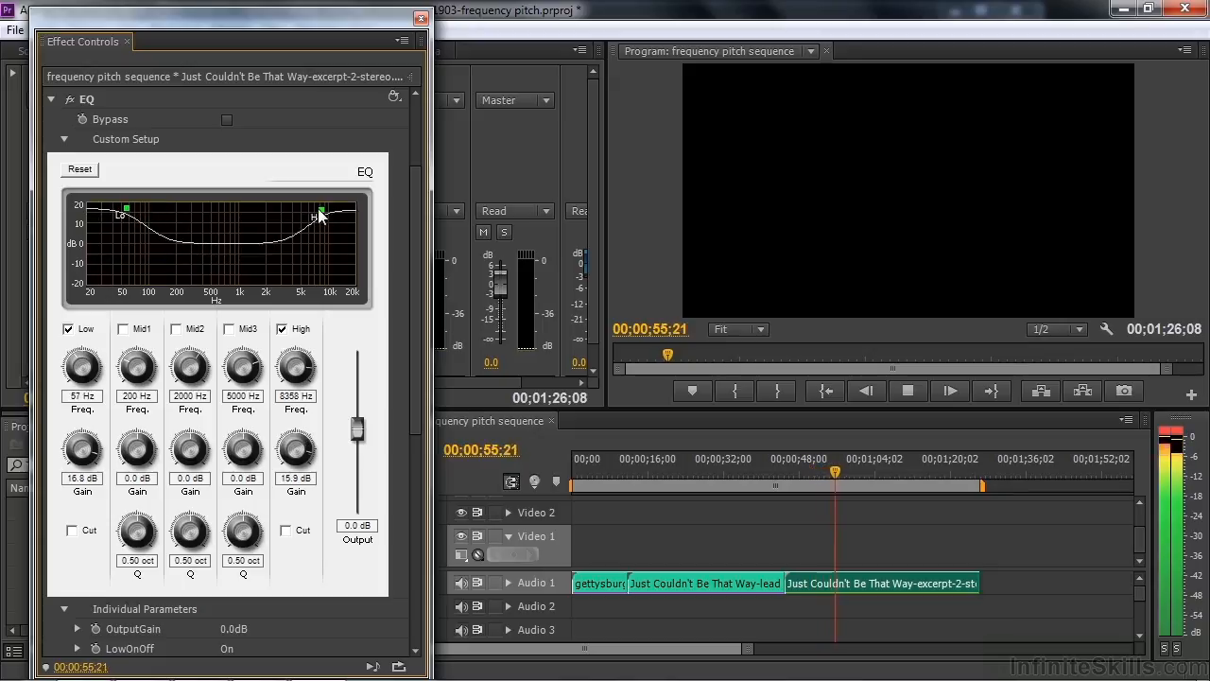
Drag the High band point to boost highs 5.5 dB near 4450 Hz.
drag(321, 210, 330, 258)
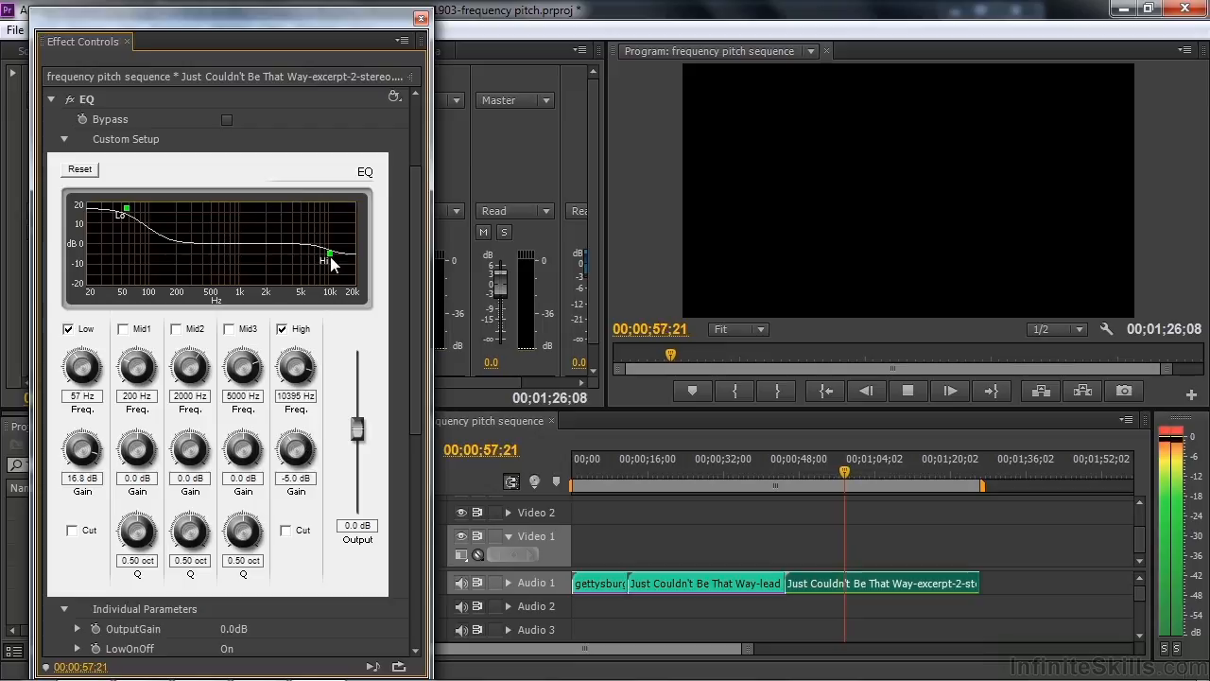
drag(328, 257, 273, 283)
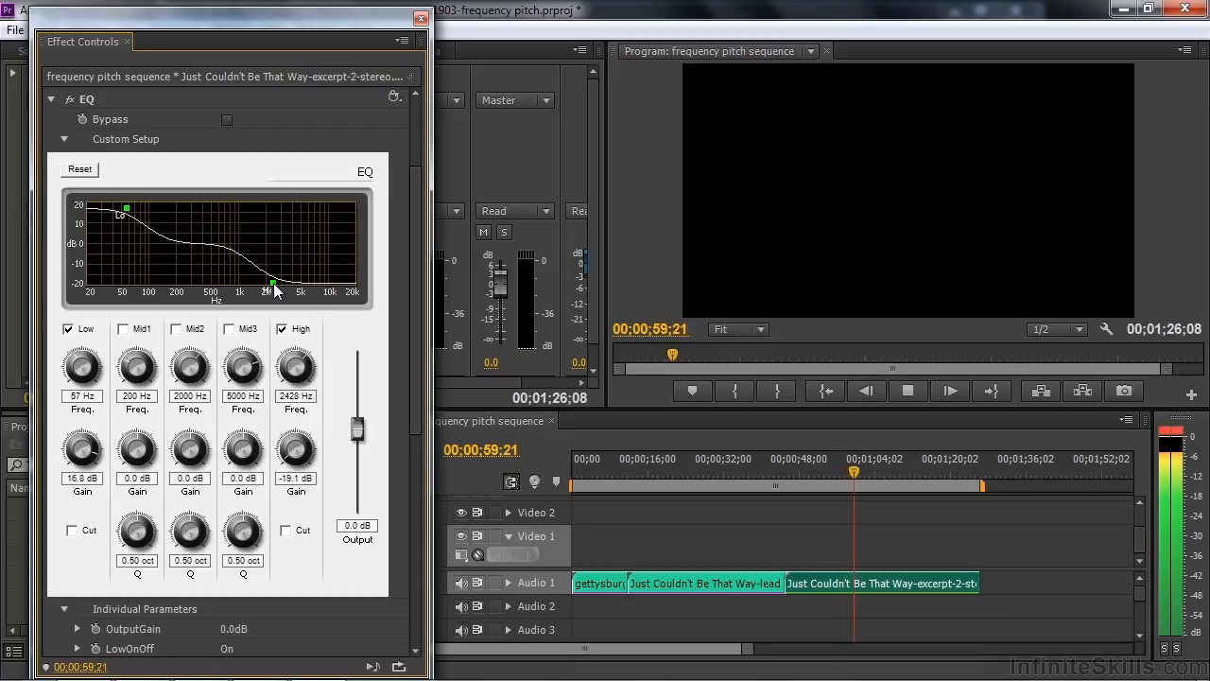
drag(274, 284, 296, 232)
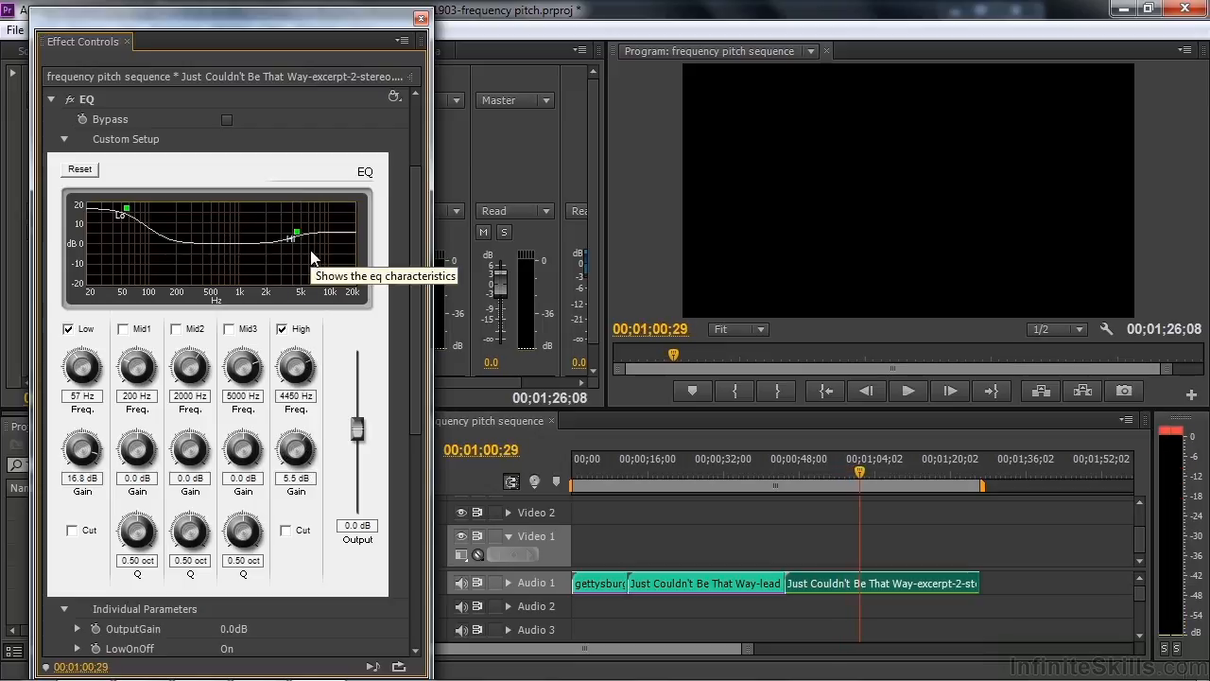